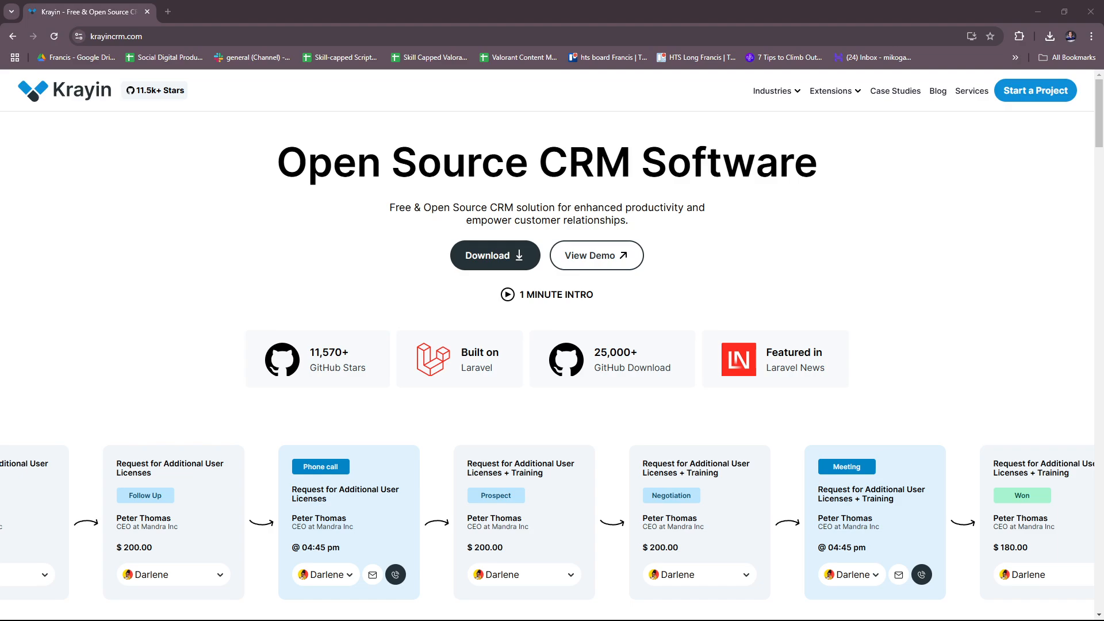
mouse_move(724, 288)
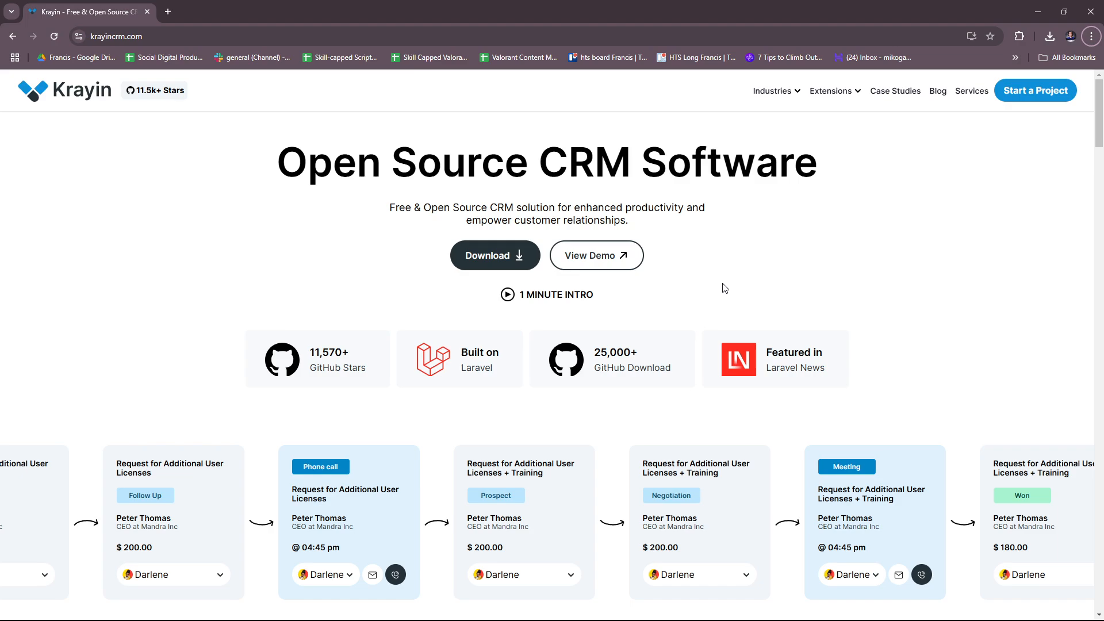
mouse_move(185, 7)
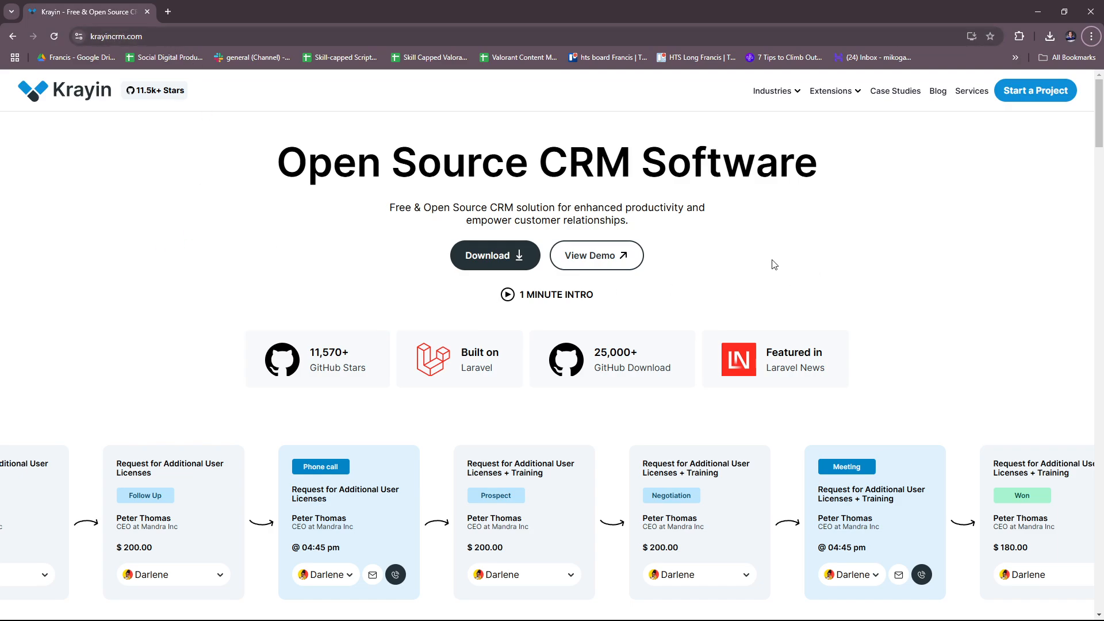
mouse_move(494, 267)
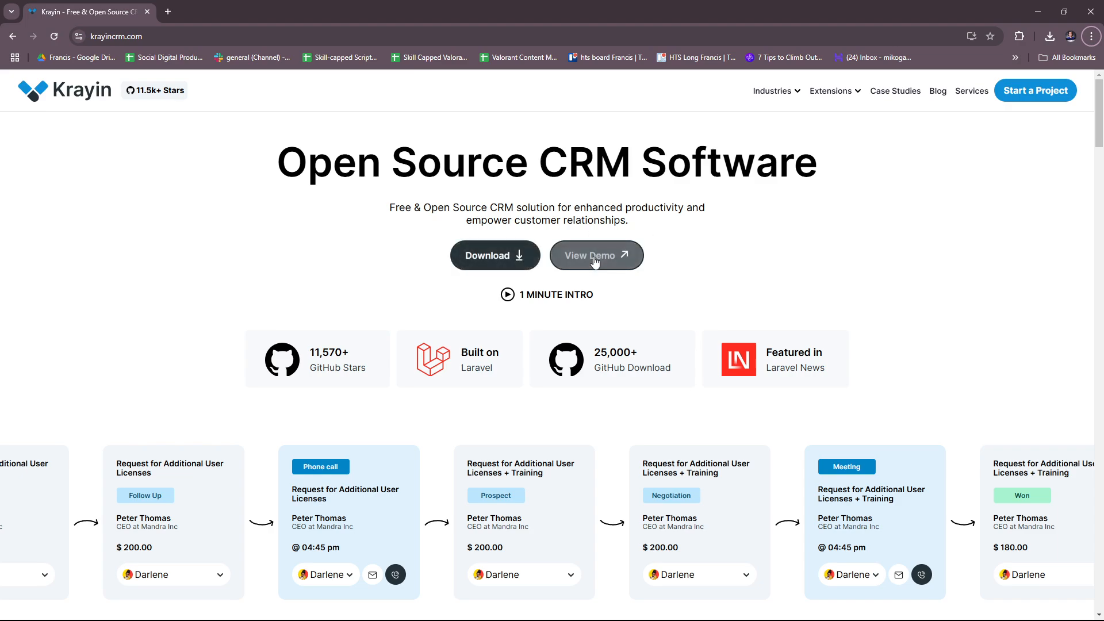
mouse_move(541, 299)
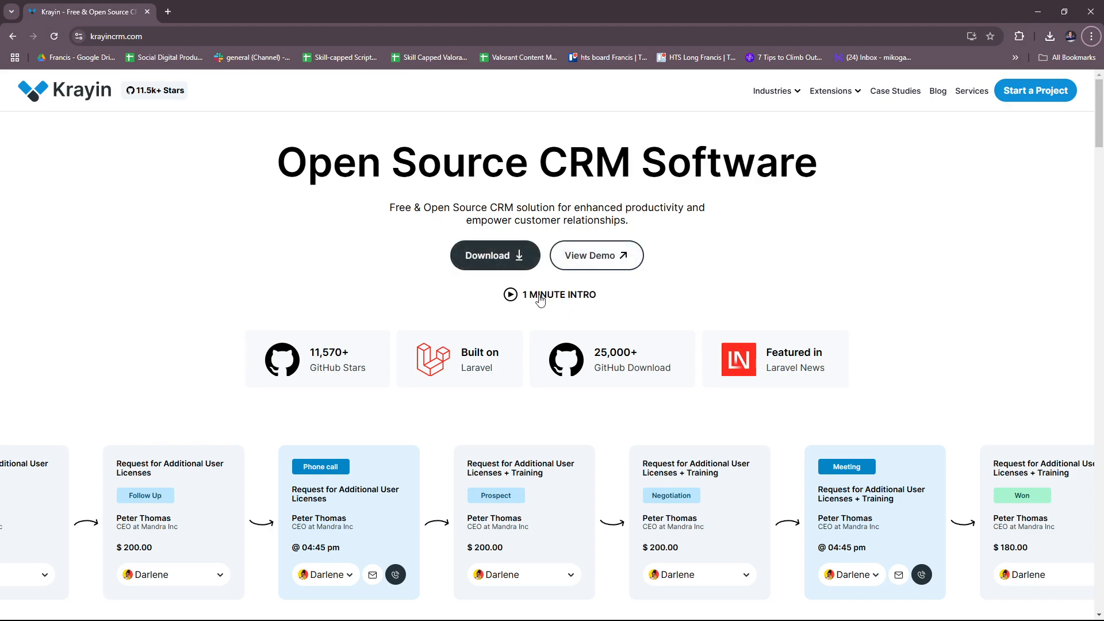
mouse_move(554, 303)
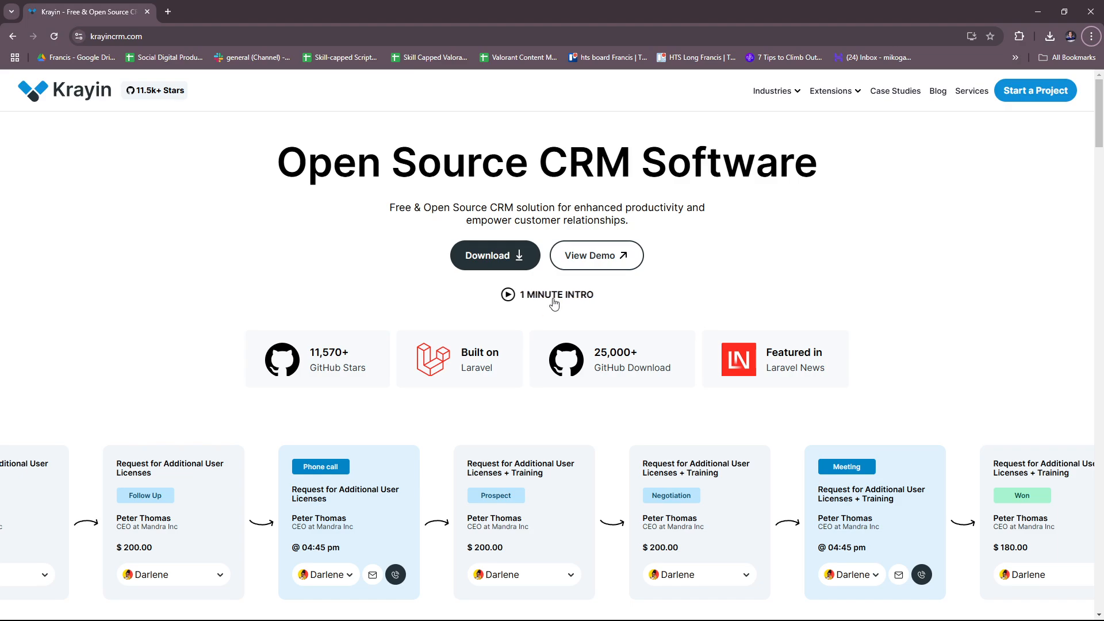
mouse_move(618, 263)
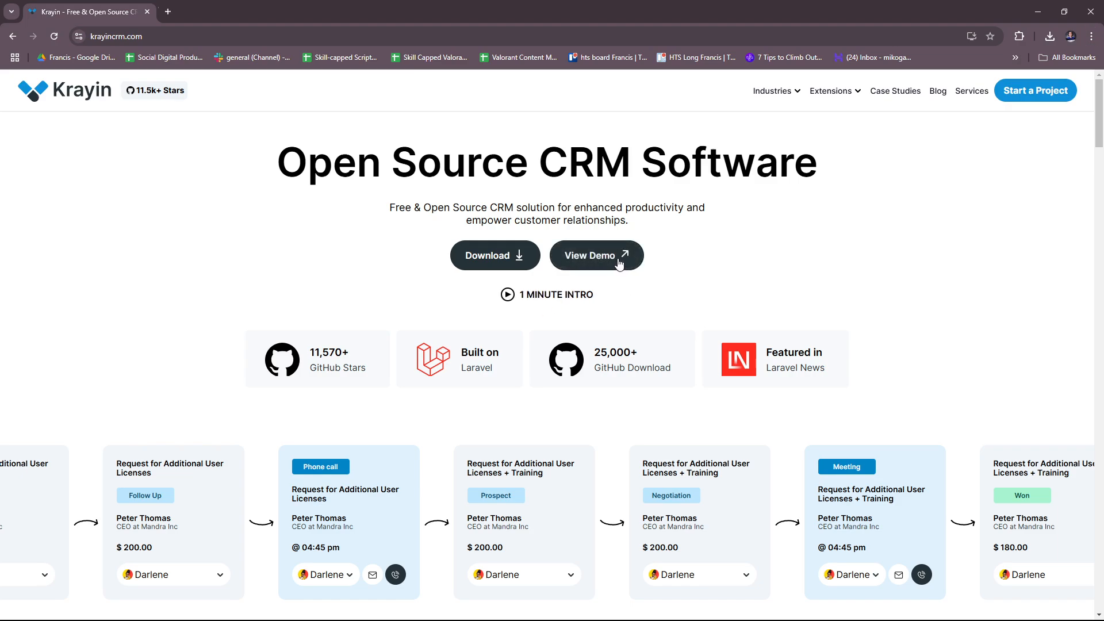
- Open the live demo, pass the reCAPTCHA check and start preparing a demo instance
click(596, 255)
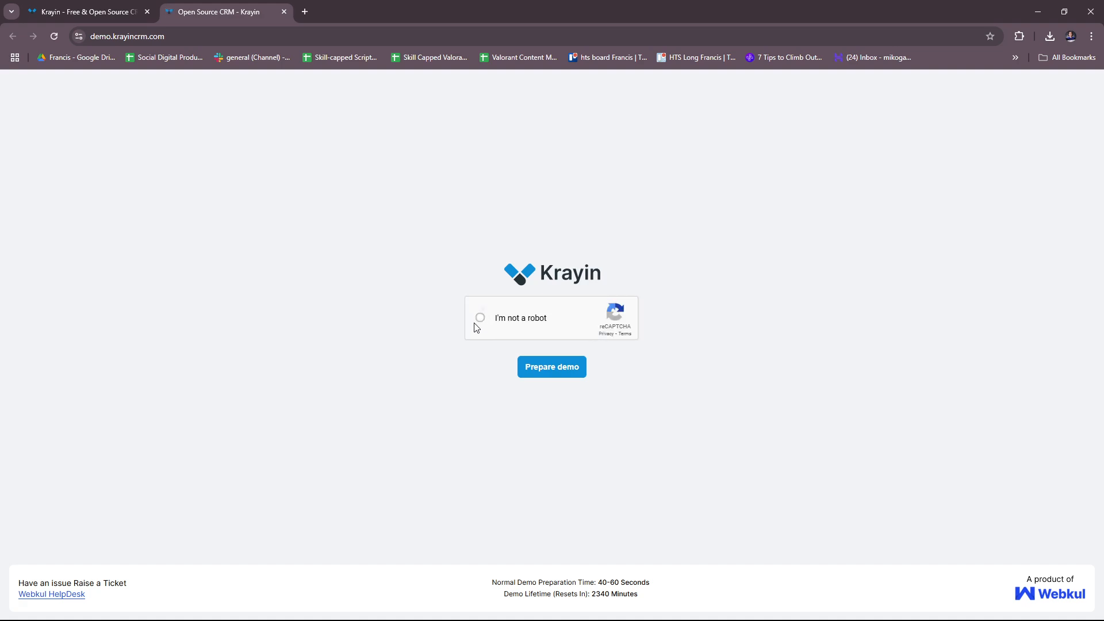
click(481, 318)
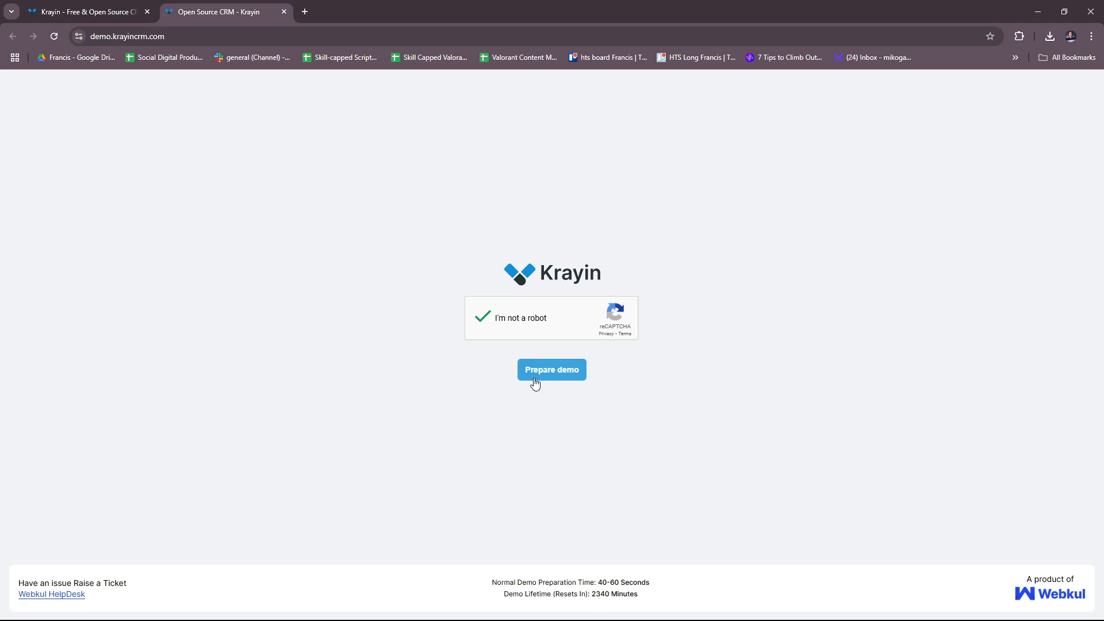
click(552, 371)
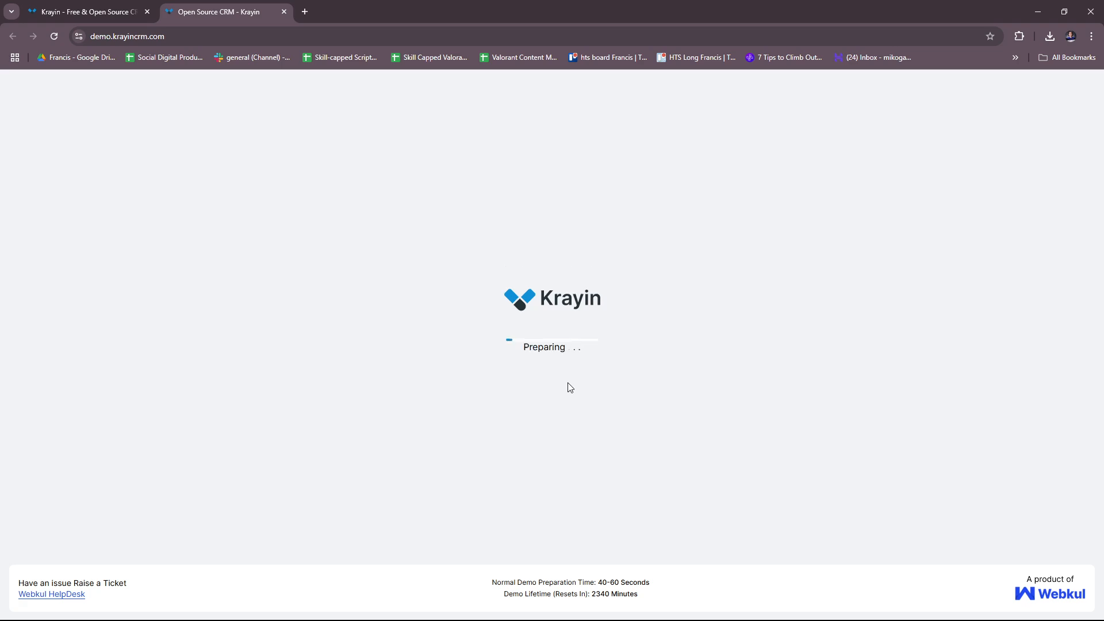
mouse_move(599, 414)
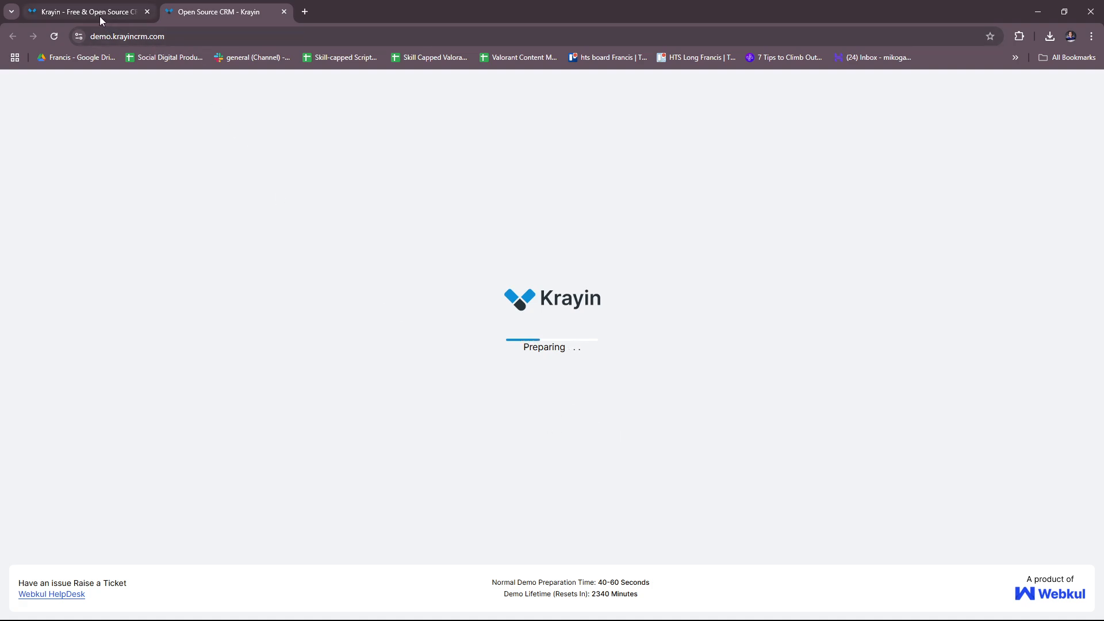
mouse_move(630, 397)
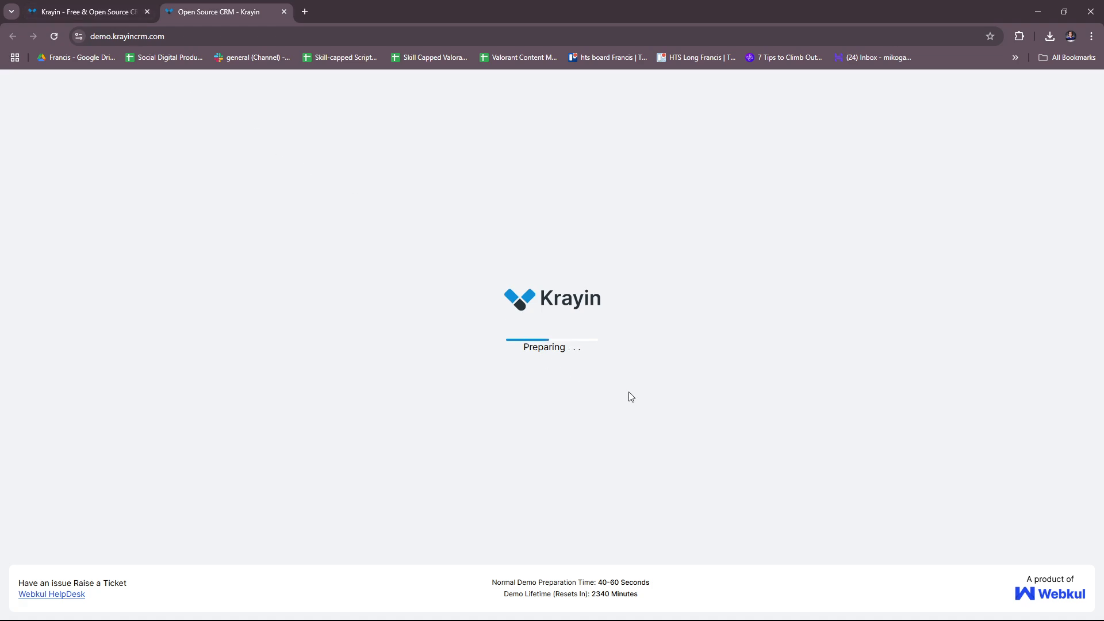
mouse_move(502, 272)
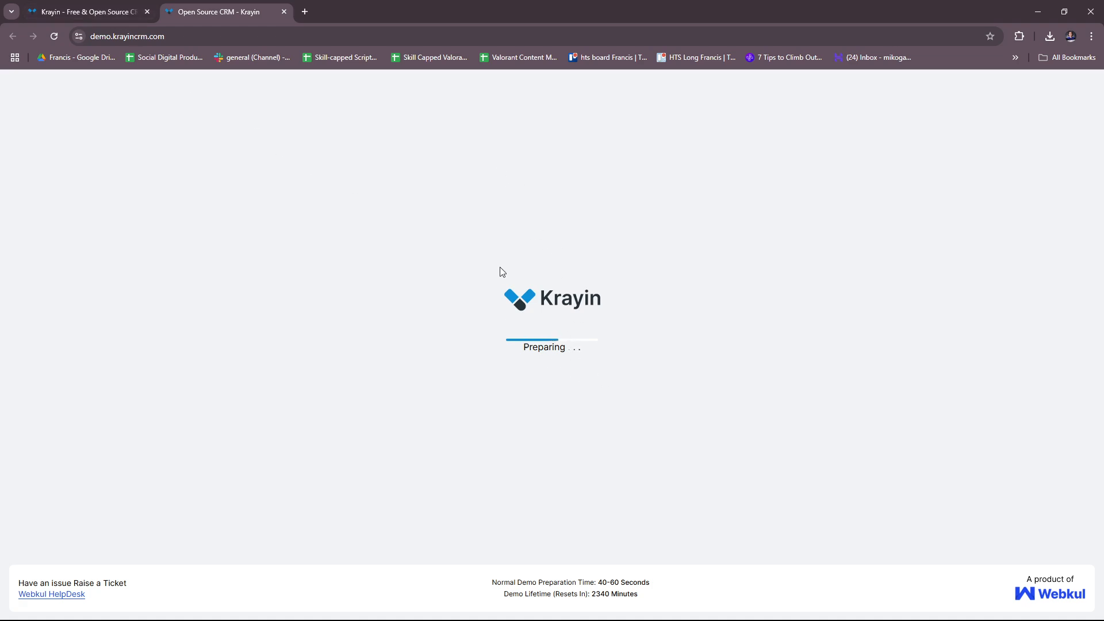
mouse_move(386, 233)
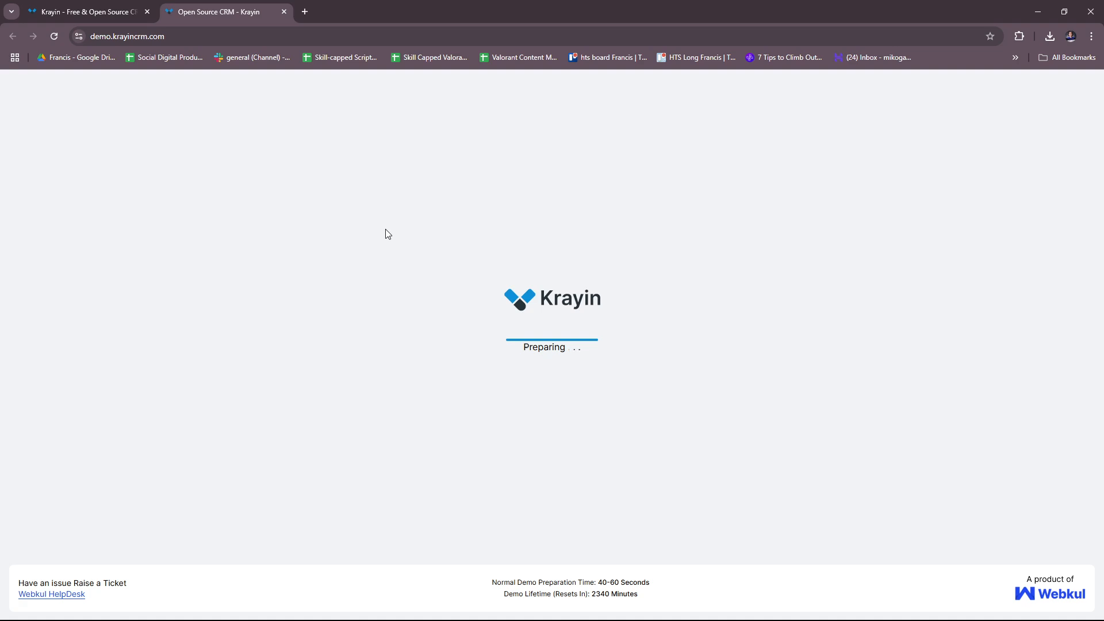
mouse_move(518, 321)
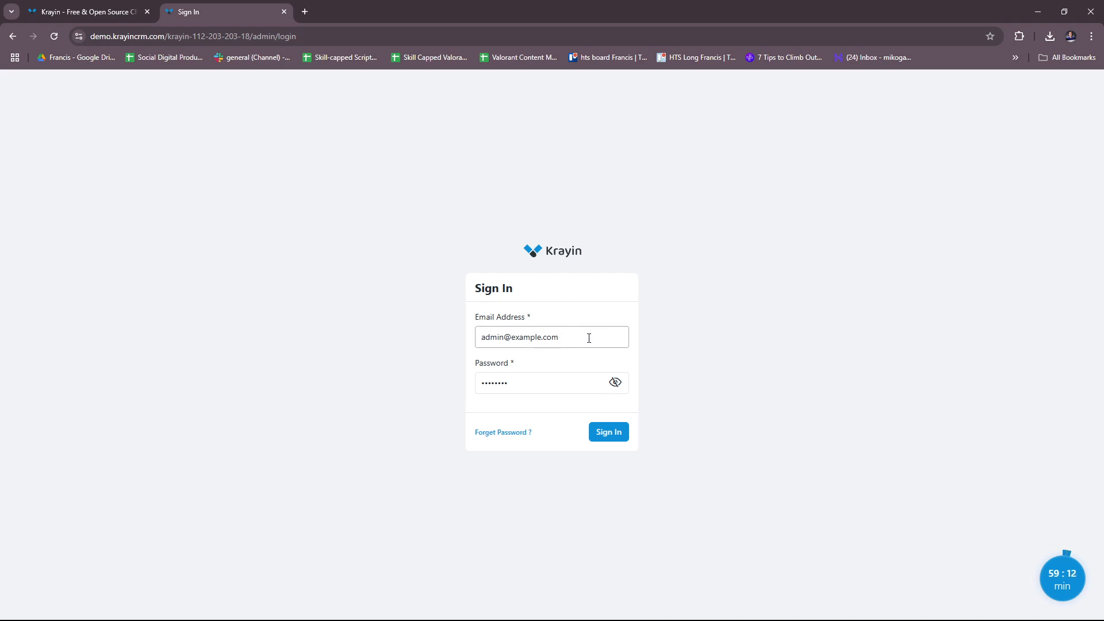
- Sign in to the demo admin with the prefilled credentials and reach the Dashboard
click(543, 383)
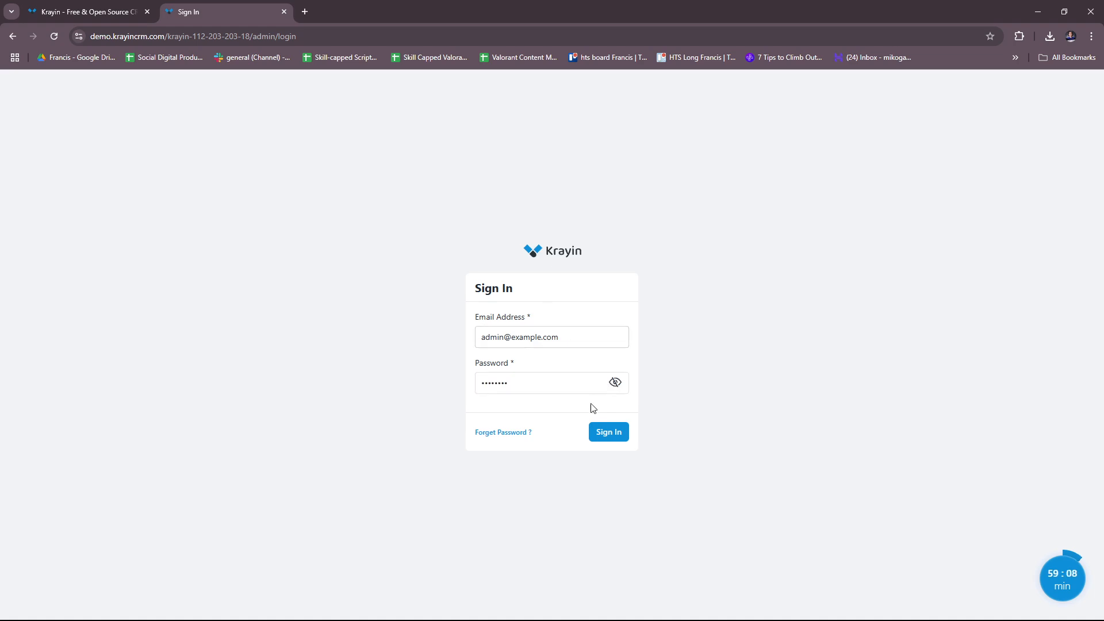
click(609, 432)
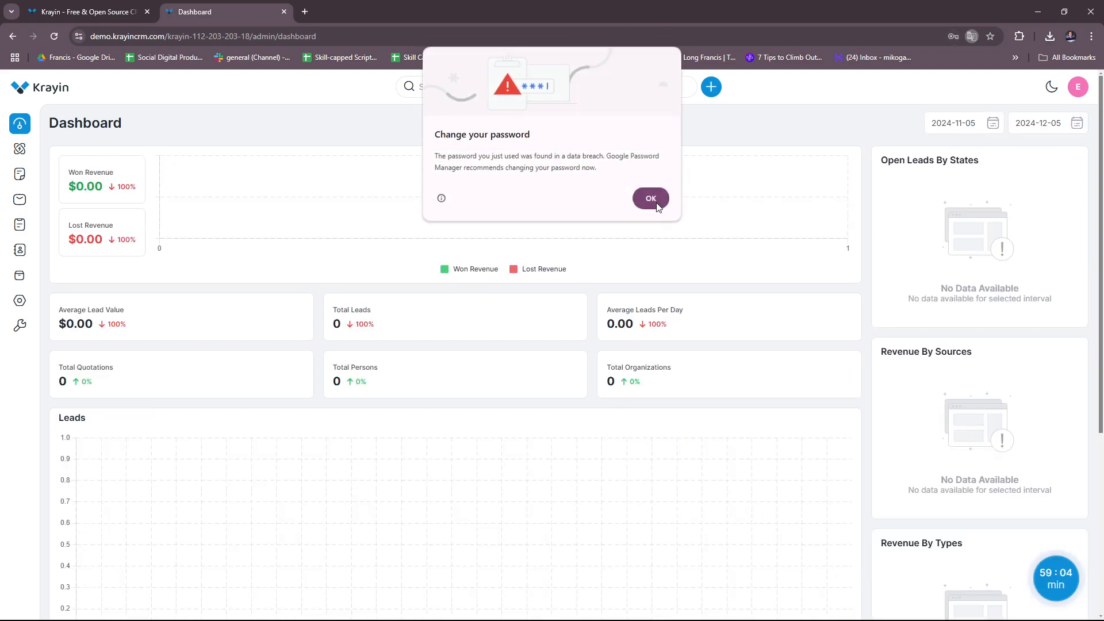
click(650, 198)
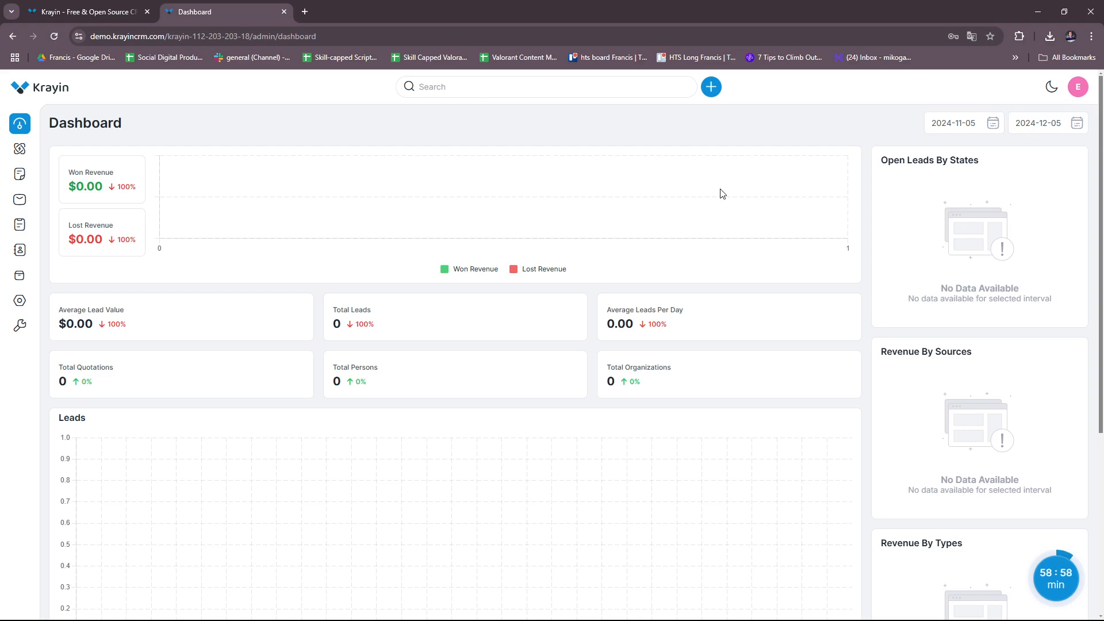
mouse_move(718, 190)
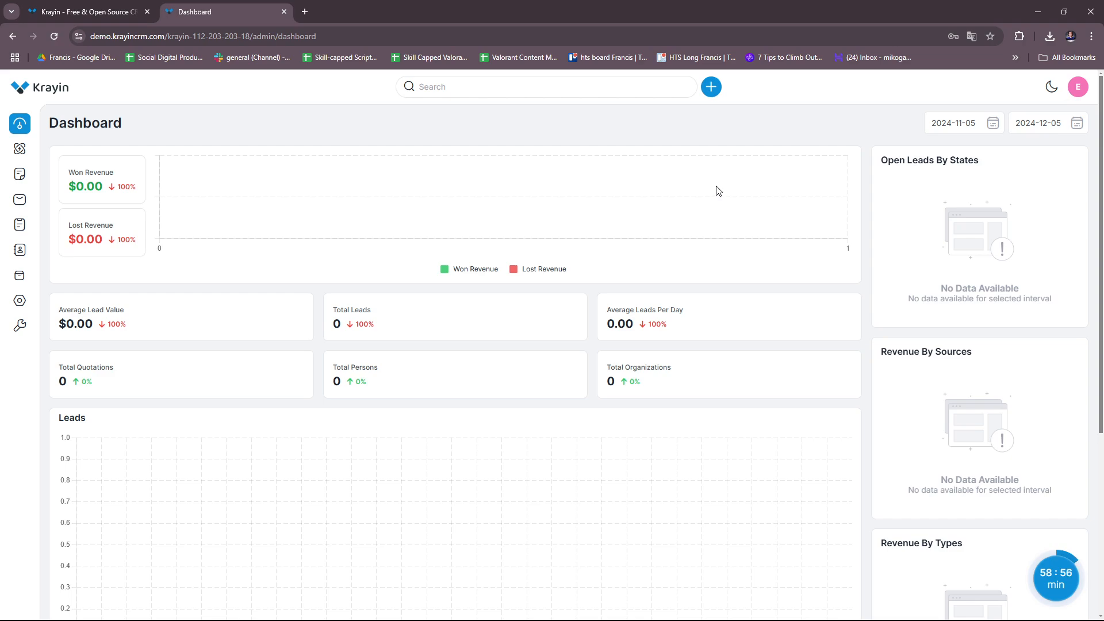
mouse_move(147, 21)
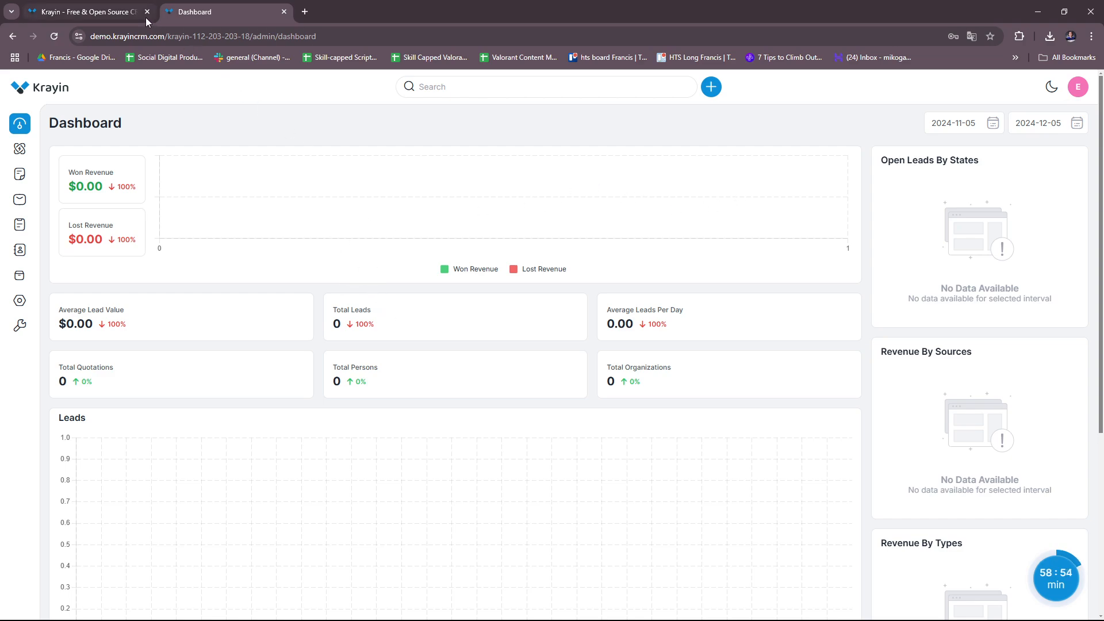
click(86, 11)
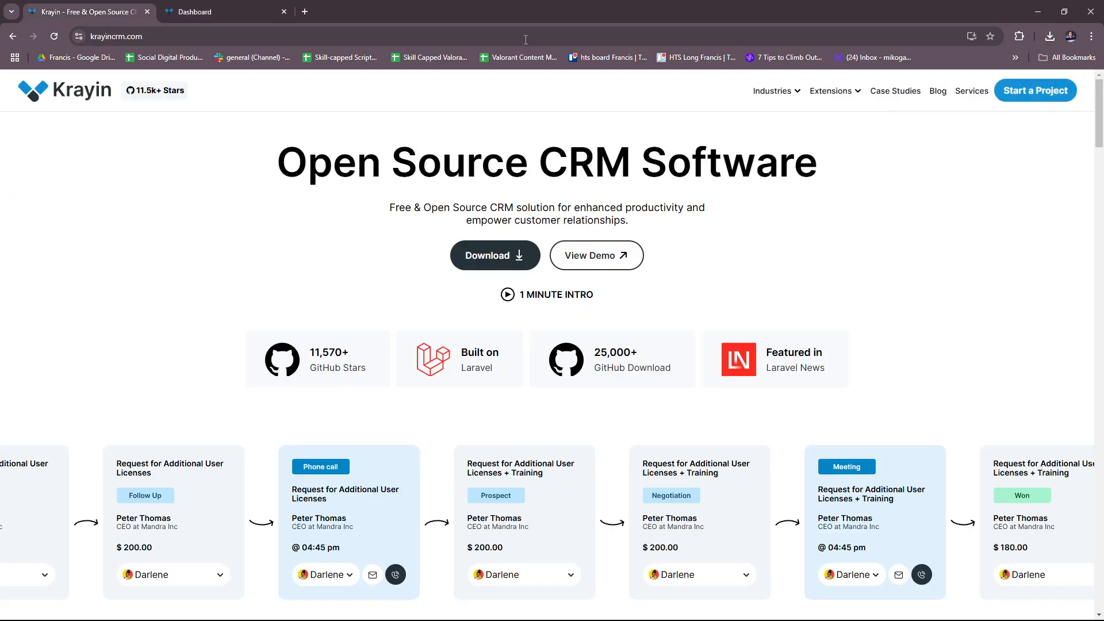
click(195, 12)
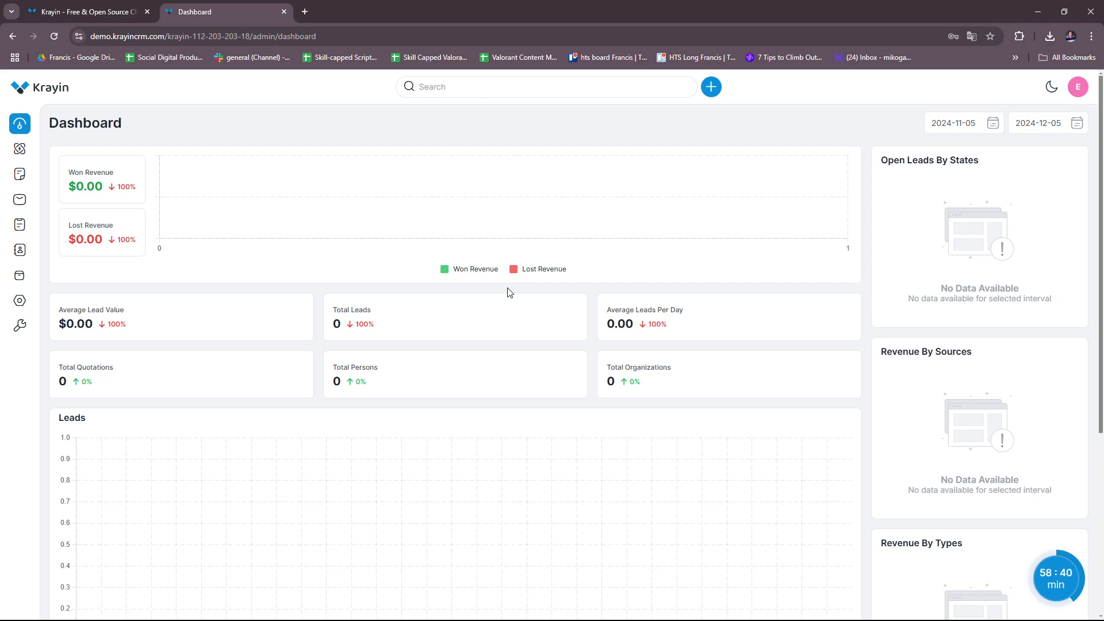
mouse_move(579, 274)
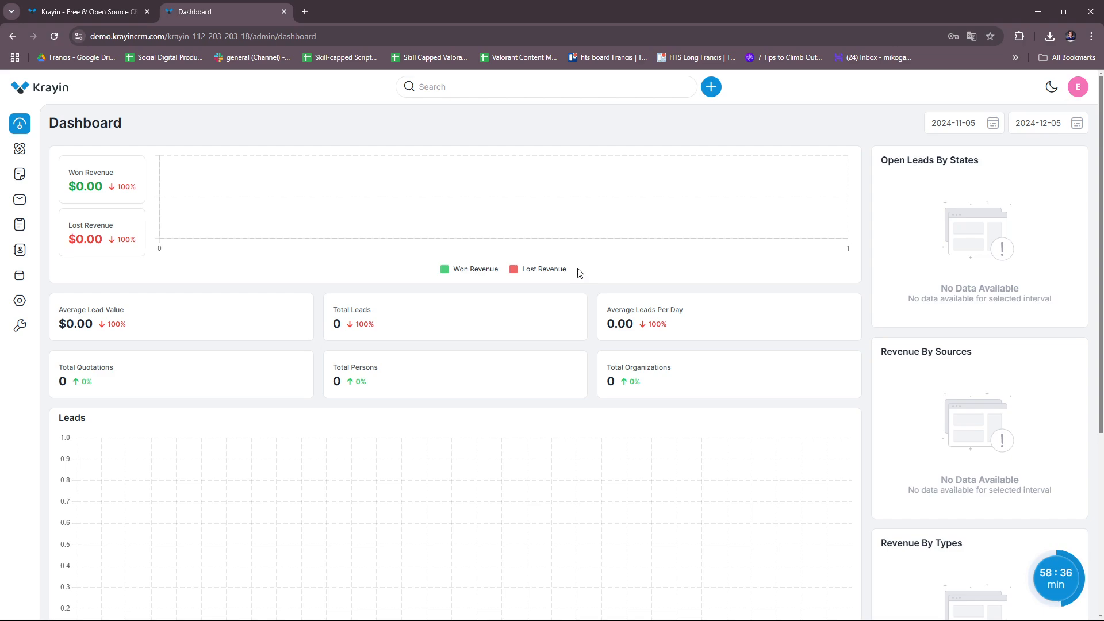
mouse_move(517, 366)
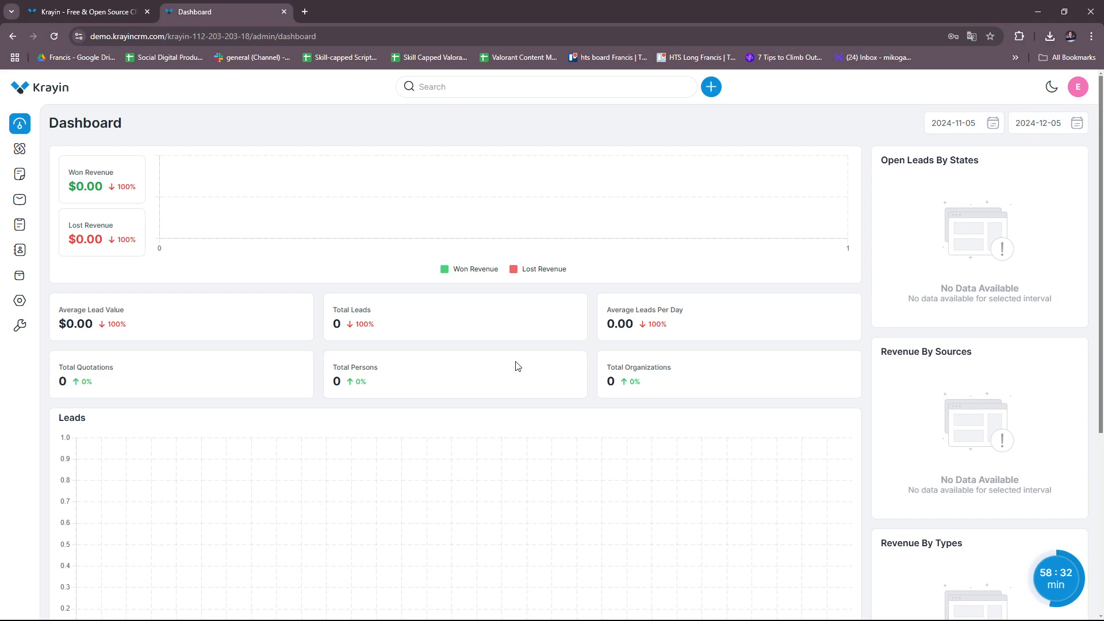
mouse_move(556, 617)
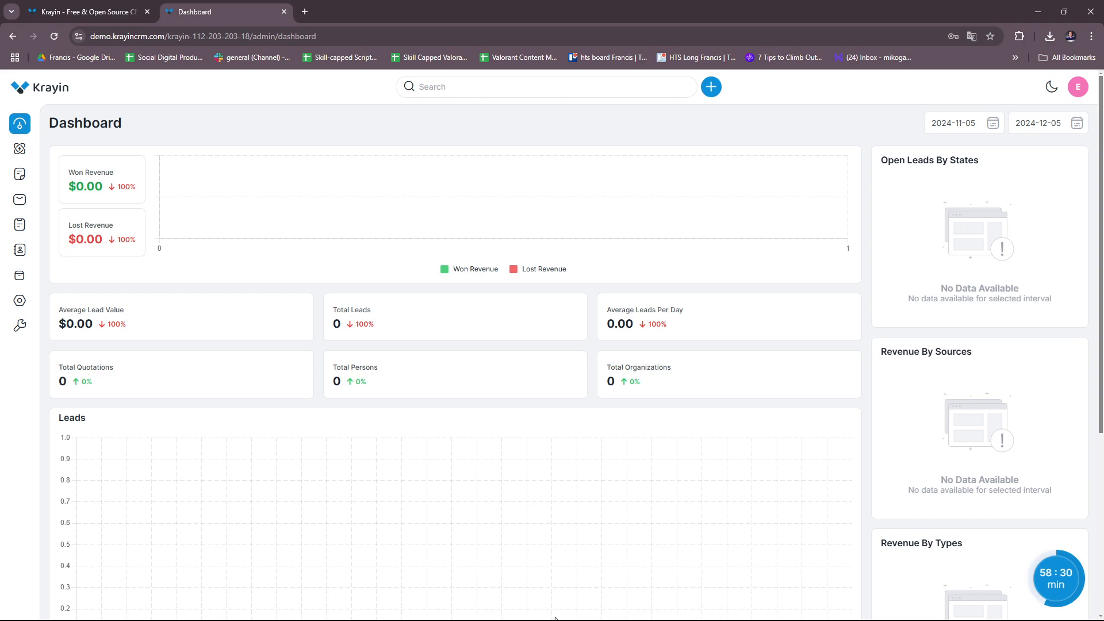
mouse_move(566, 612)
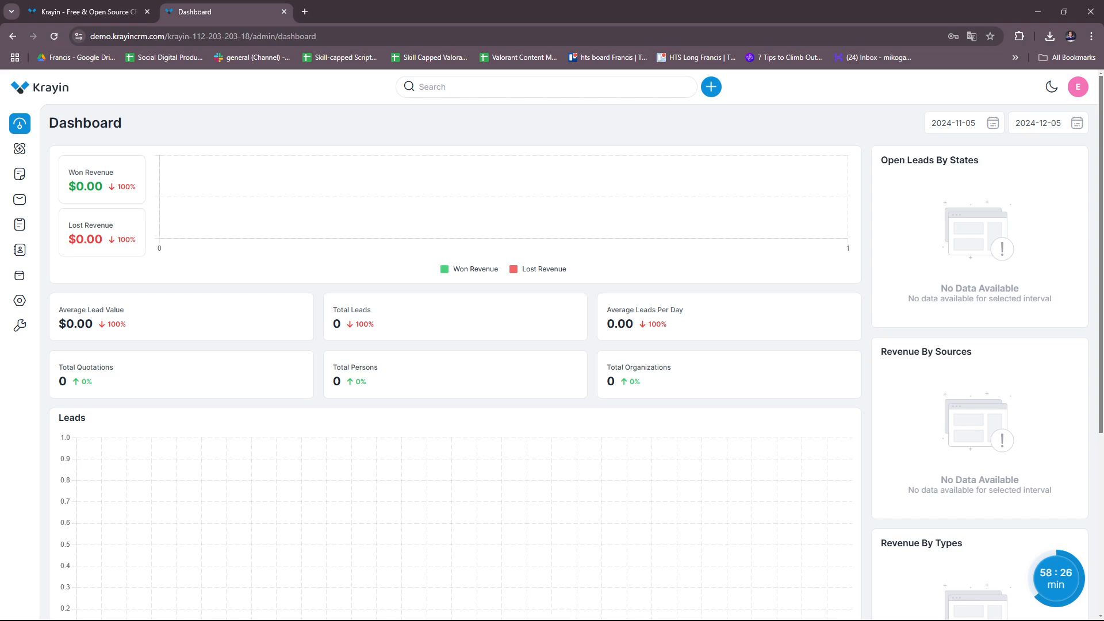
mouse_move(793, 7)
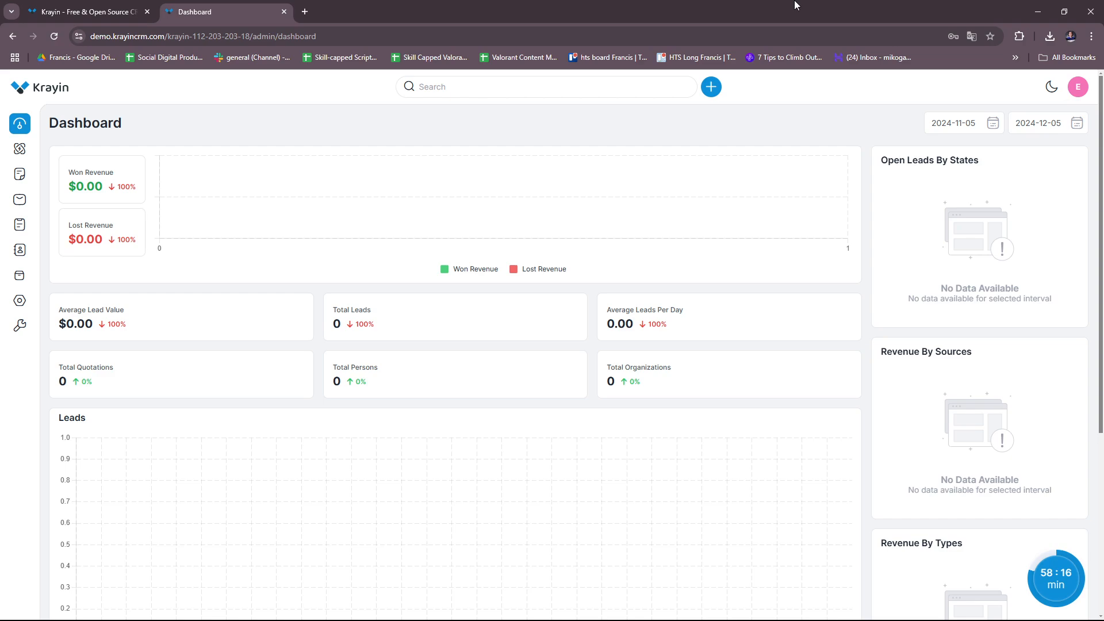
mouse_move(662, 397)
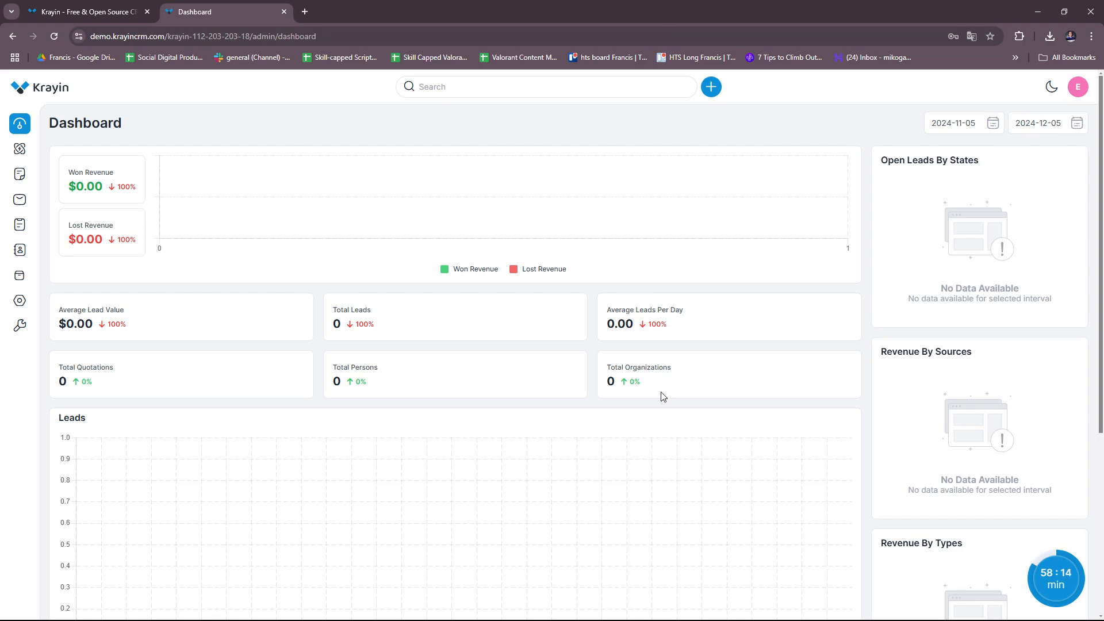
mouse_move(630, 402)
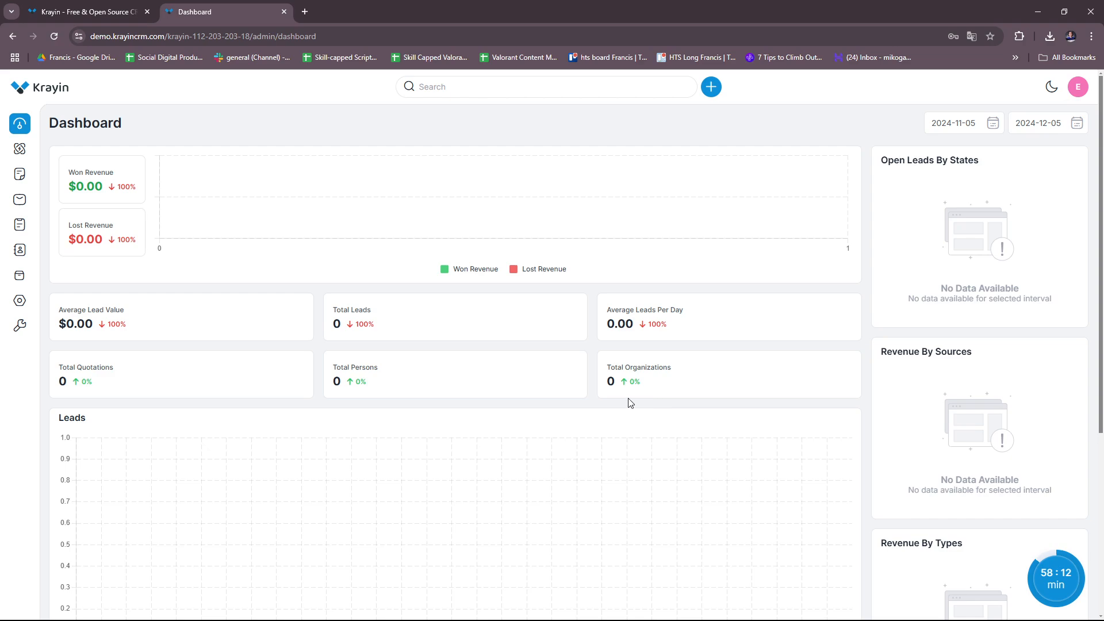
mouse_move(648, 426)
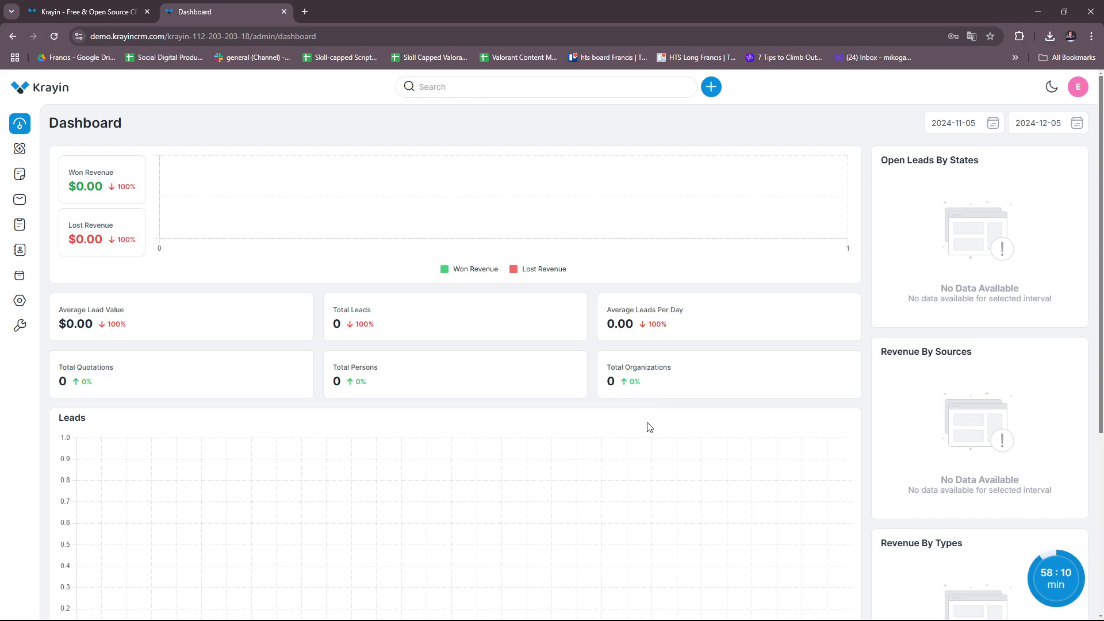
mouse_move(653, 447)
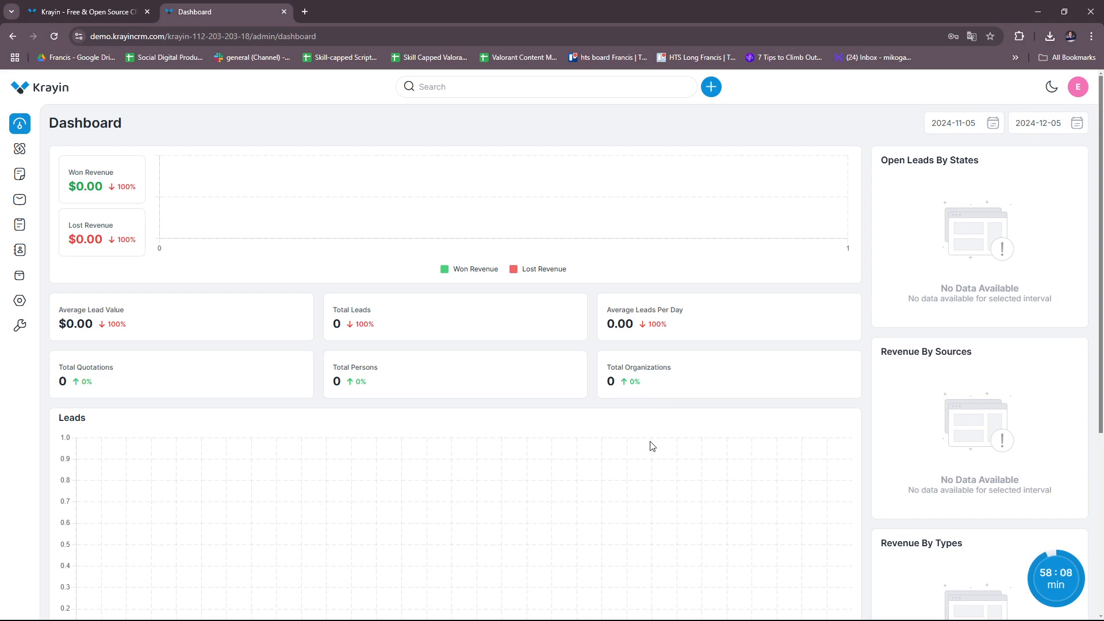
mouse_move(644, 448)
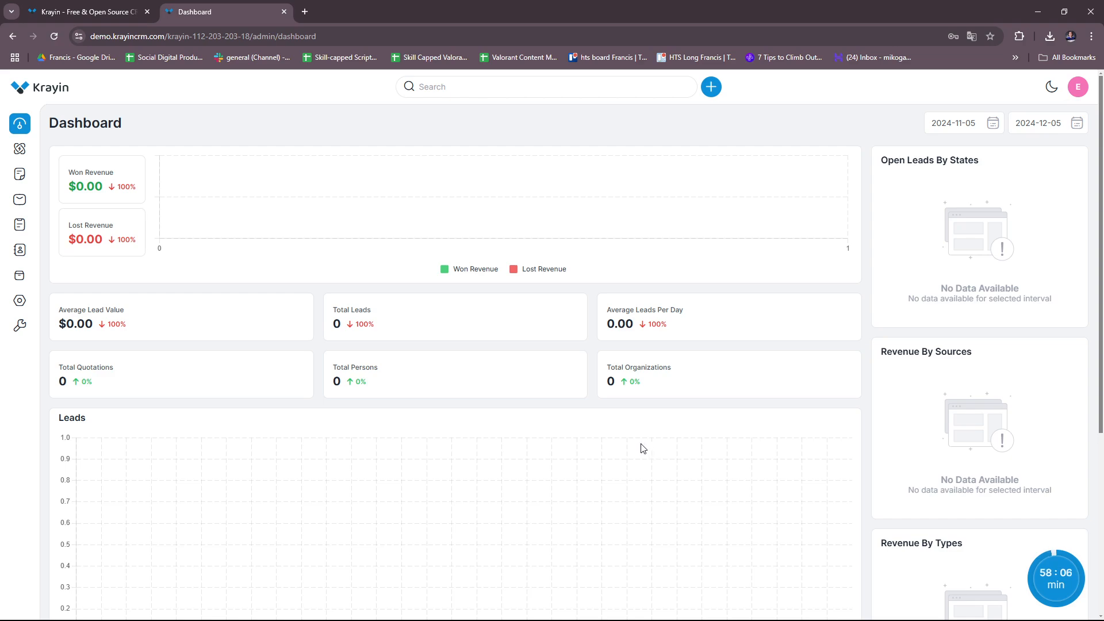
mouse_move(474, 216)
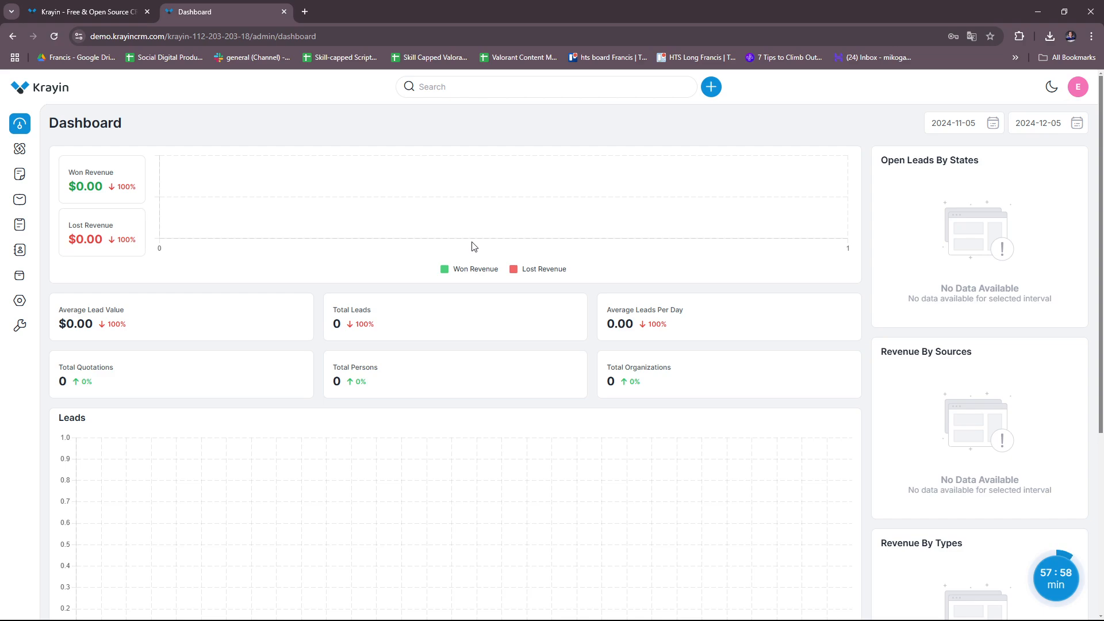
mouse_move(490, 305)
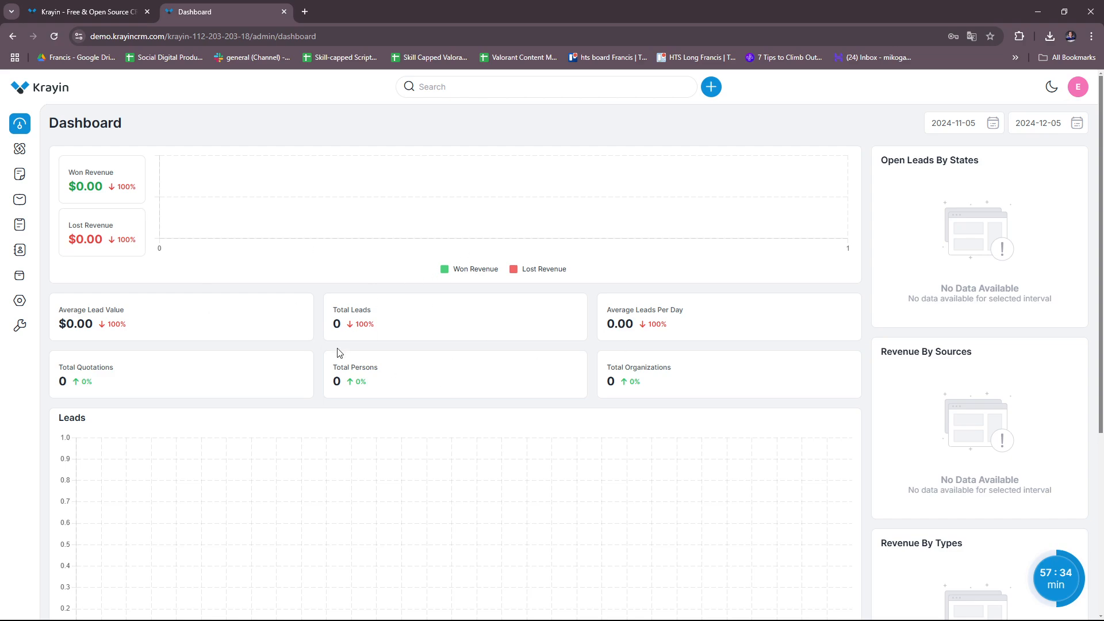
mouse_move(483, 407)
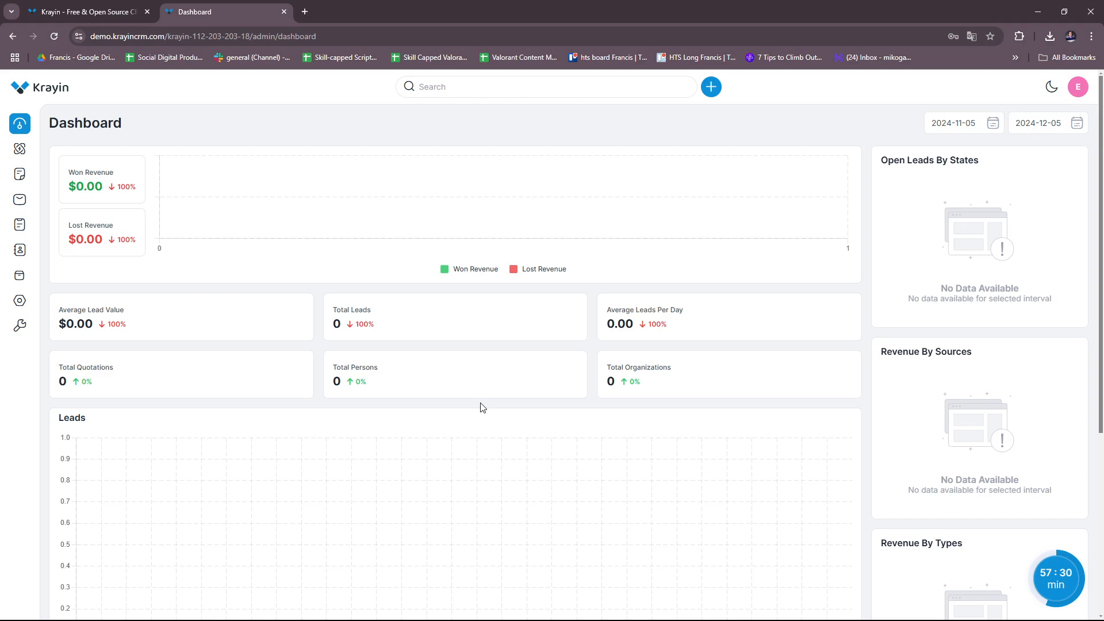
mouse_move(502, 337)
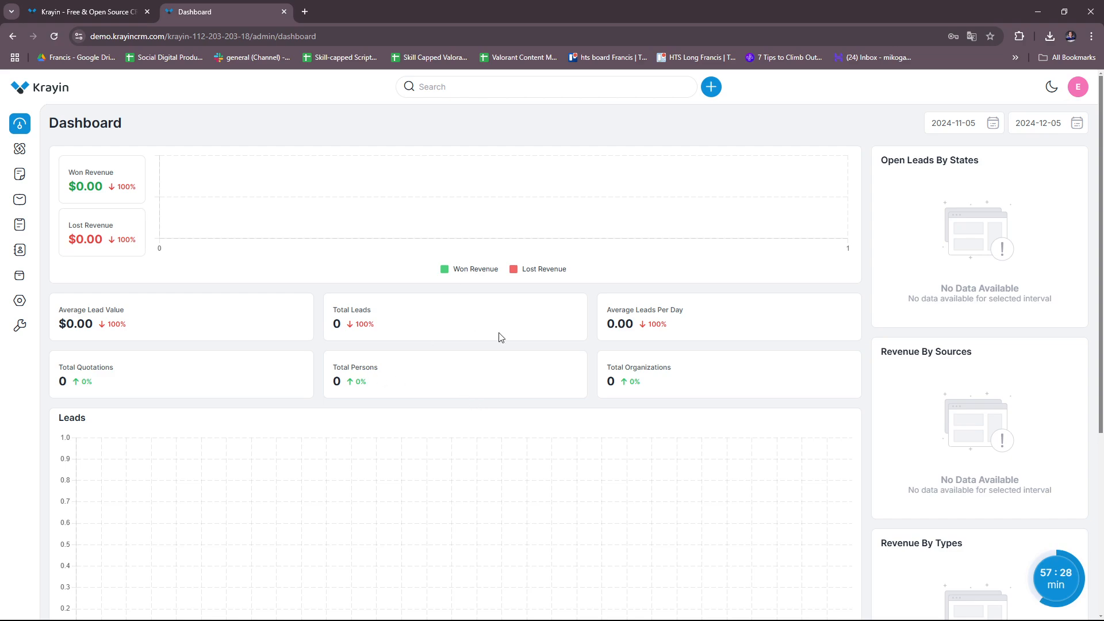
mouse_move(515, 384)
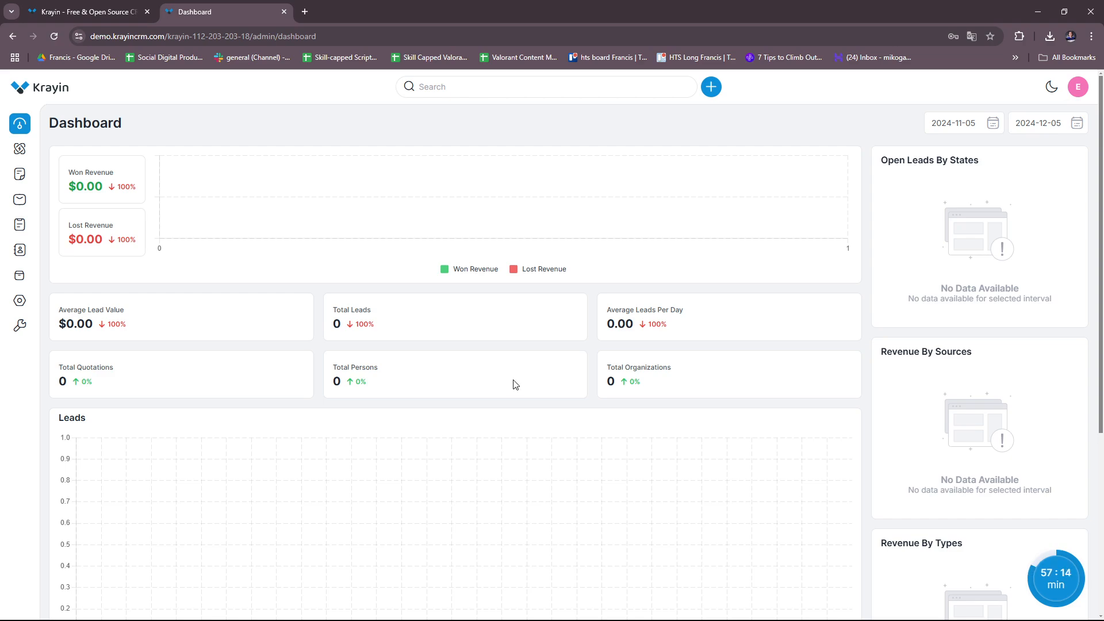
mouse_move(543, 400)
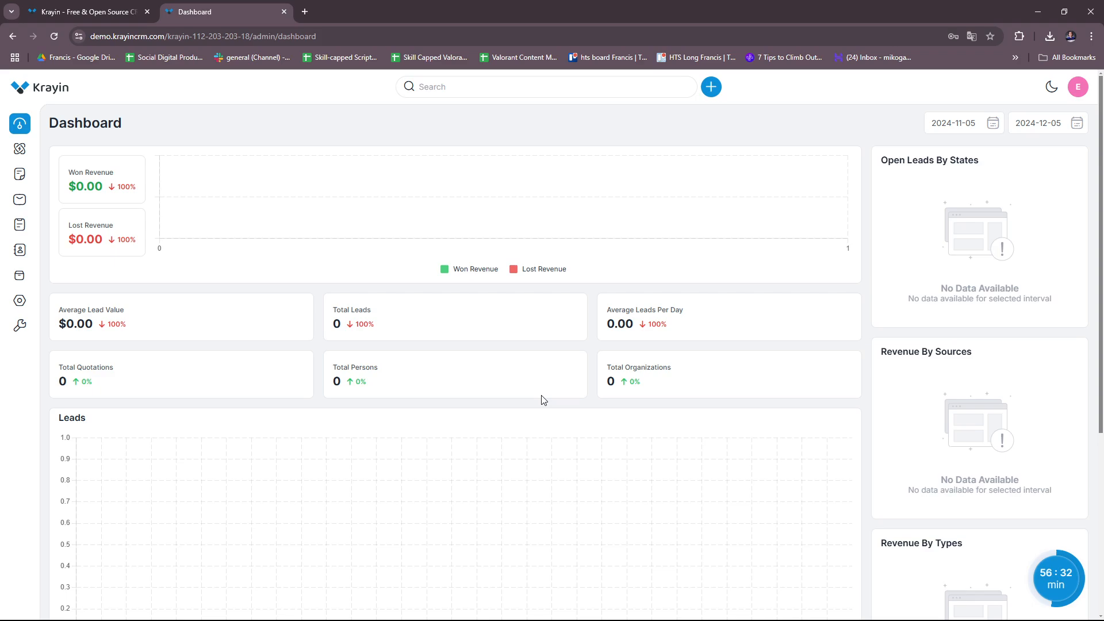
scroll(down, 3)
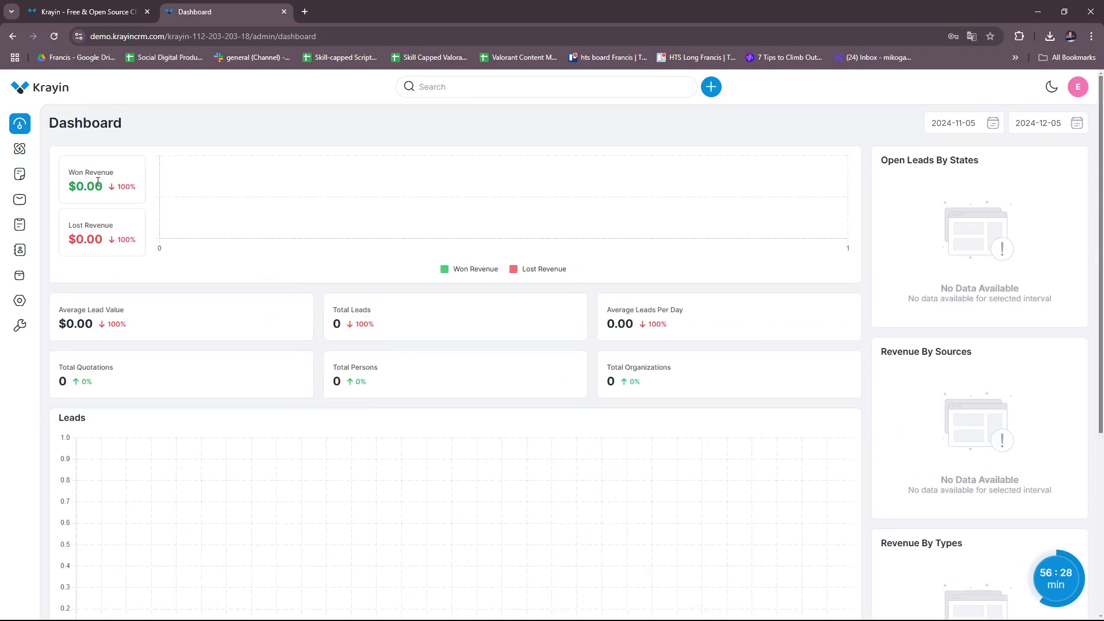
mouse_move(106, 276)
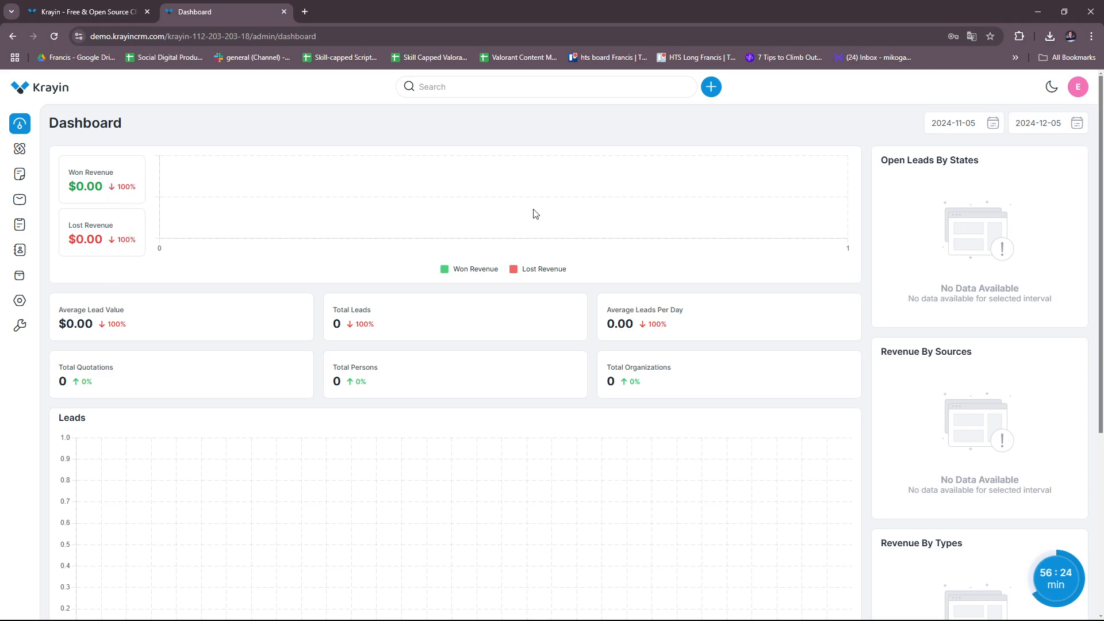
scroll(down, 3)
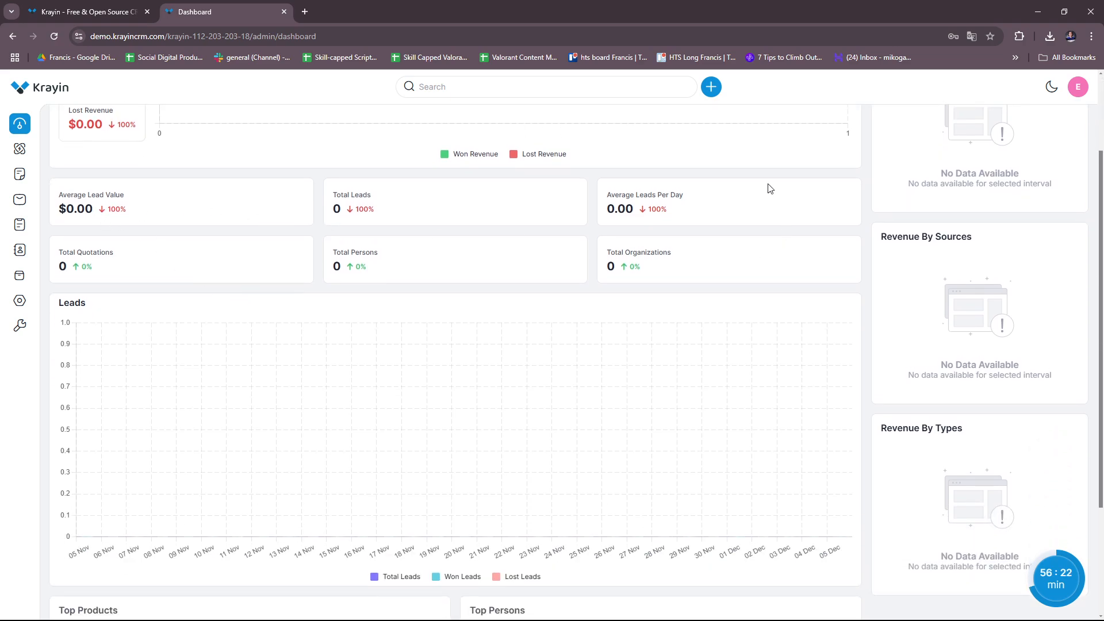
scroll(down, 3)
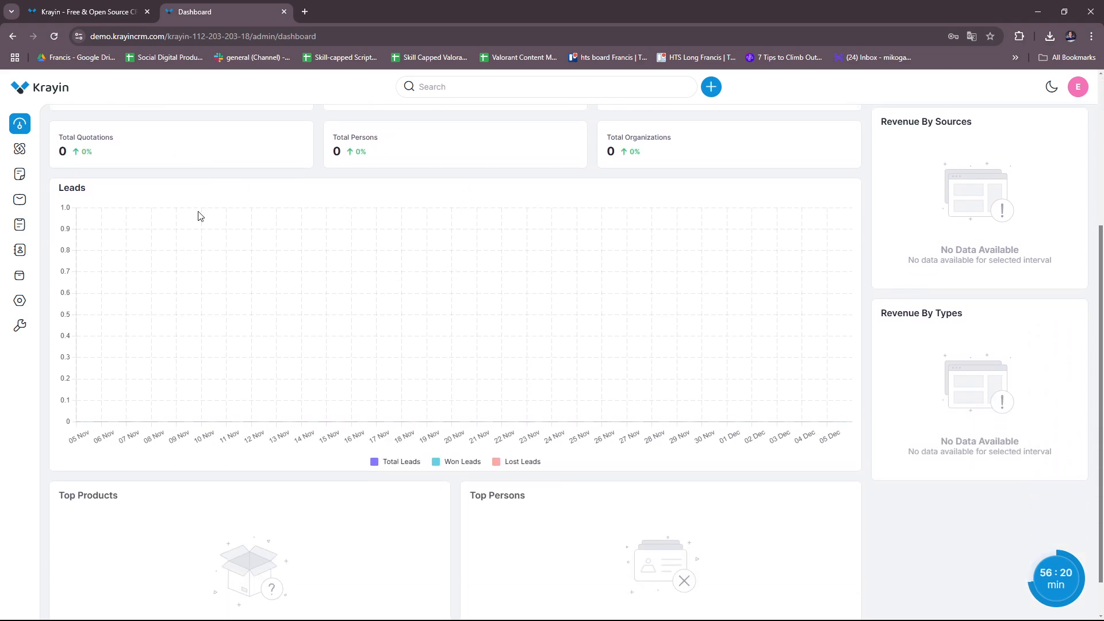
scroll(down, 3)
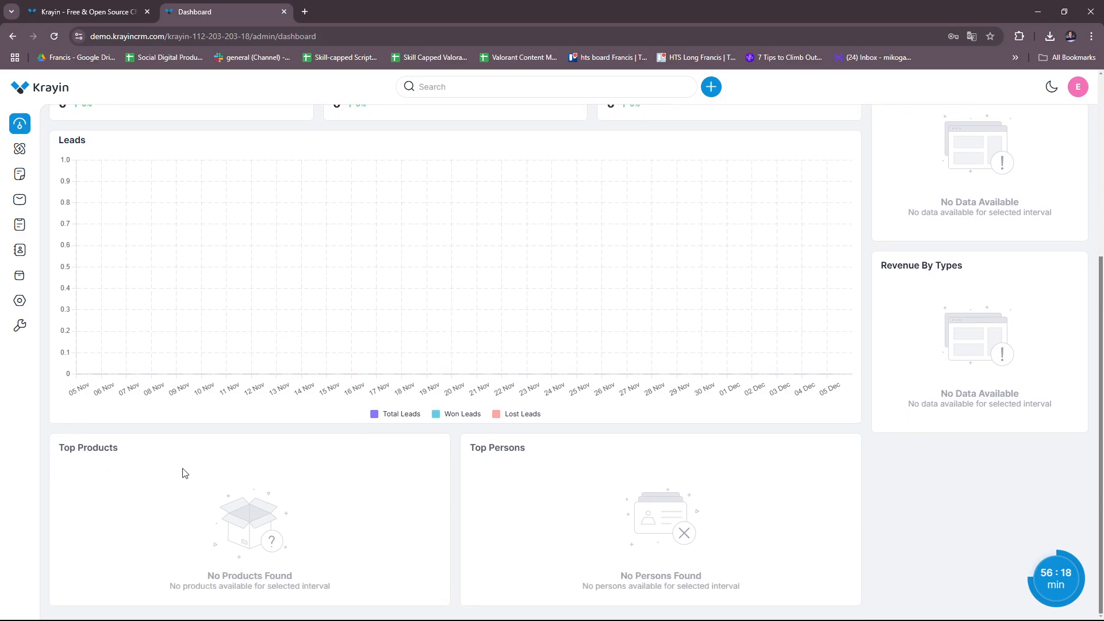
scroll(up, 3)
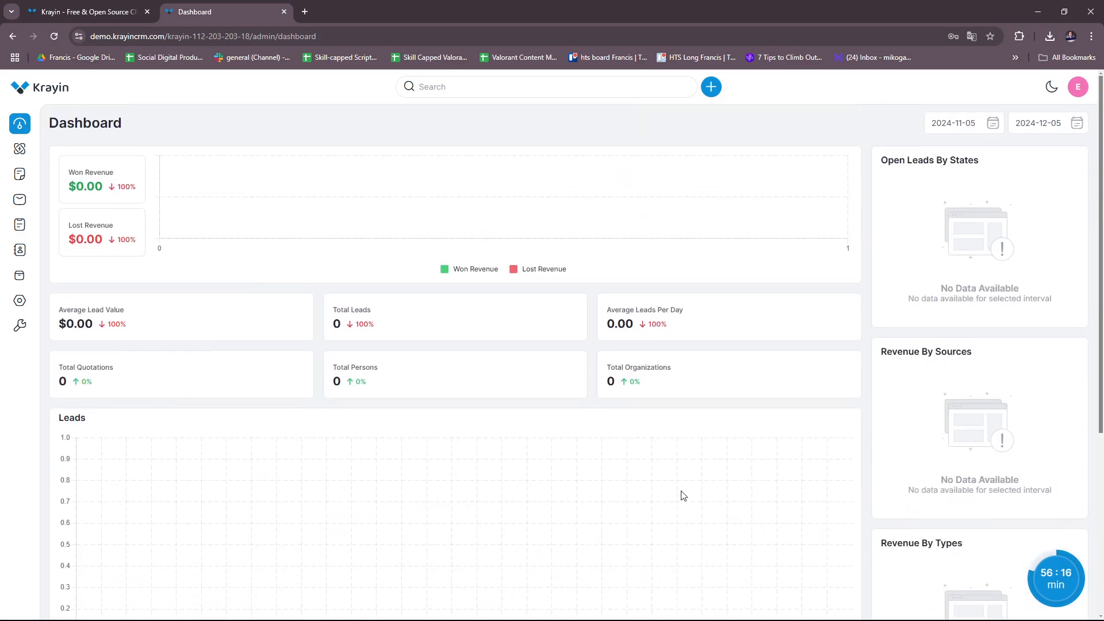
mouse_move(971, 320)
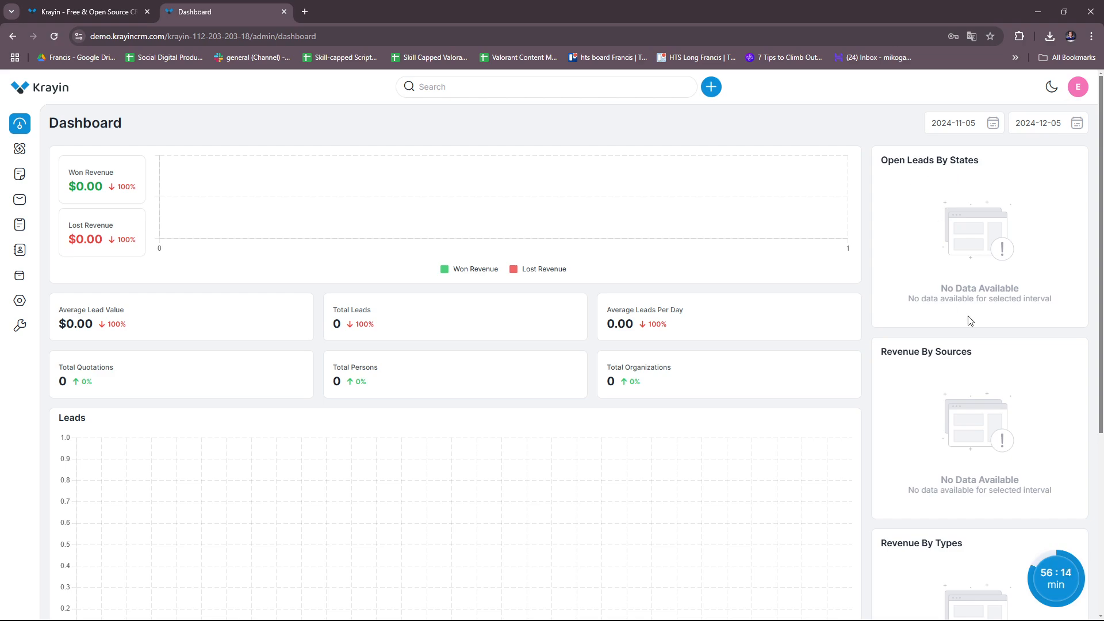
scroll(down, 3)
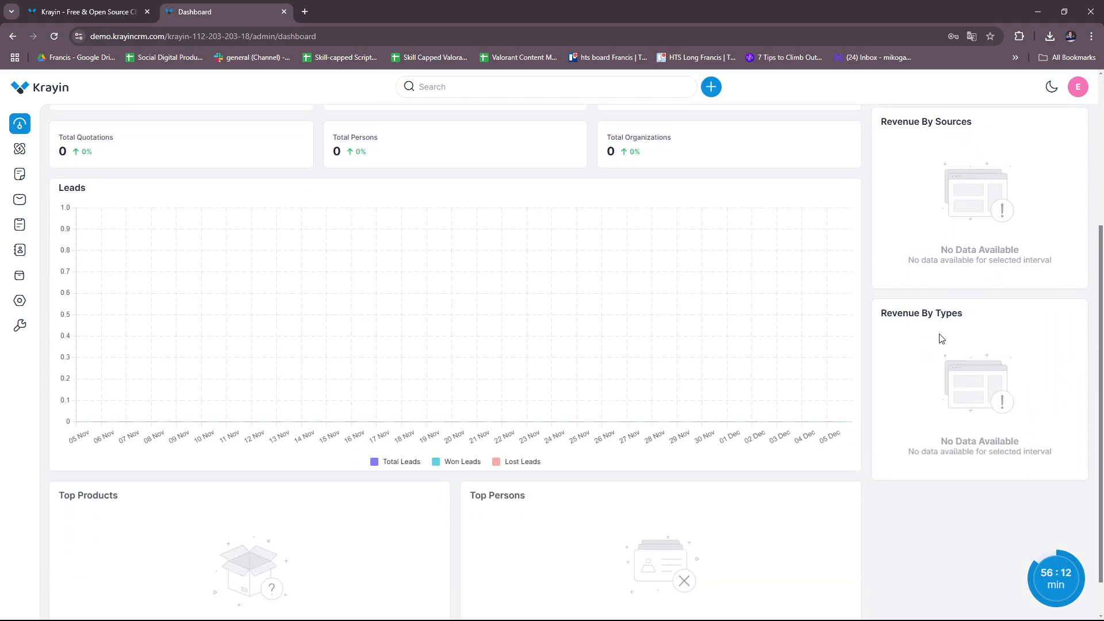
scroll(up, 3)
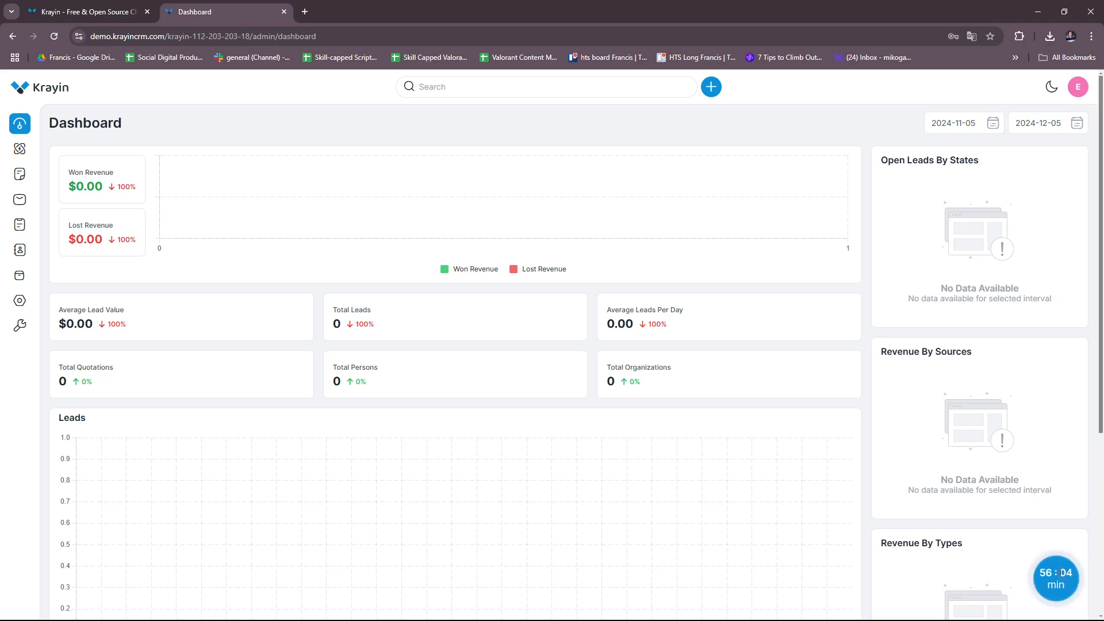
scroll(down, 3)
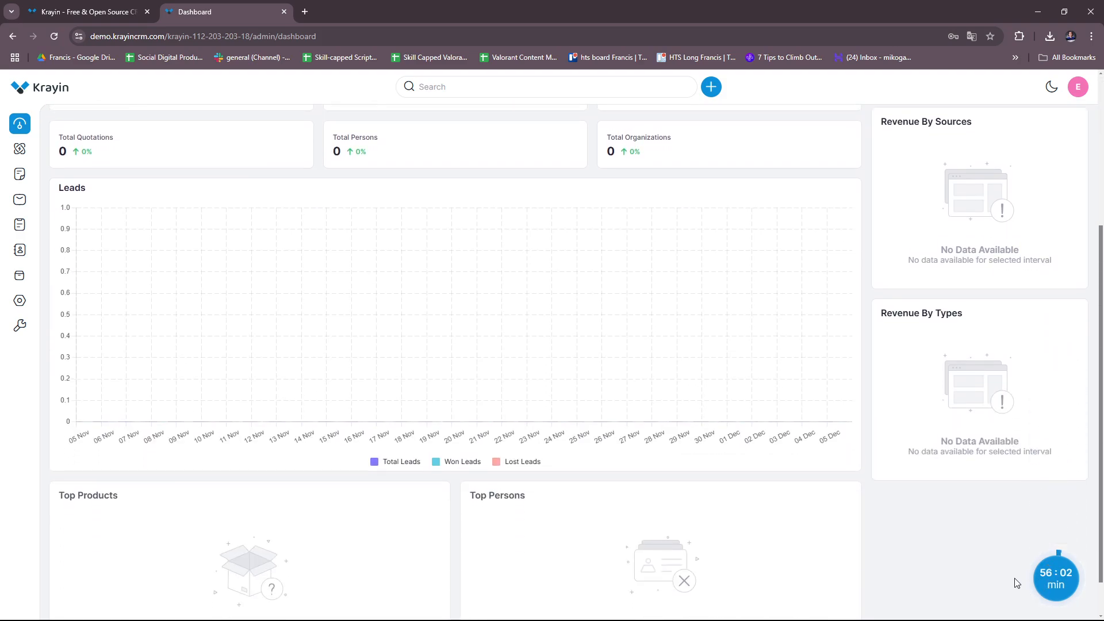
scroll(down, 3)
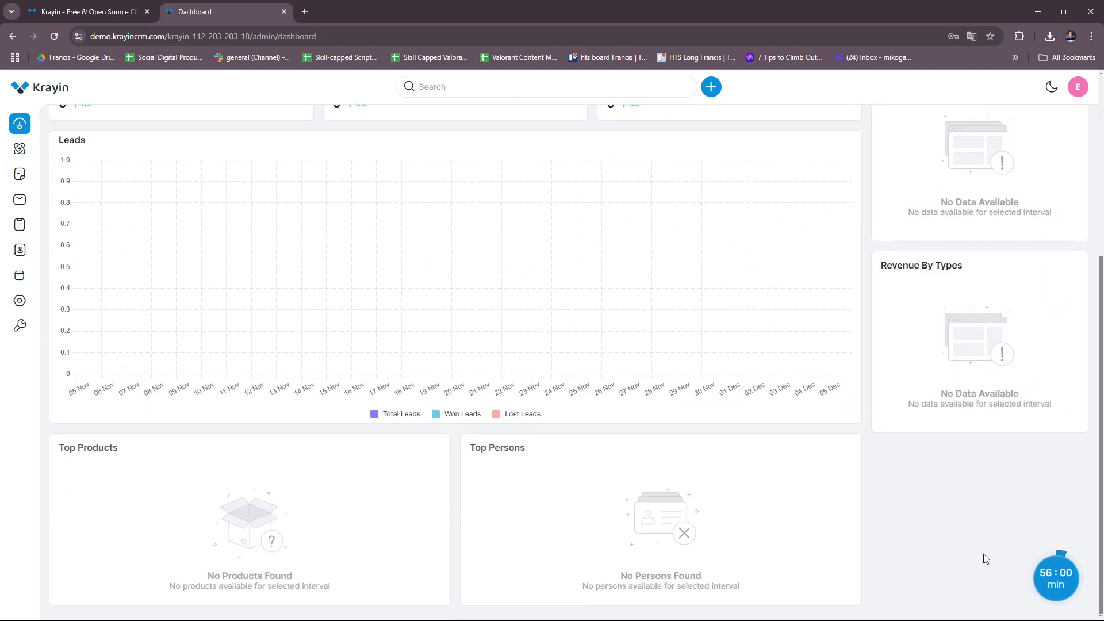
mouse_move(552, 434)
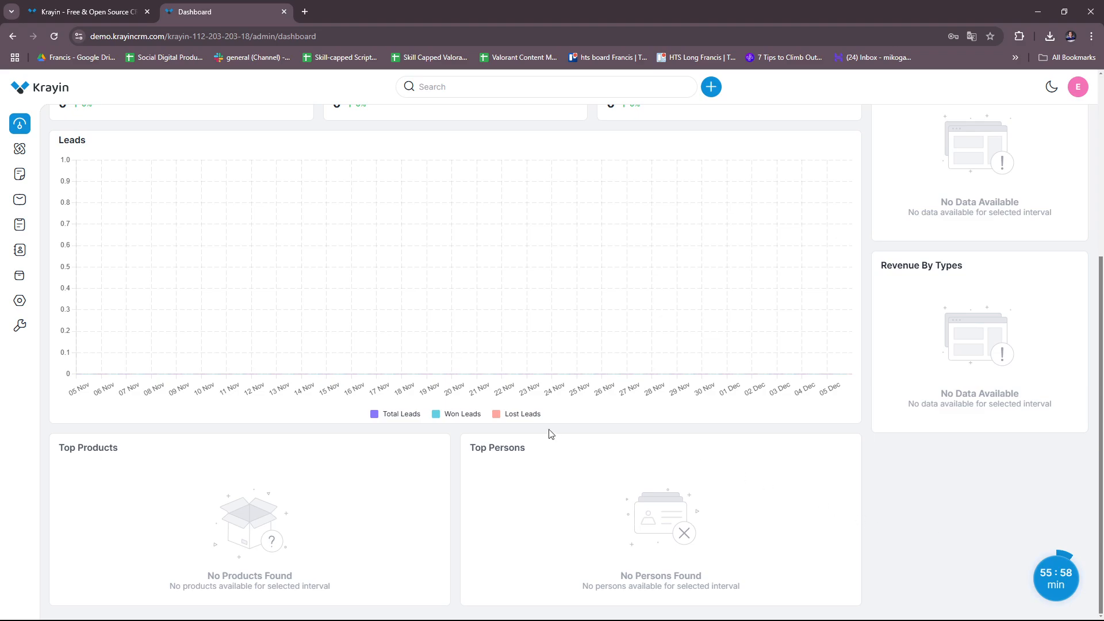
mouse_move(605, 490)
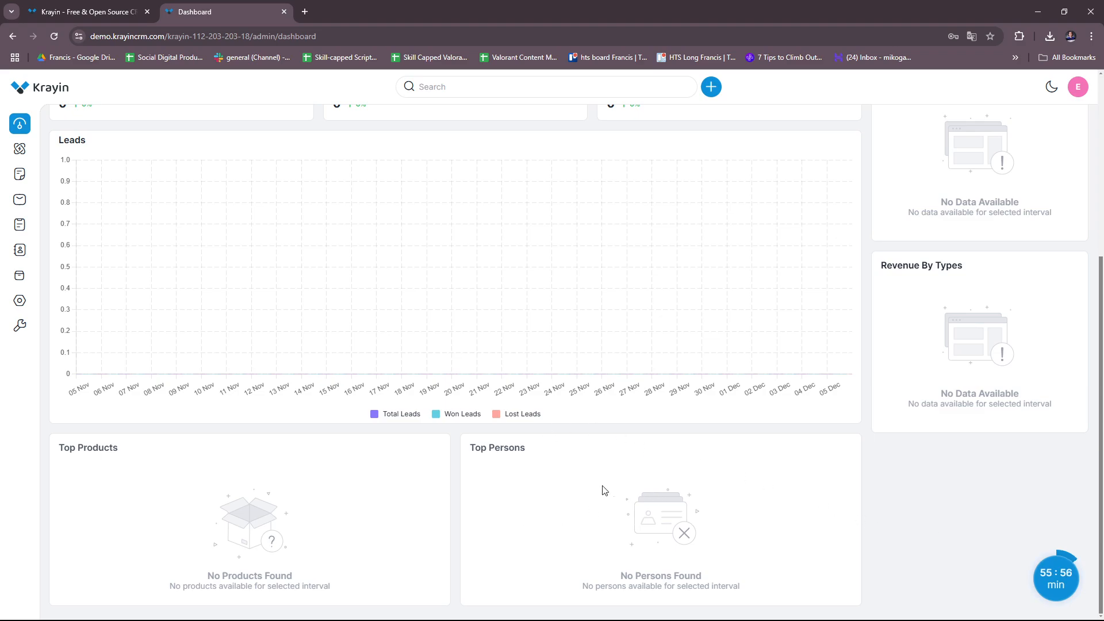
scroll(up, 3)
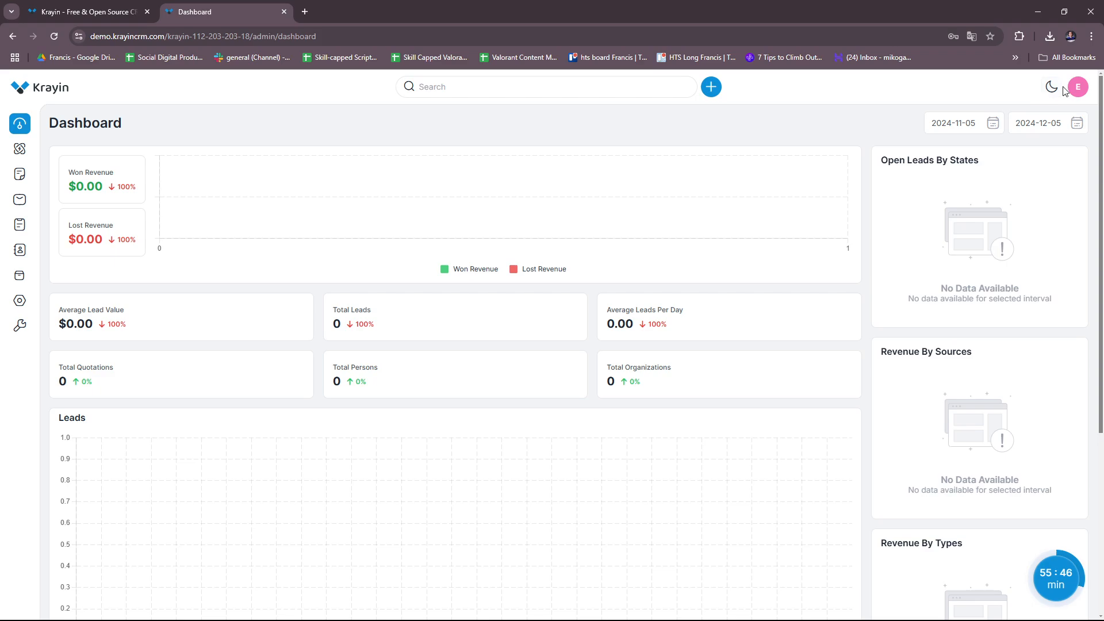
click(1052, 88)
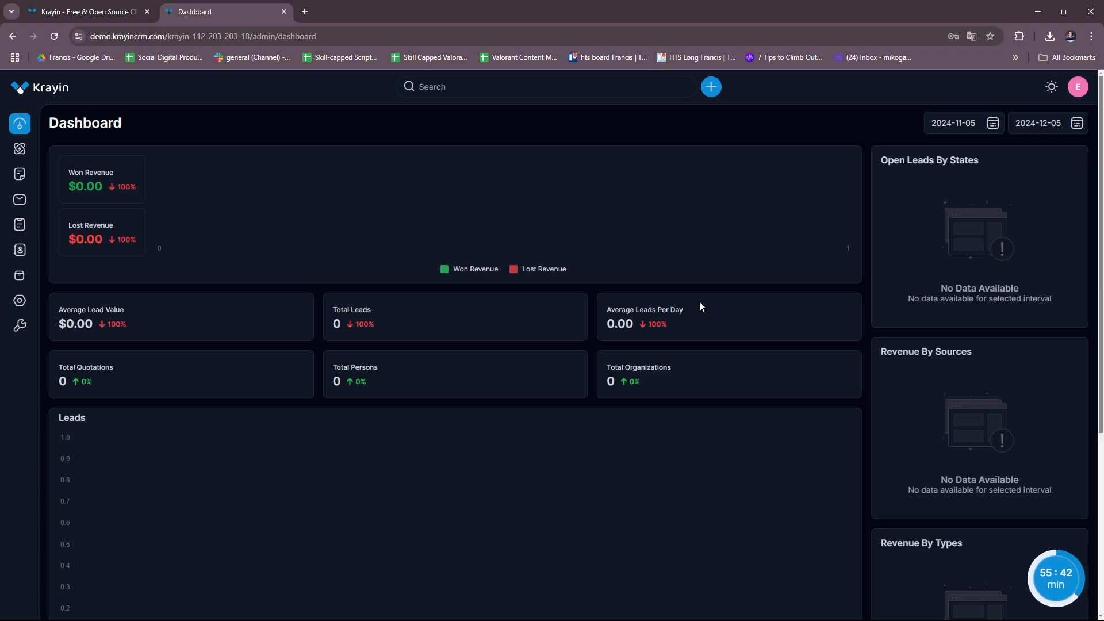
scroll(down, 3)
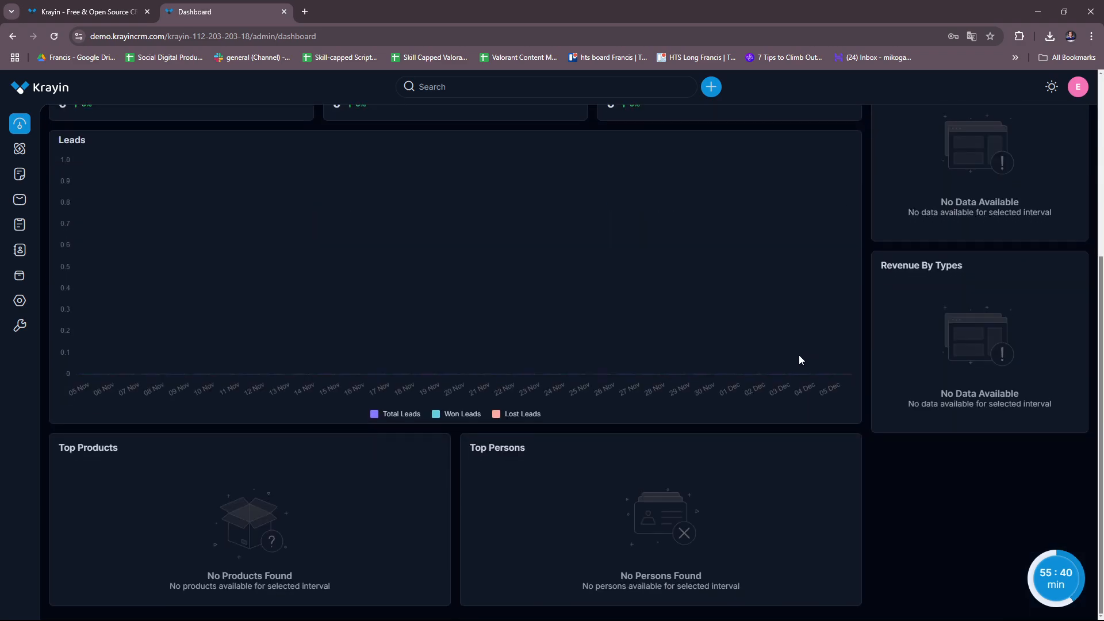
scroll(up, 3)
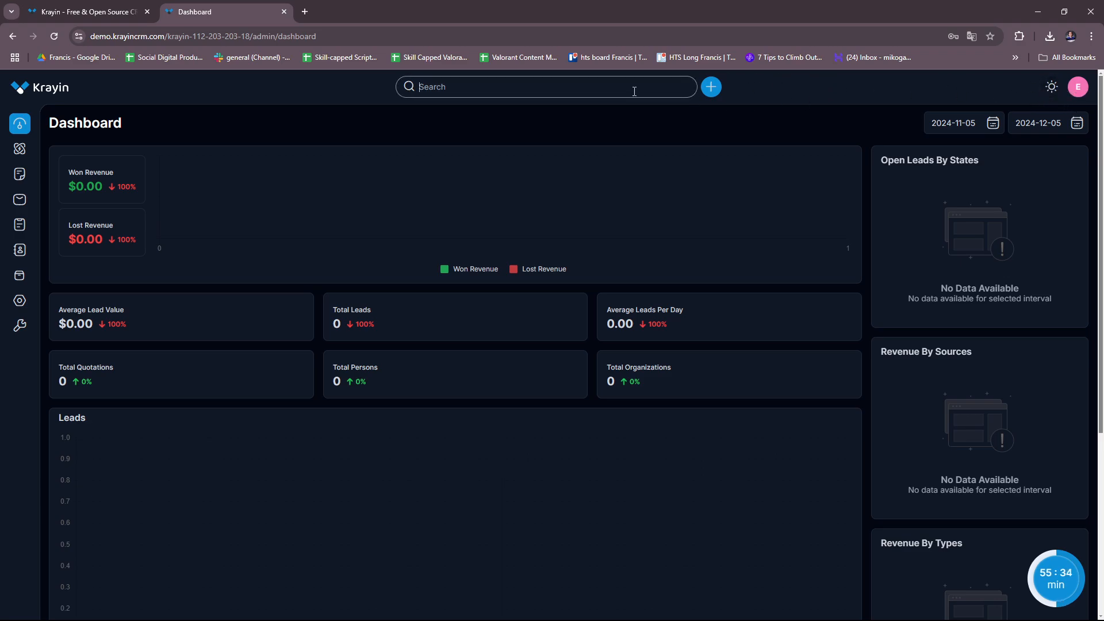
- Open the quick-add menu beside the search bar
click(711, 87)
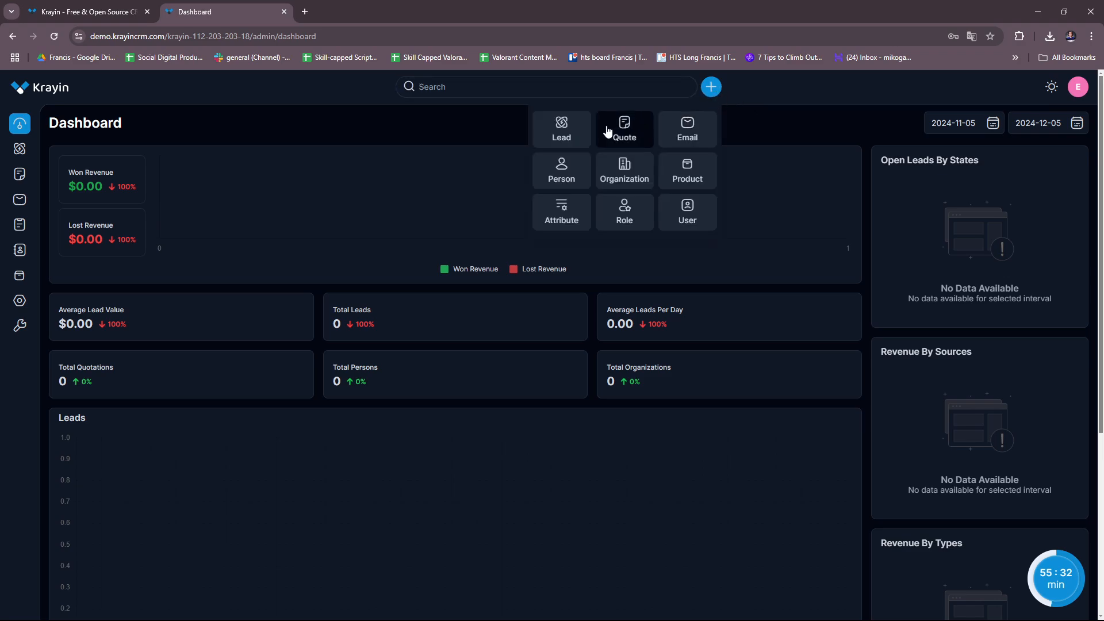
mouse_move(663, 143)
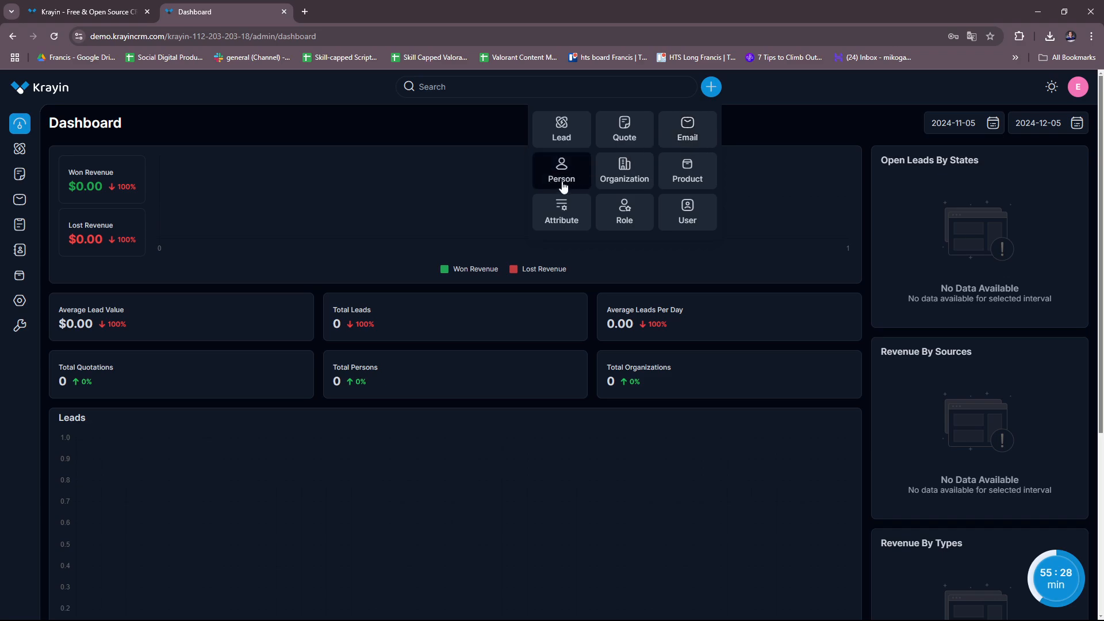
mouse_move(631, 184)
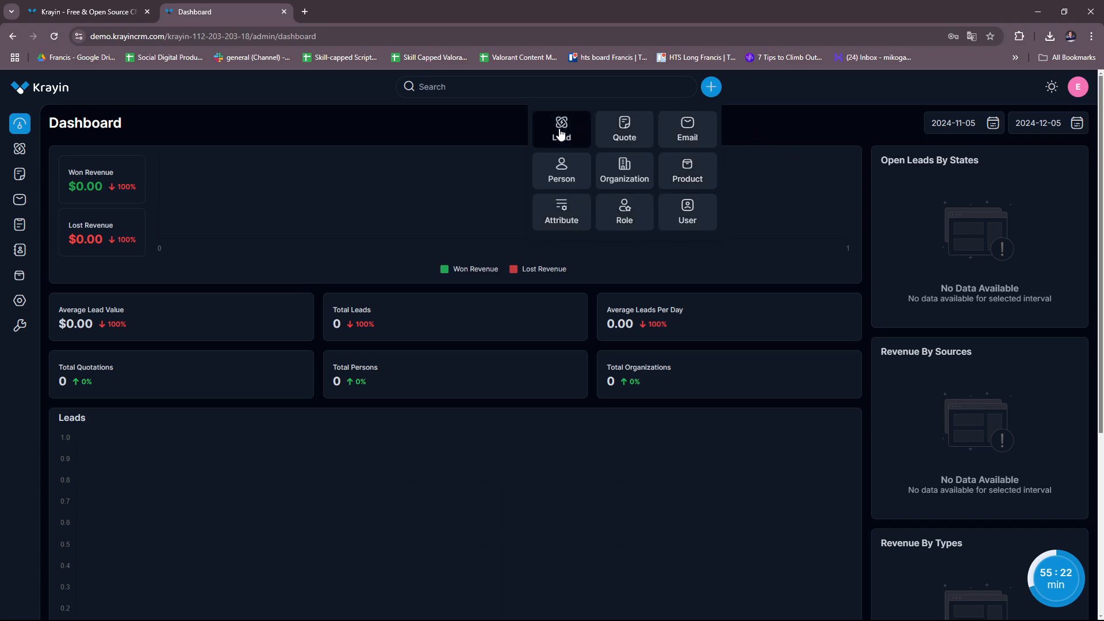
- Start a new lead from the quick-add menu and scroll through the Create Lead form
click(561, 129)
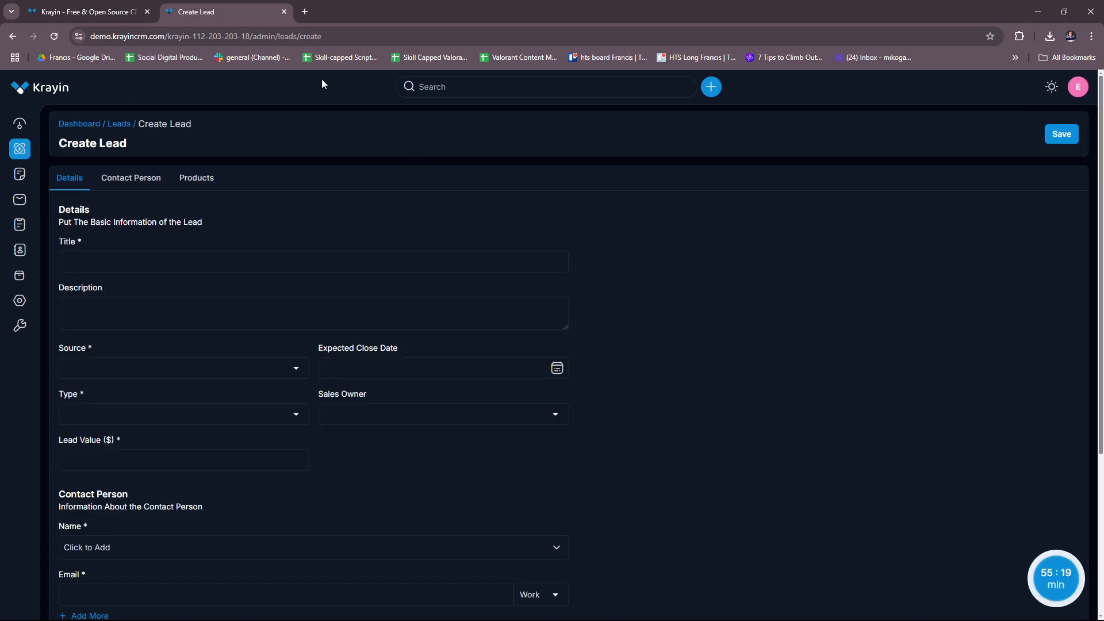
mouse_move(144, 151)
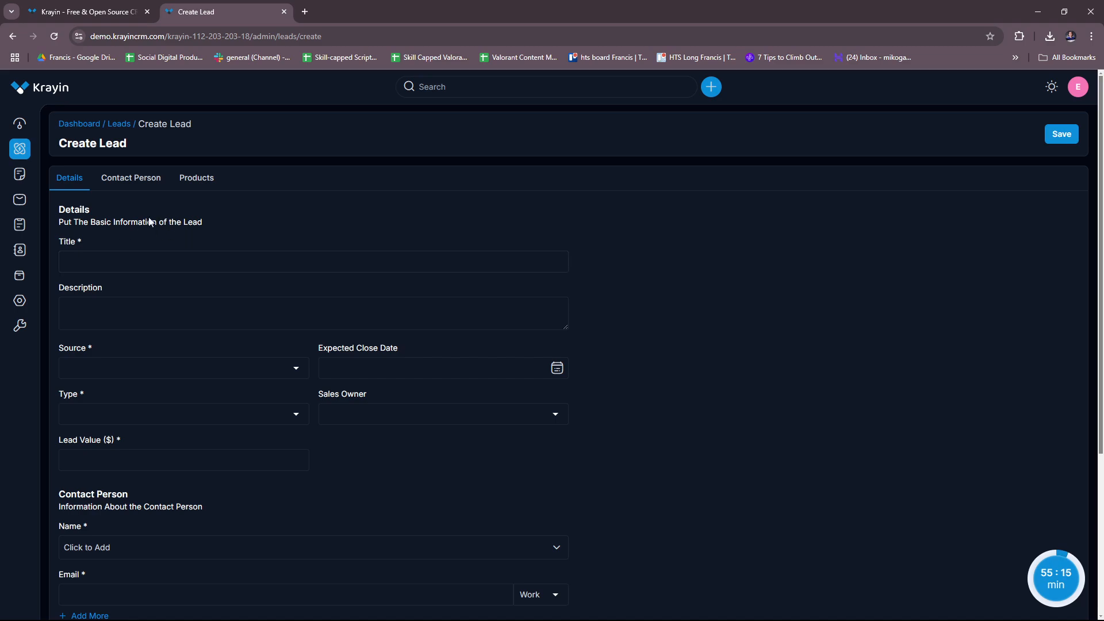
scroll(down, 3)
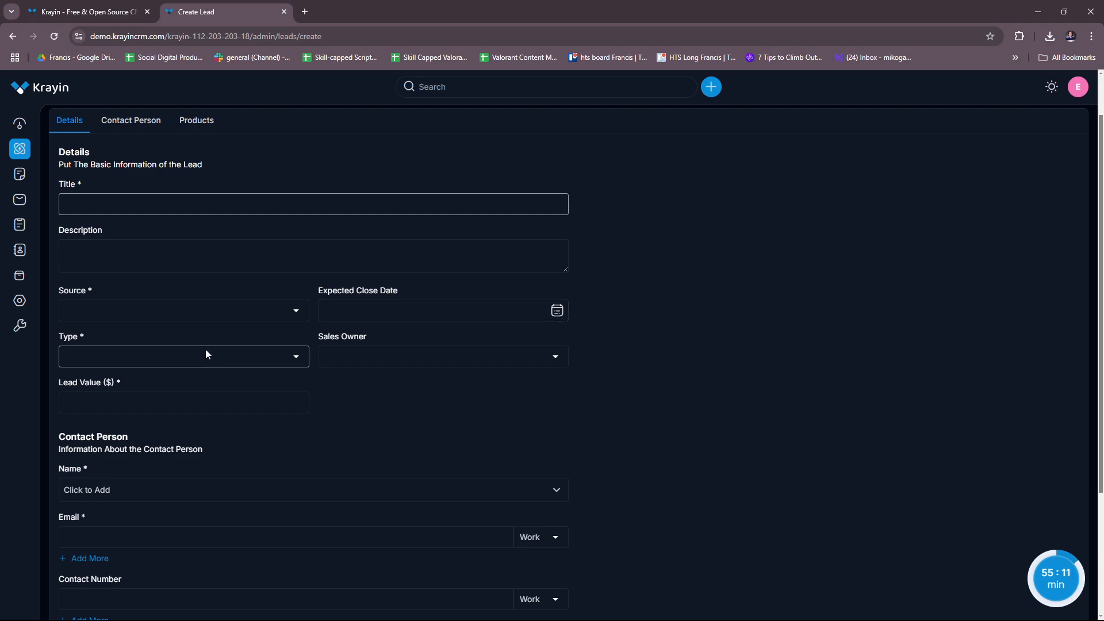
scroll(down, 3)
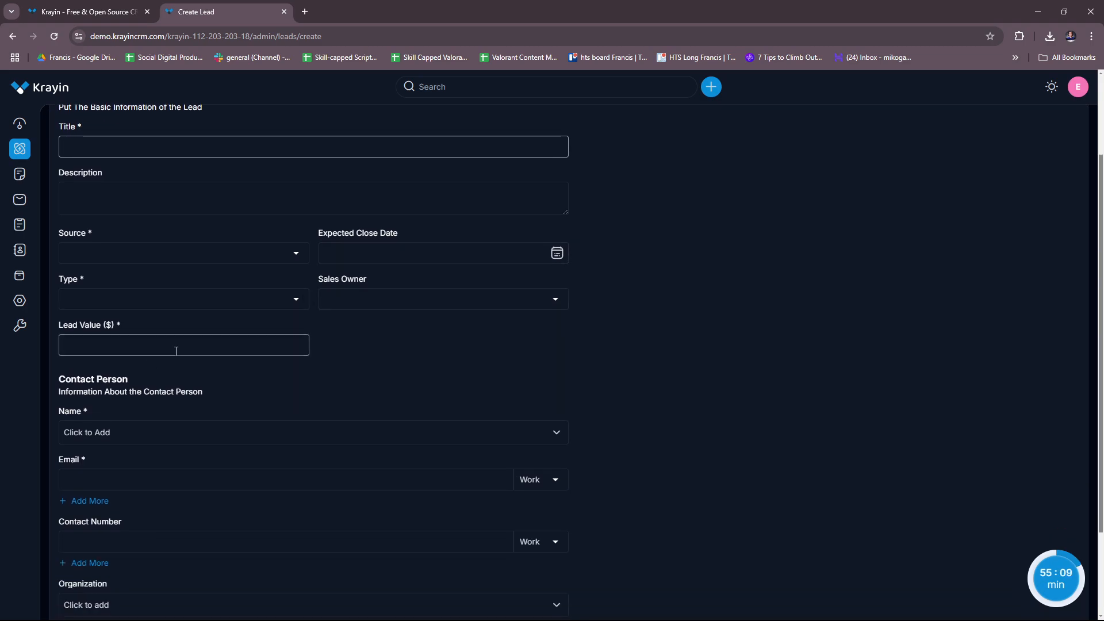
scroll(down, 3)
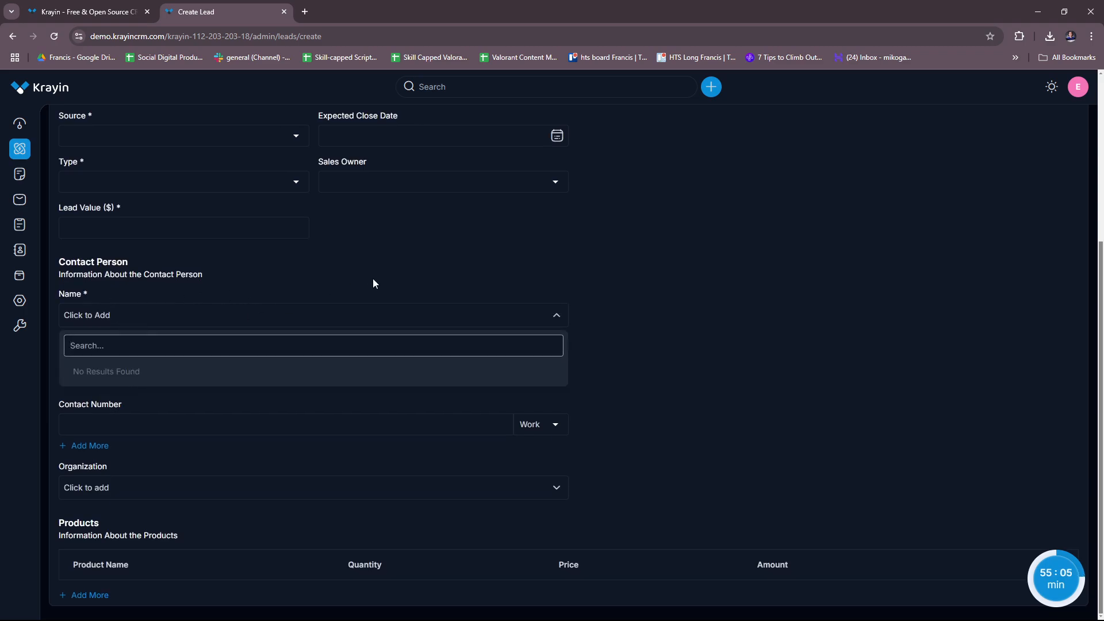
mouse_move(250, 103)
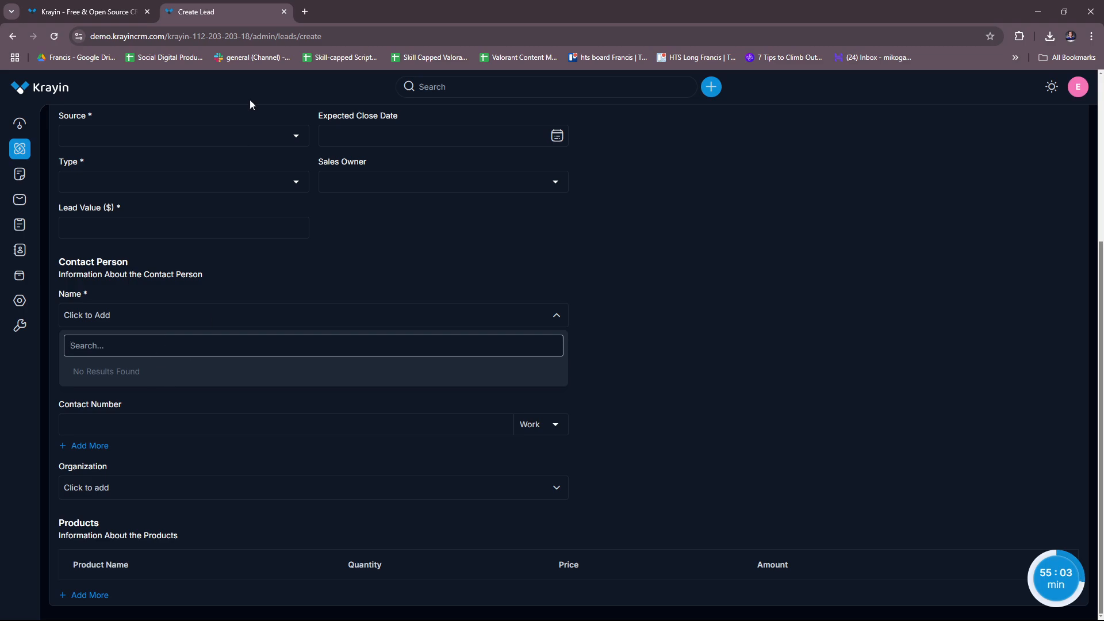
mouse_move(143, 375)
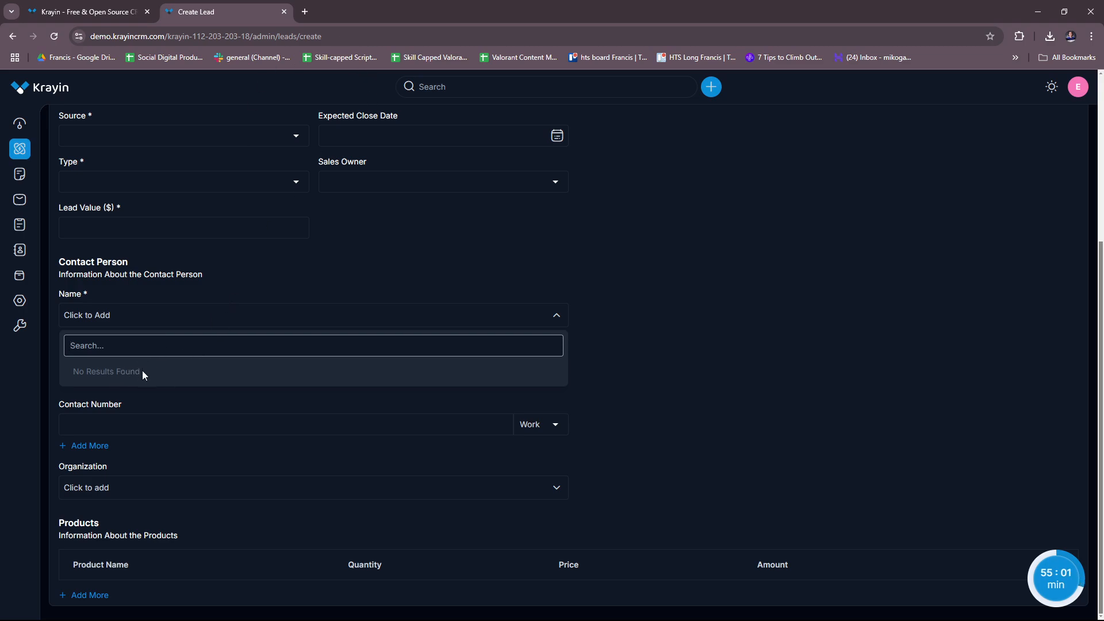
mouse_move(160, 377)
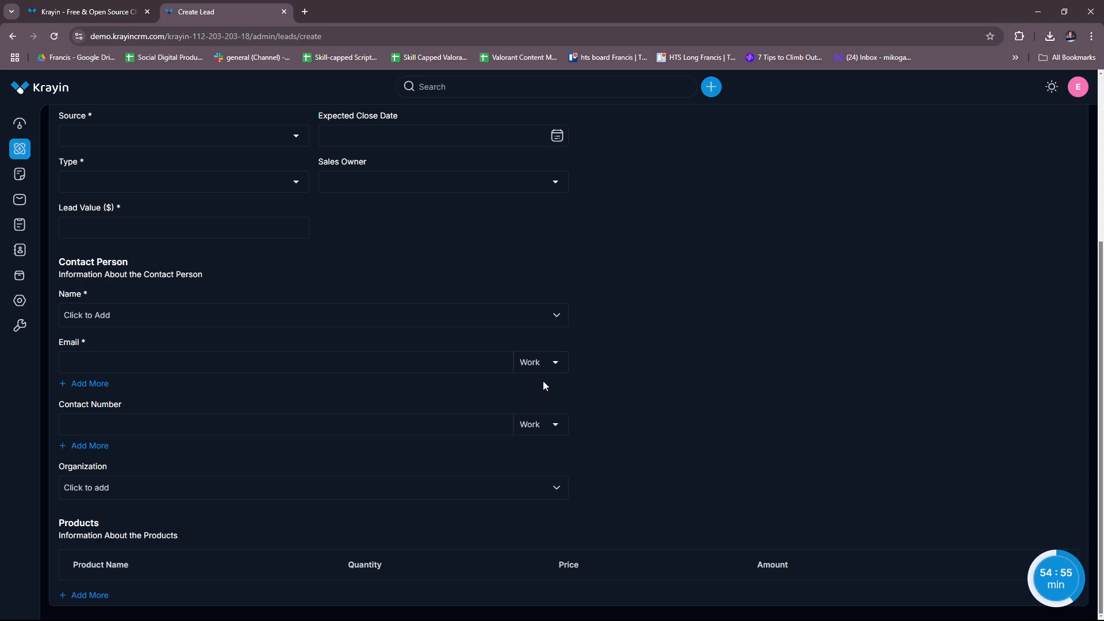
mouse_move(558, 381)
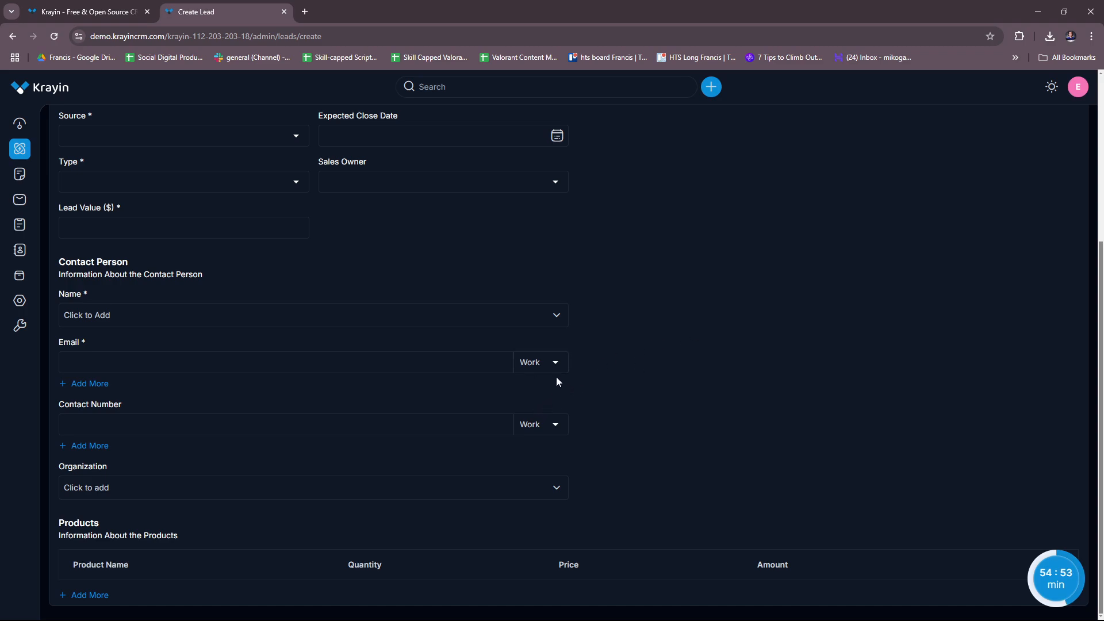
mouse_move(175, 504)
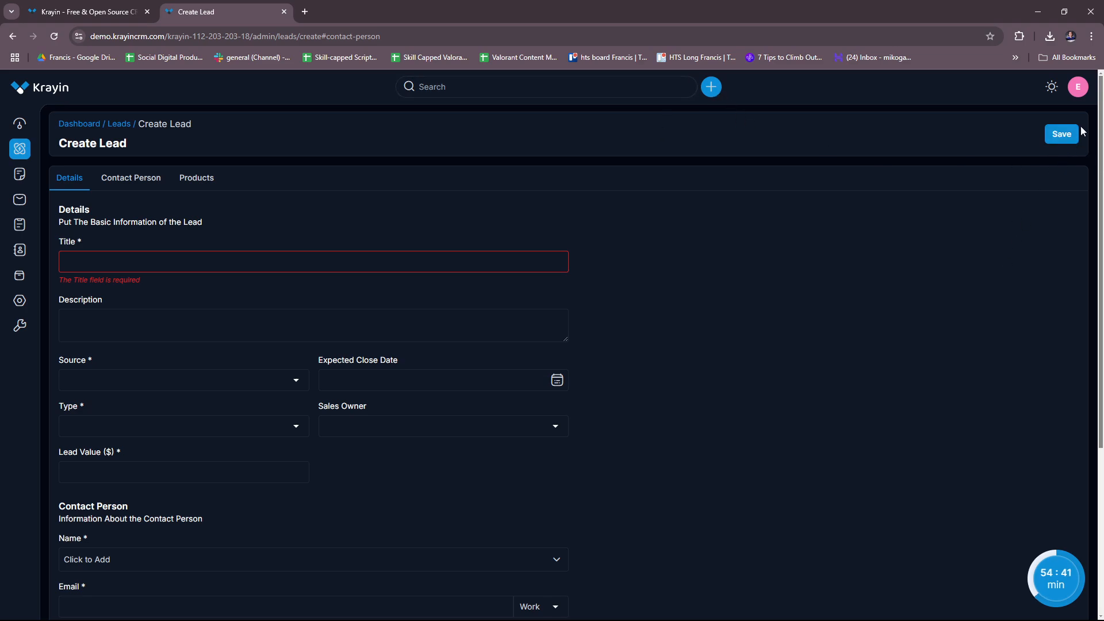
mouse_move(686, 306)
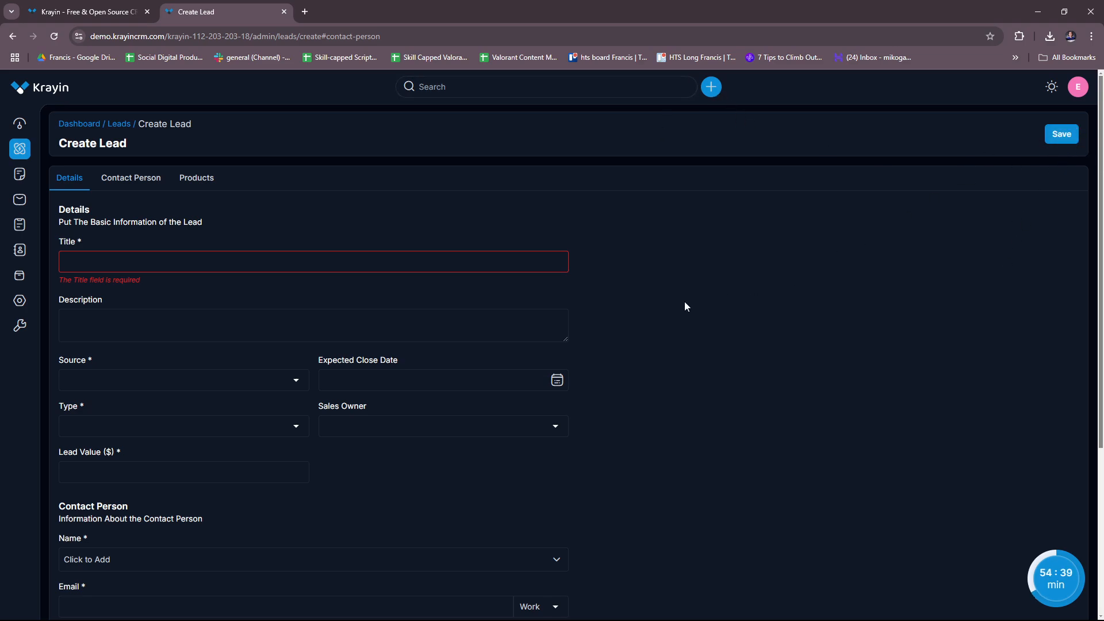
- Start a new quote from the quick-add menu and jump to its Address Information section
click(711, 87)
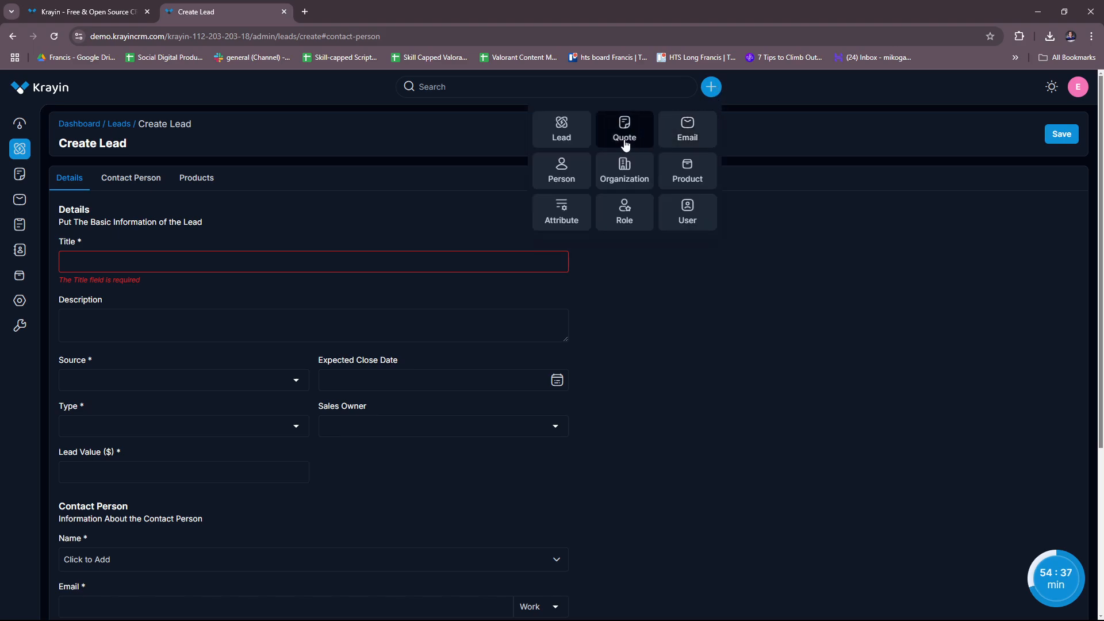
click(625, 129)
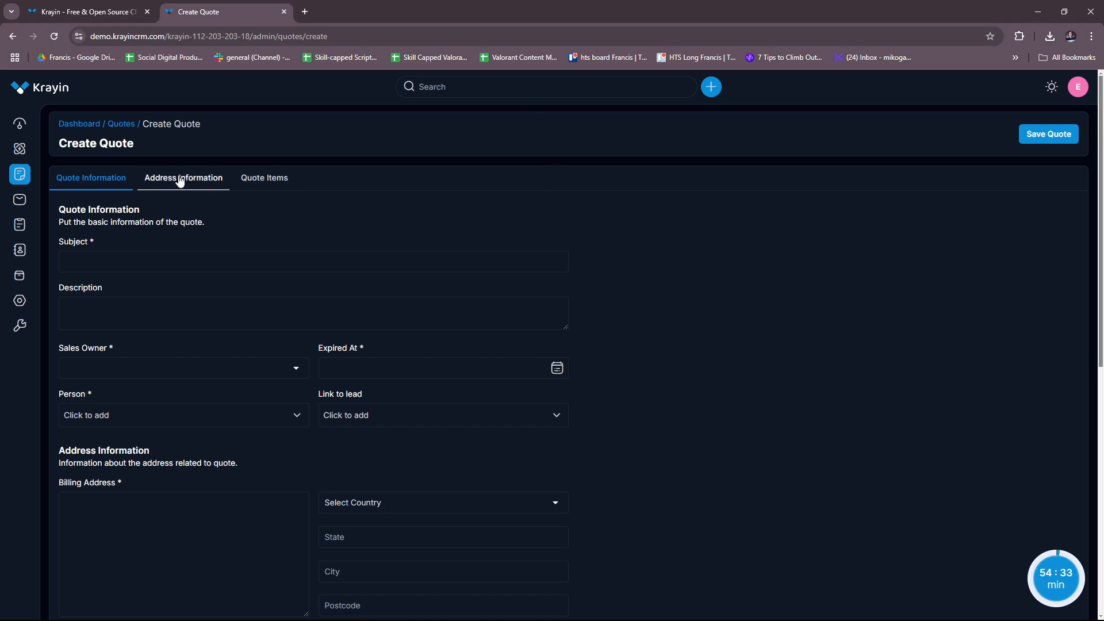
click(183, 177)
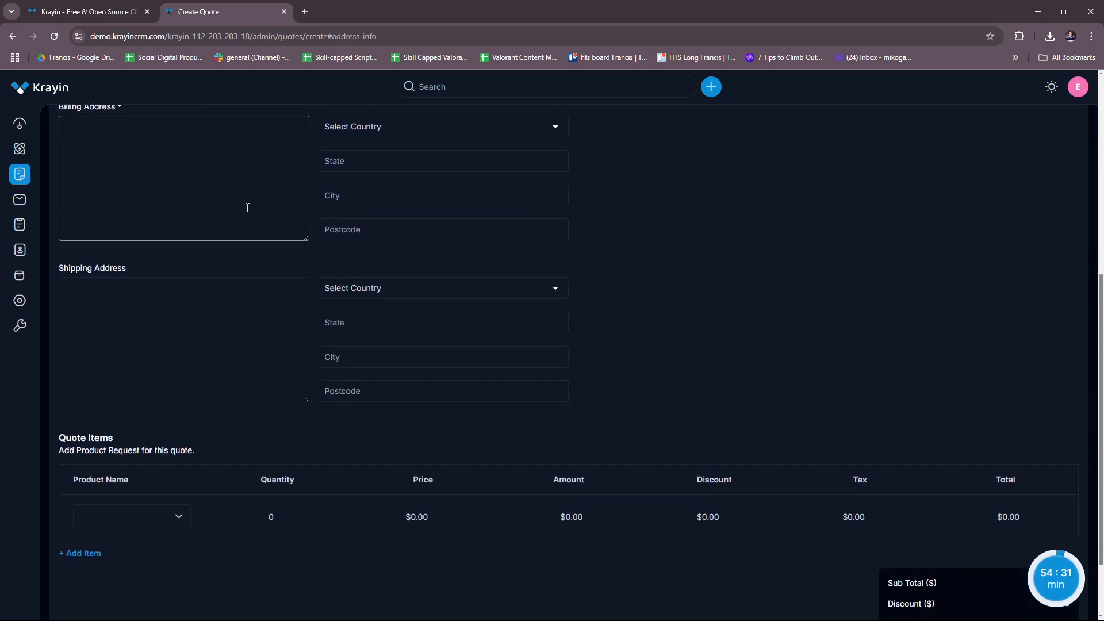
scroll(down, 3)
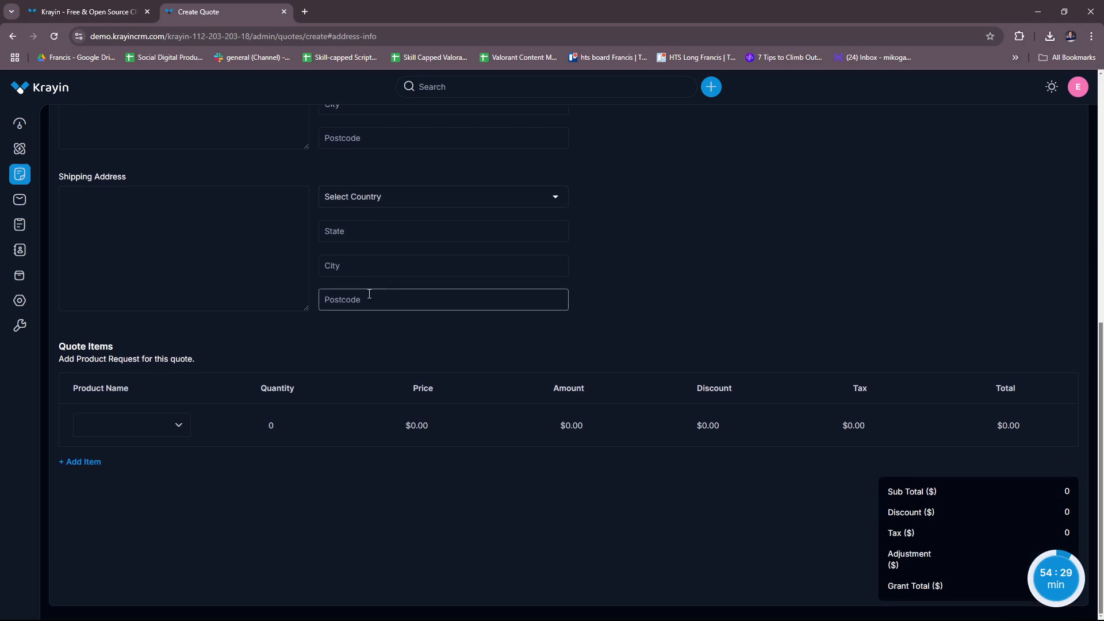
scroll(up, 3)
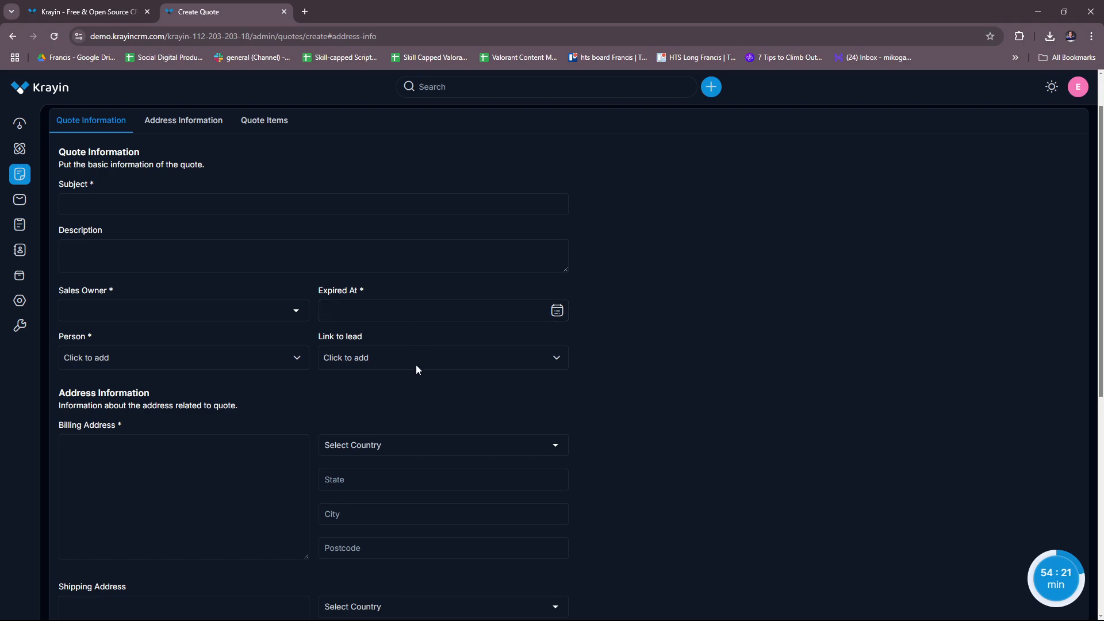
- Scroll down through the quote's addresses and Quote Items to the bottom of the form
click(443, 357)
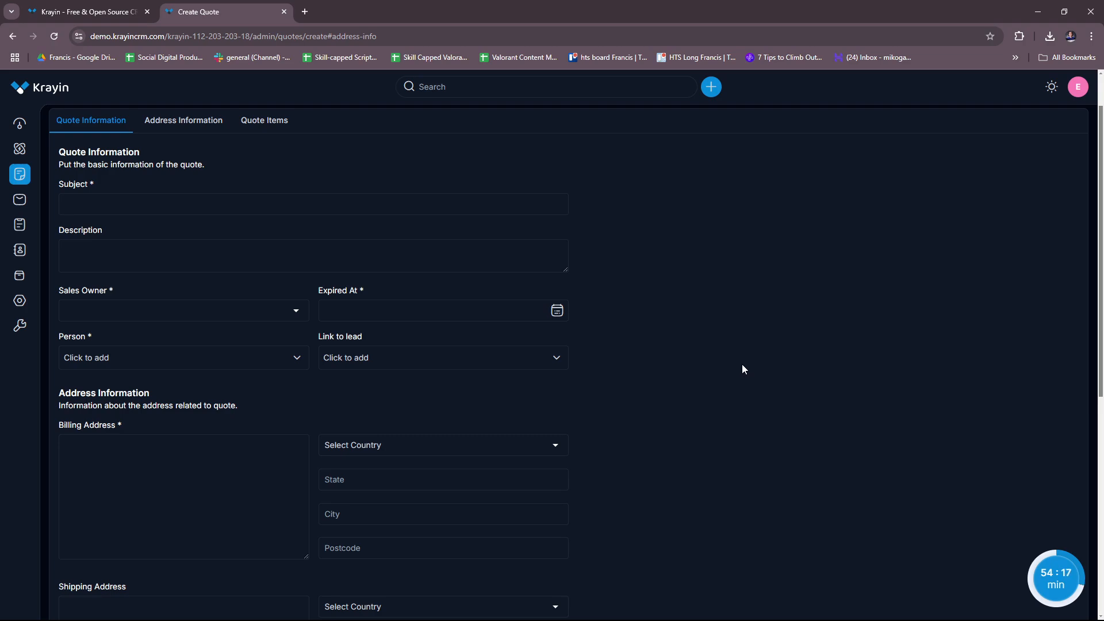
scroll(down, 3)
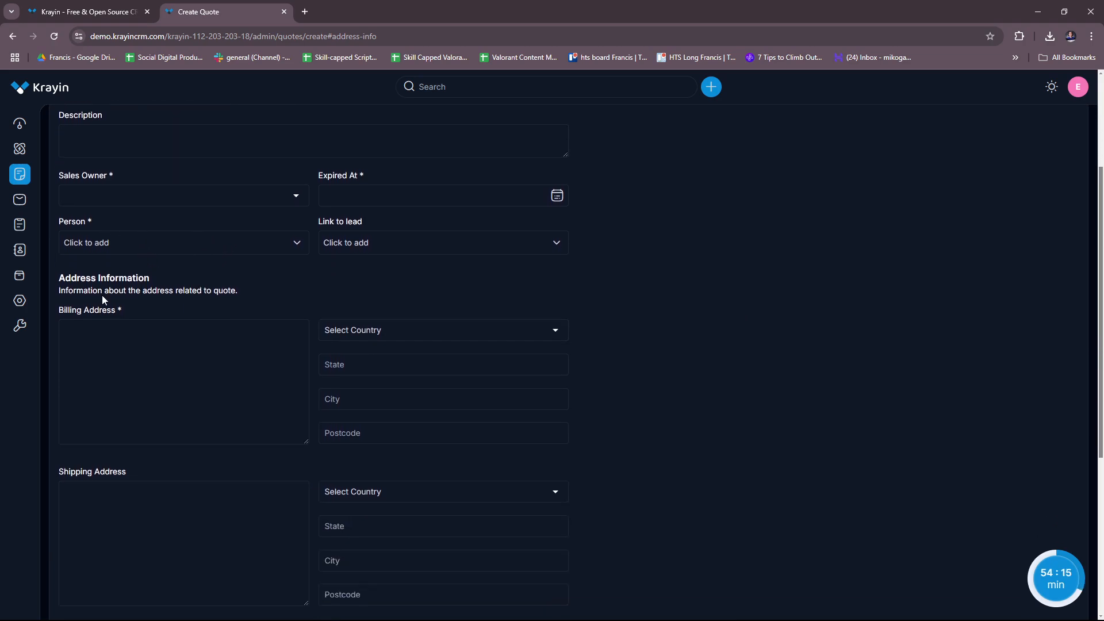
scroll(down, 3)
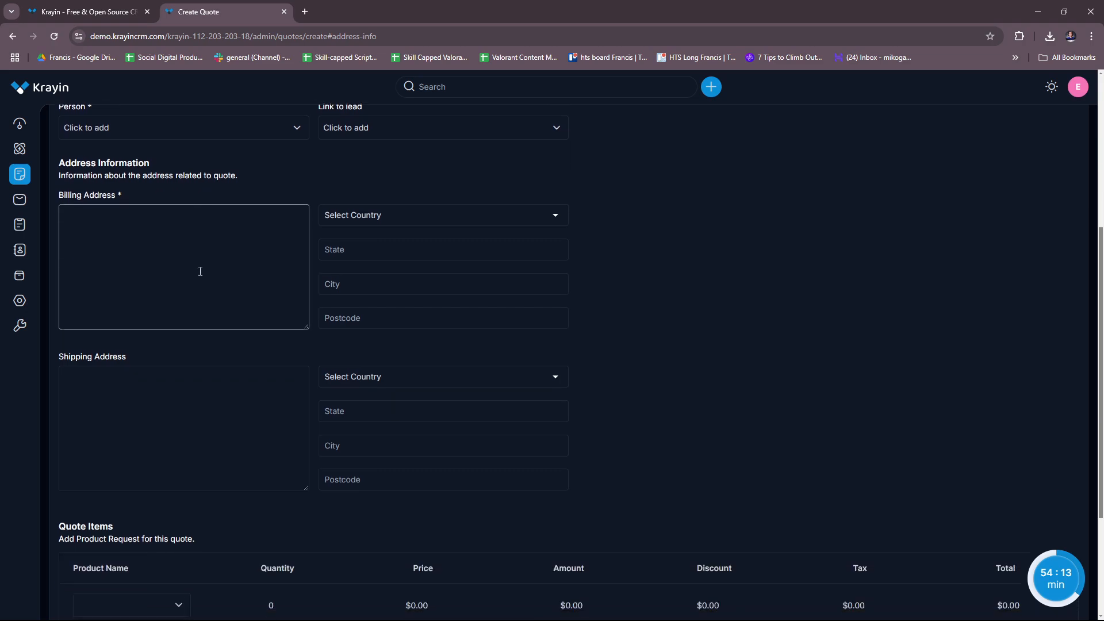
scroll(down, 3)
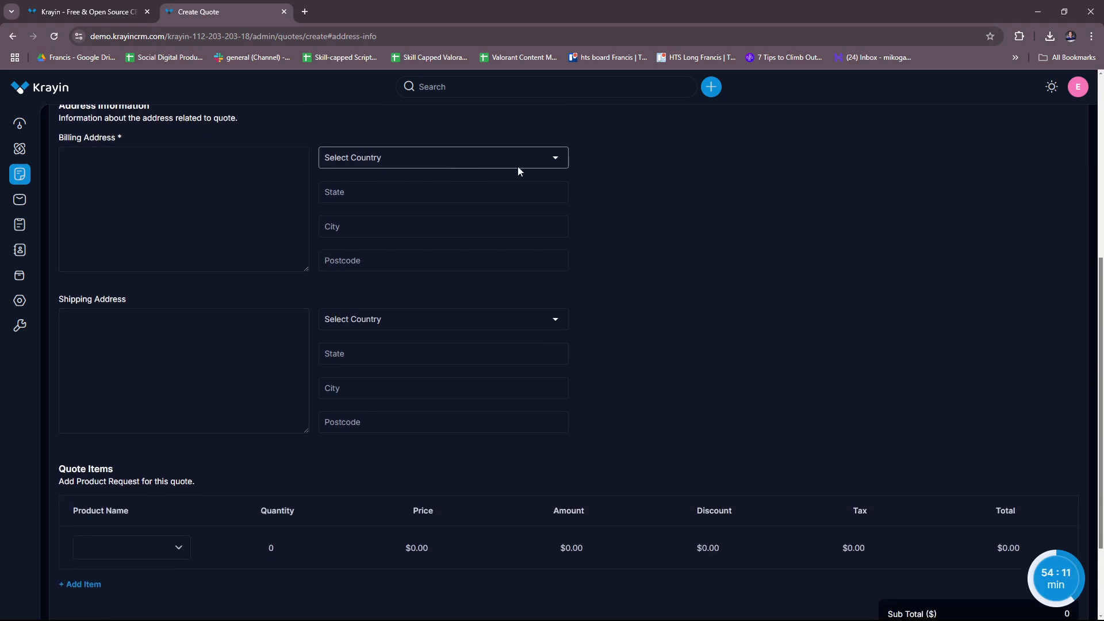
scroll(down, 3)
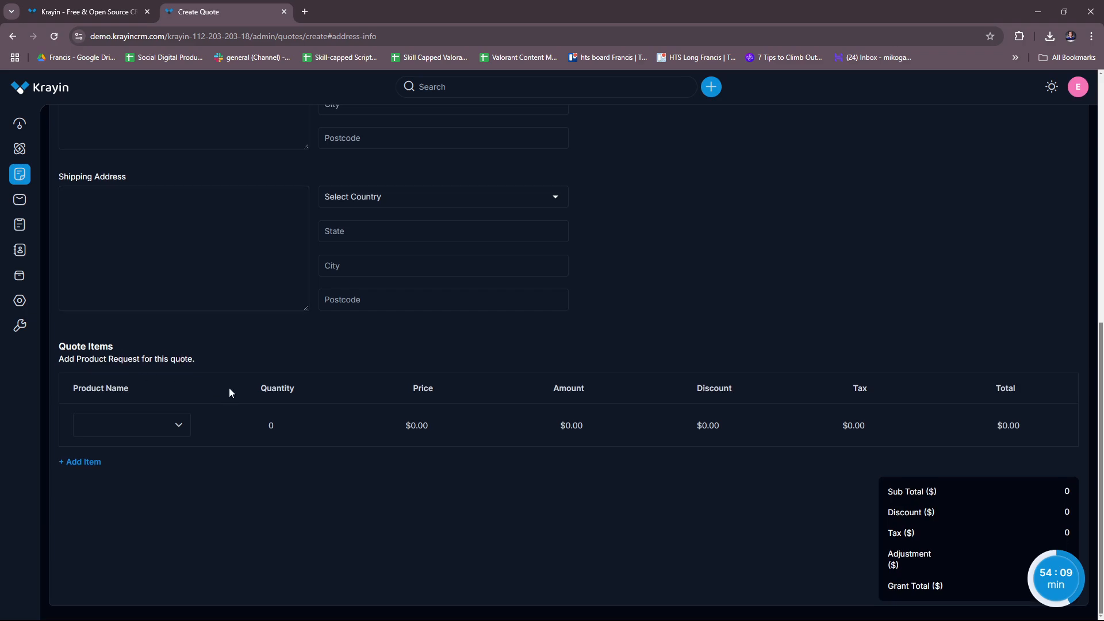
mouse_move(175, 405)
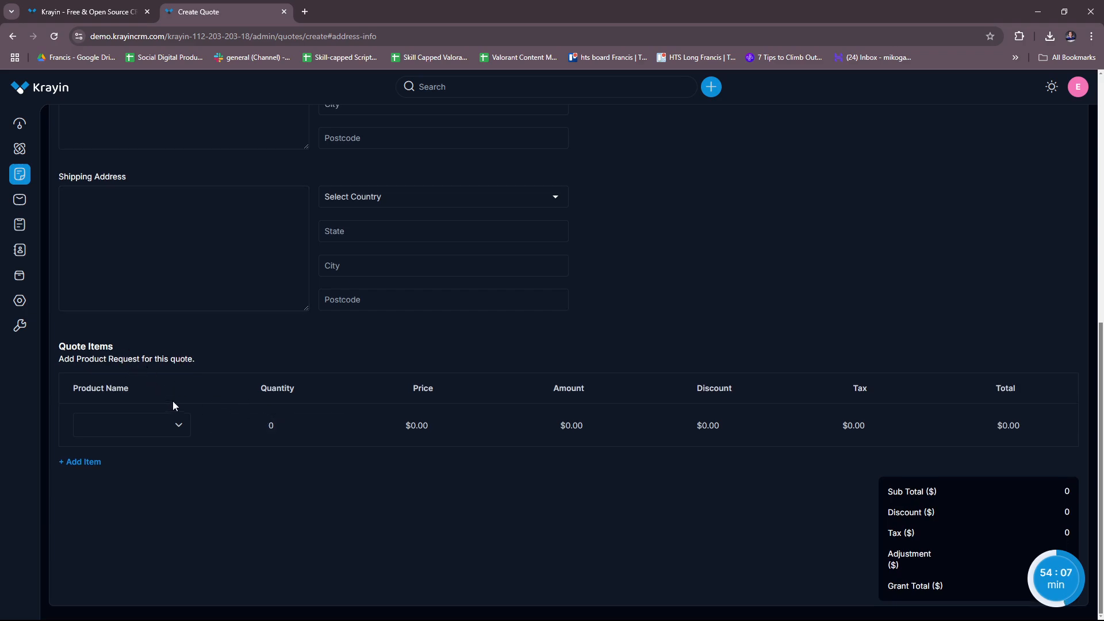
mouse_move(253, 401)
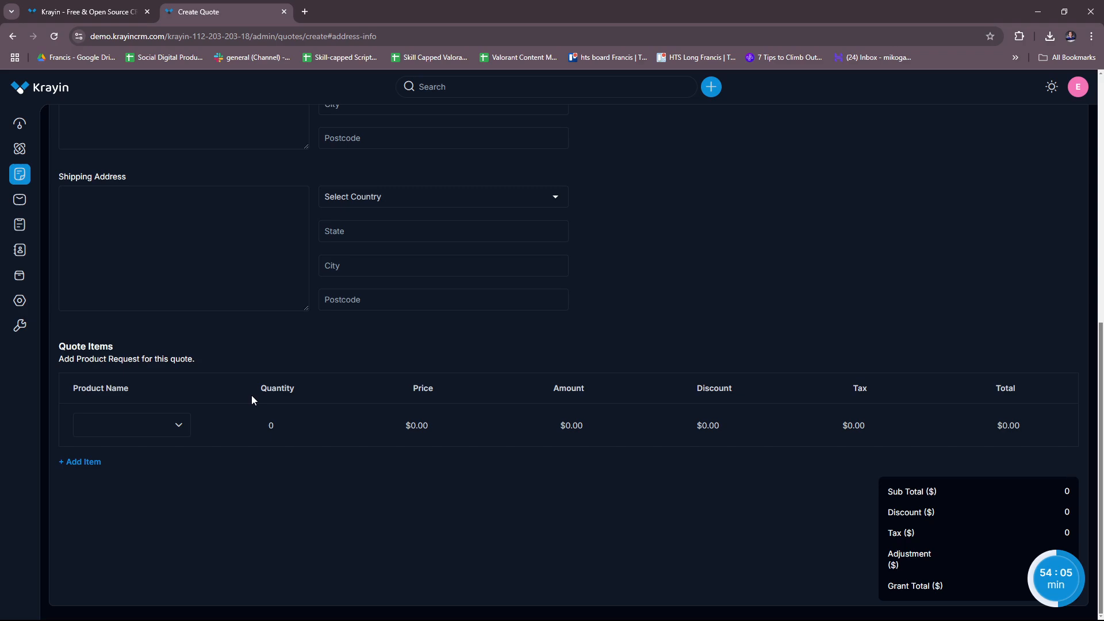
mouse_move(1036, 559)
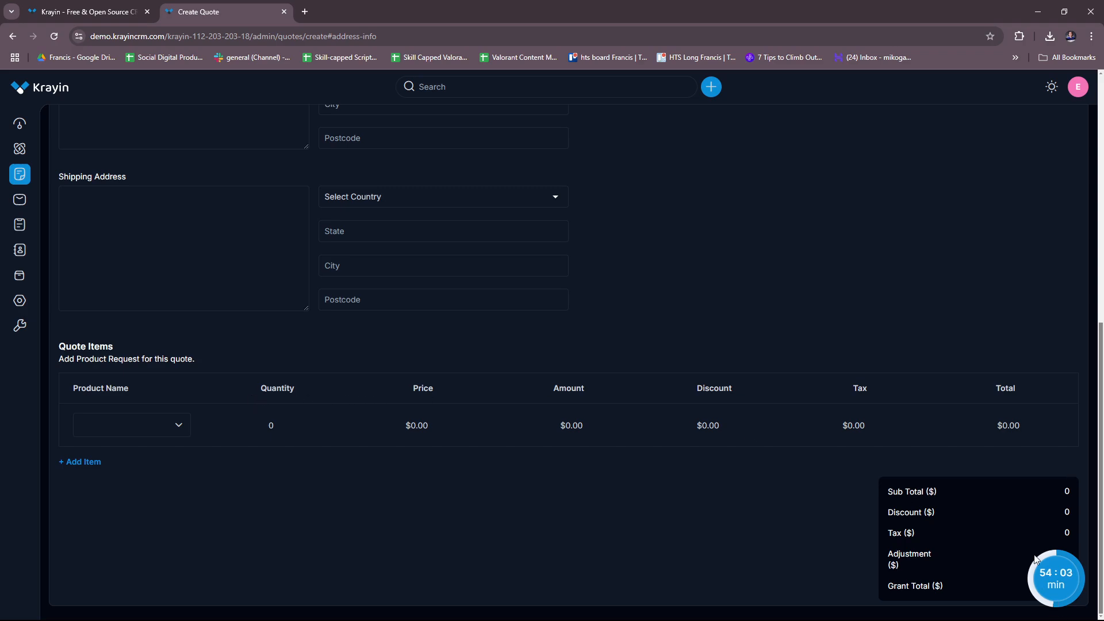
mouse_move(943, 543)
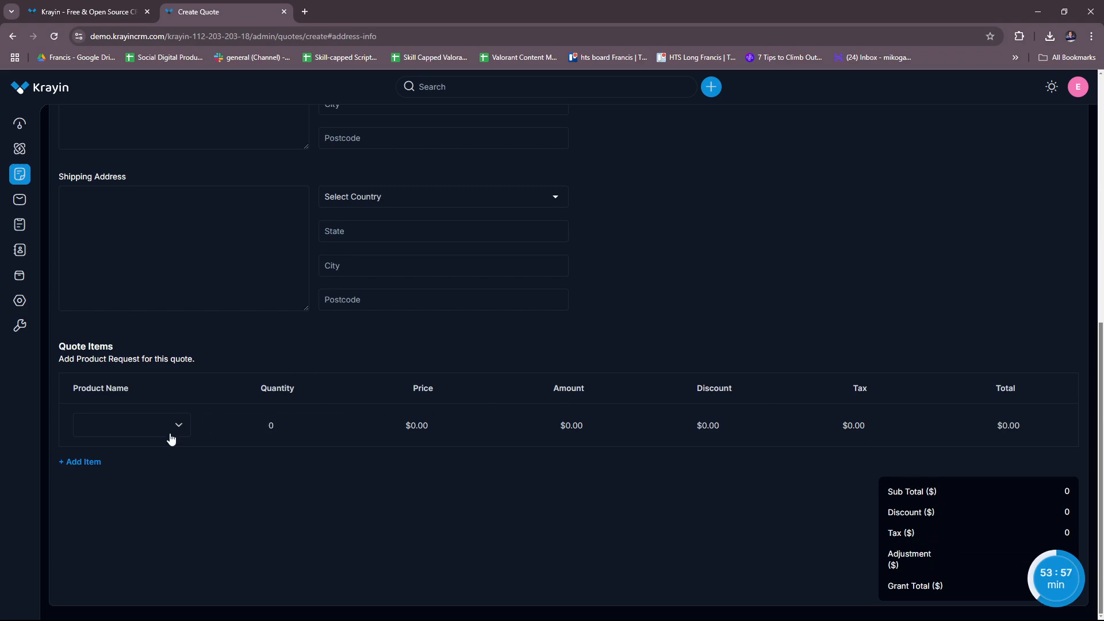
mouse_move(925, 512)
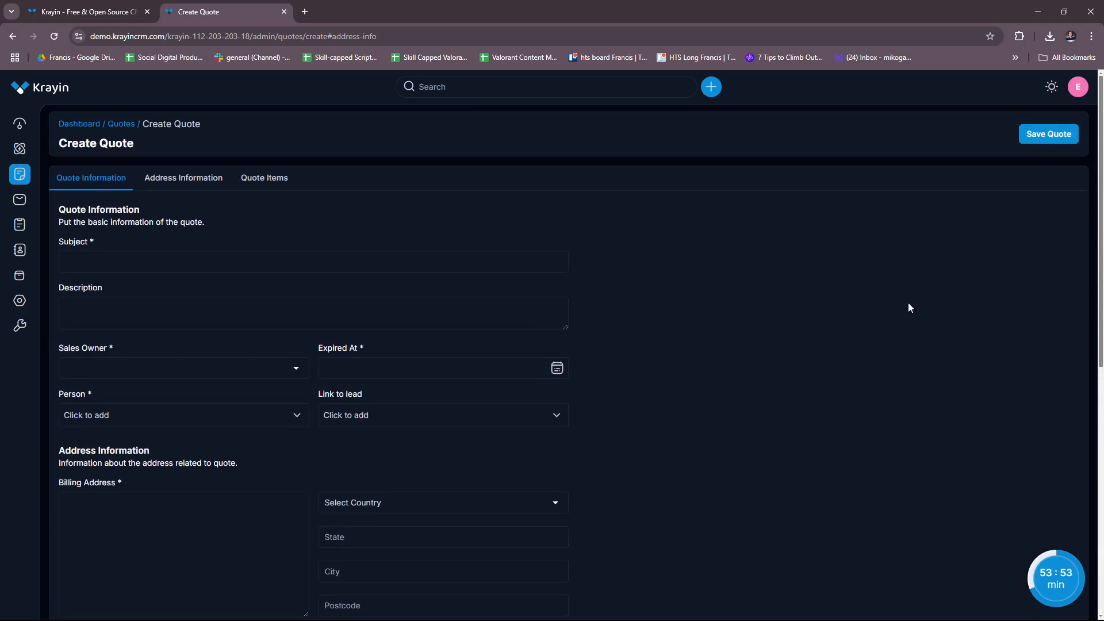
mouse_move(913, 186)
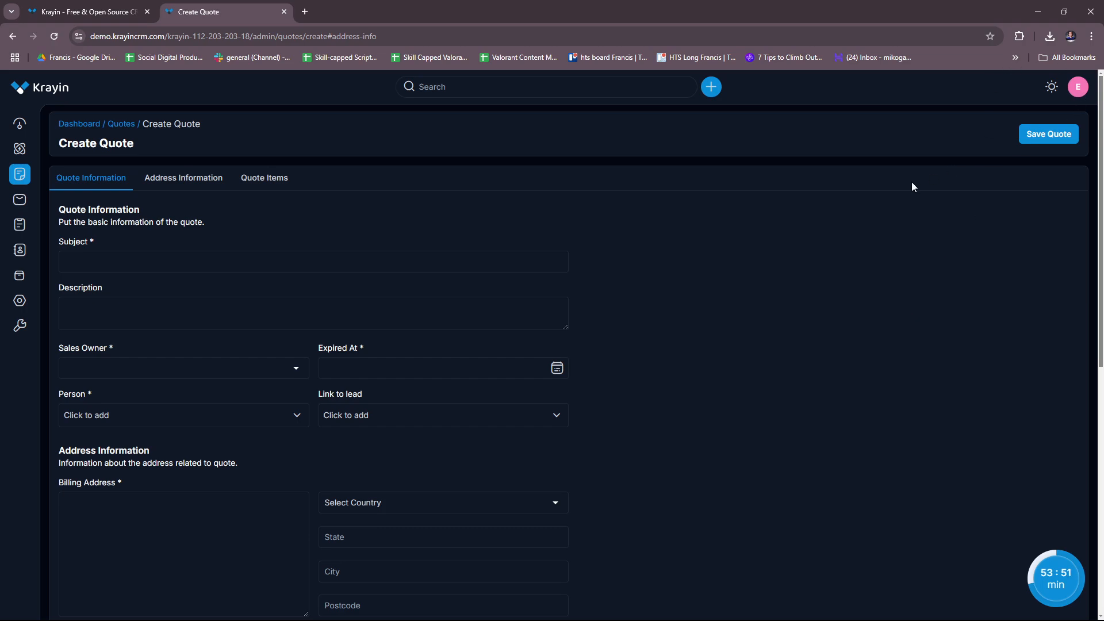
mouse_move(869, 159)
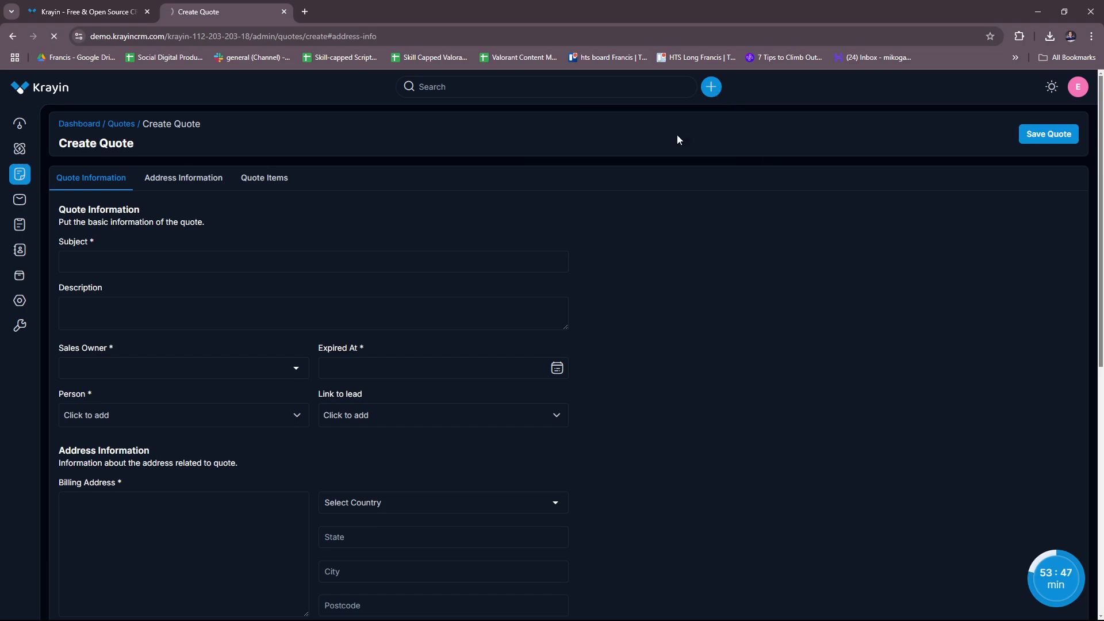
- Open the mail Inbox, bring up Compose Mail and close it without sending
click(19, 200)
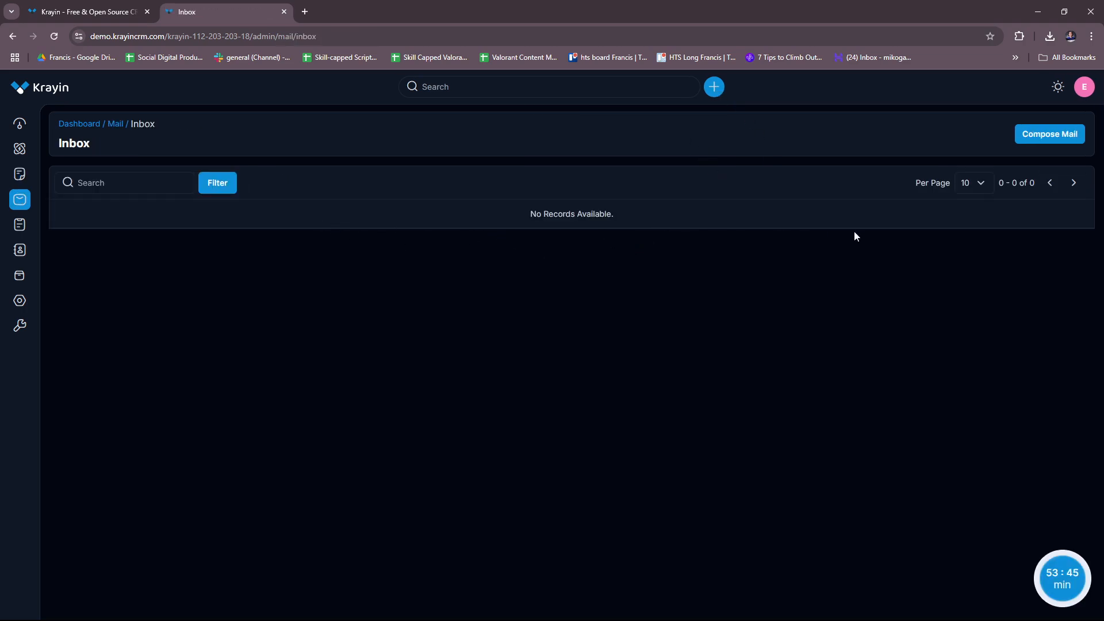
mouse_move(903, 304)
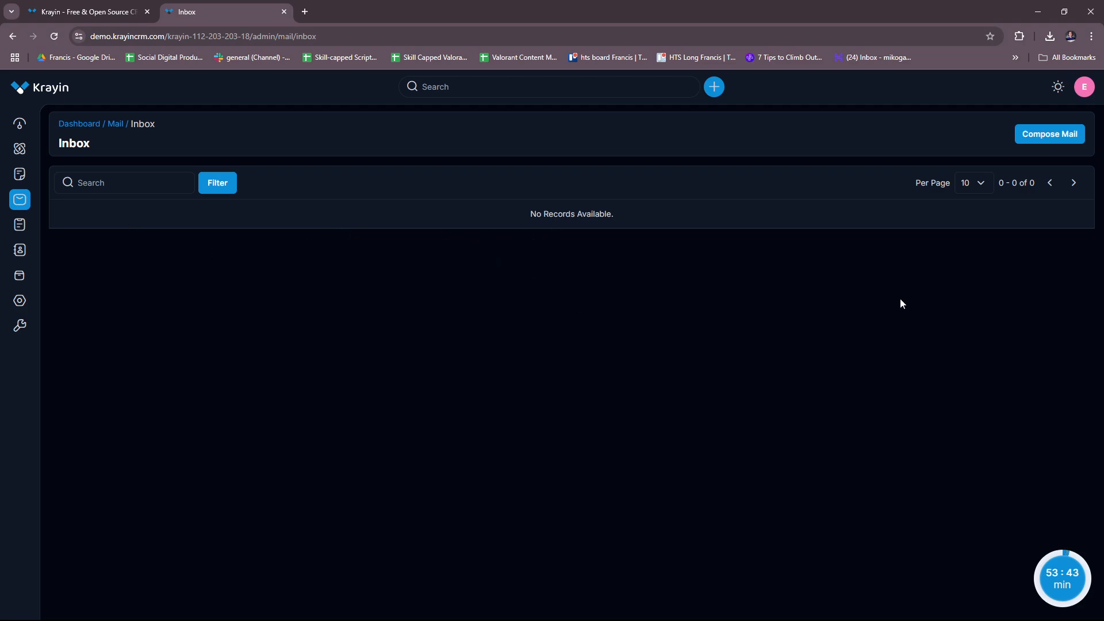
click(1050, 134)
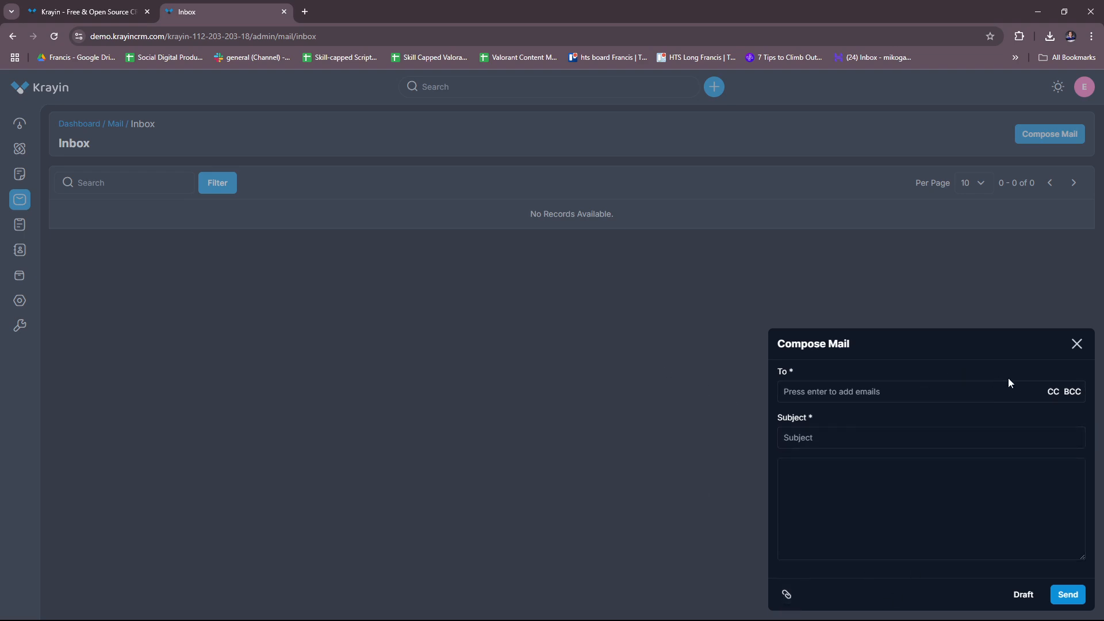
mouse_move(1077, 344)
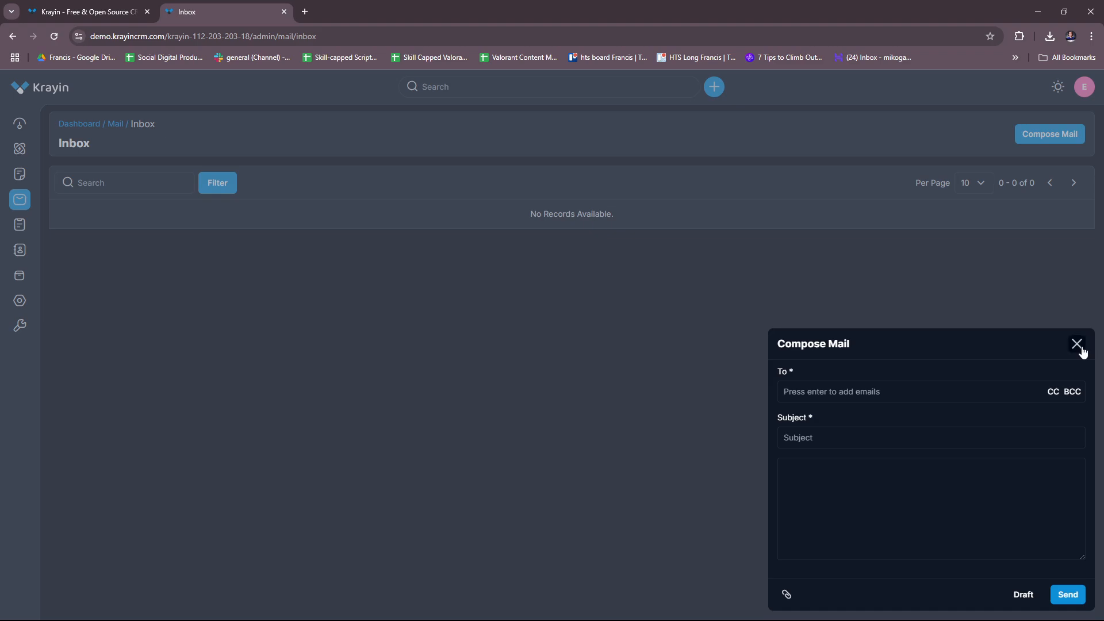
click(1076, 344)
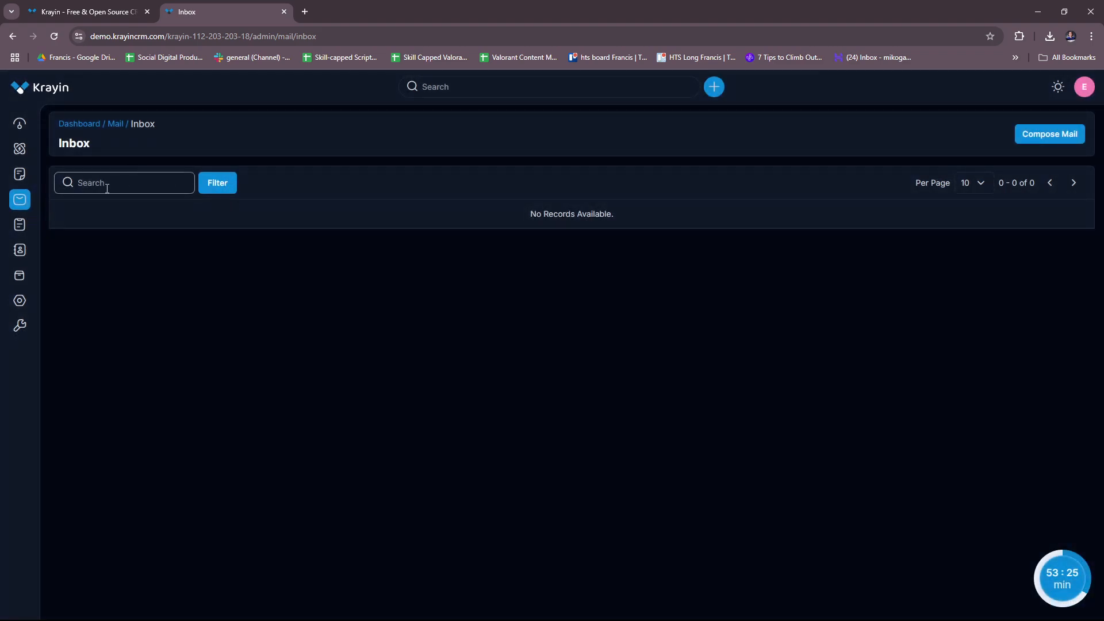
mouse_move(788, 84)
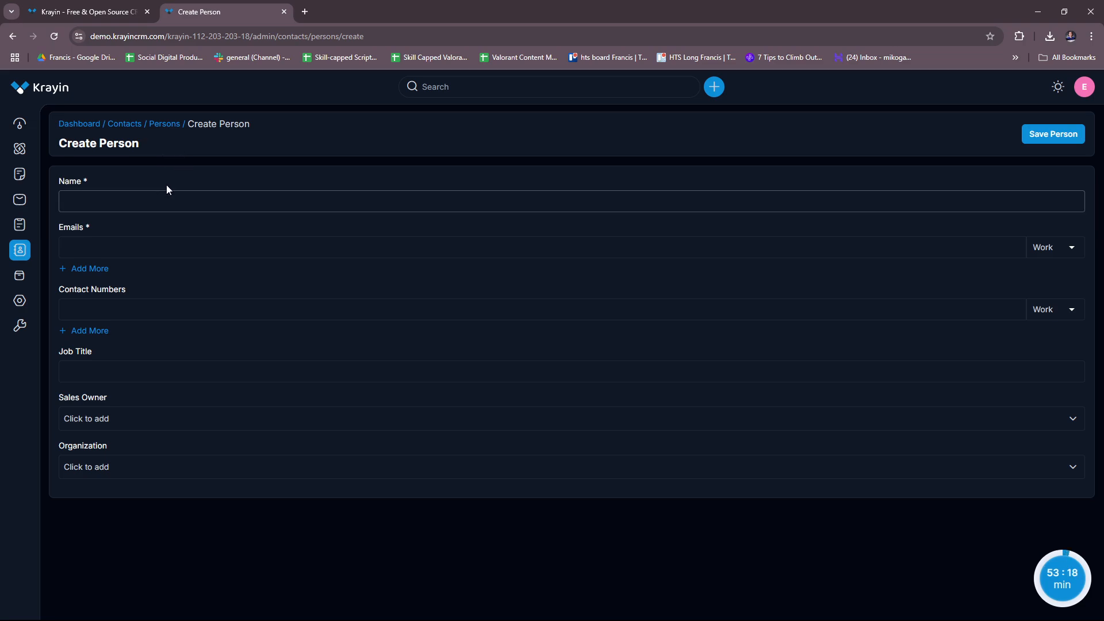
- Trigger validation on the empty Create Person form, then start a new organization from the quick-add menu
click(1054, 134)
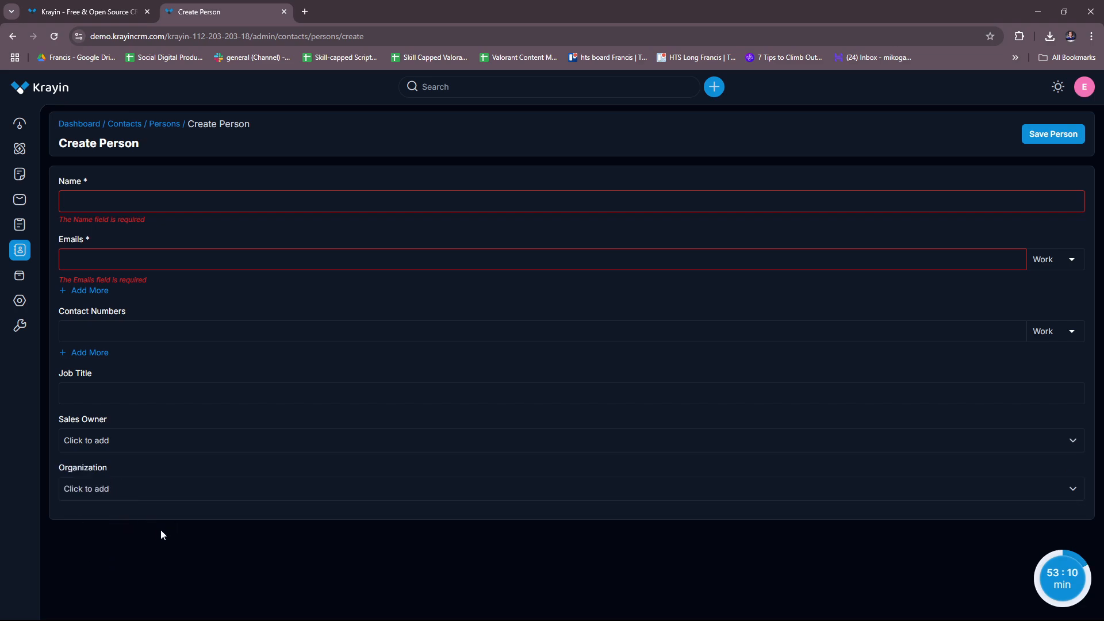
mouse_move(34, 252)
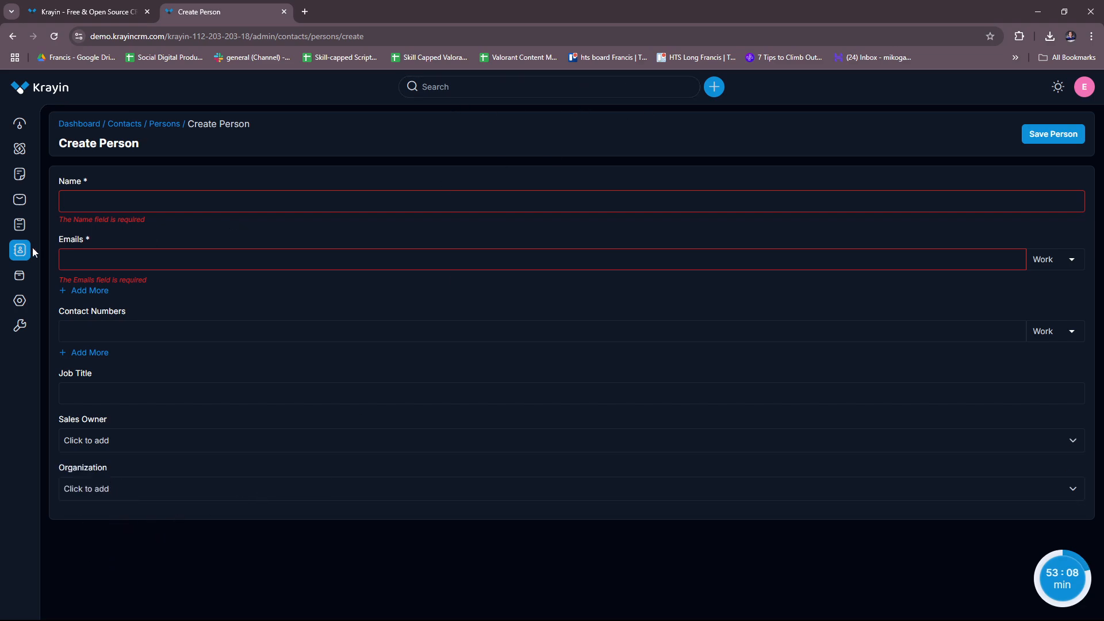
click(713, 88)
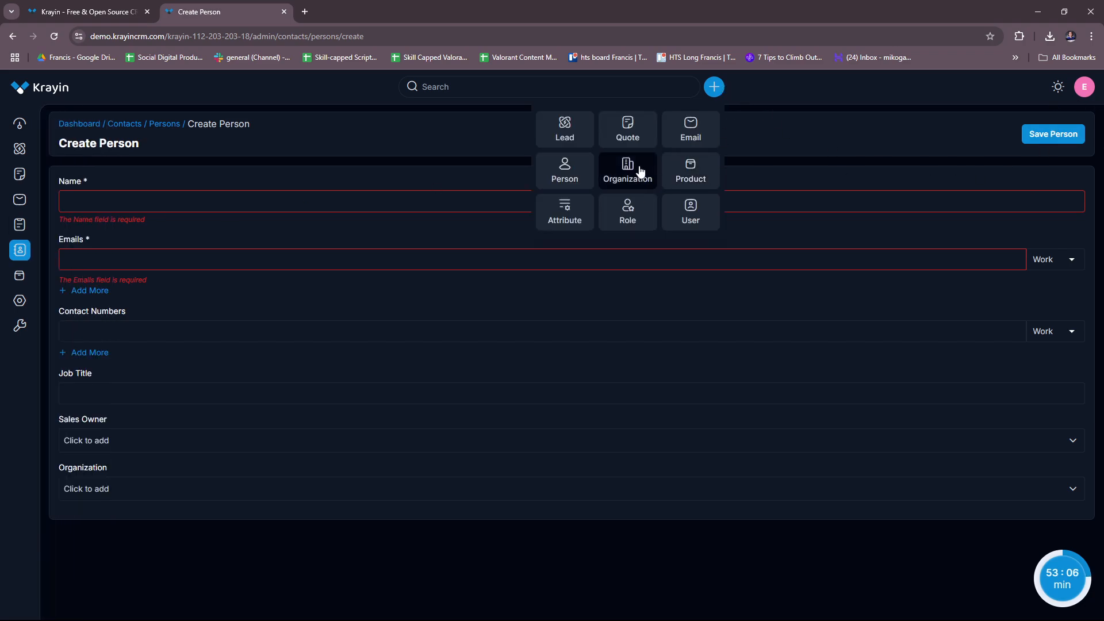
click(628, 170)
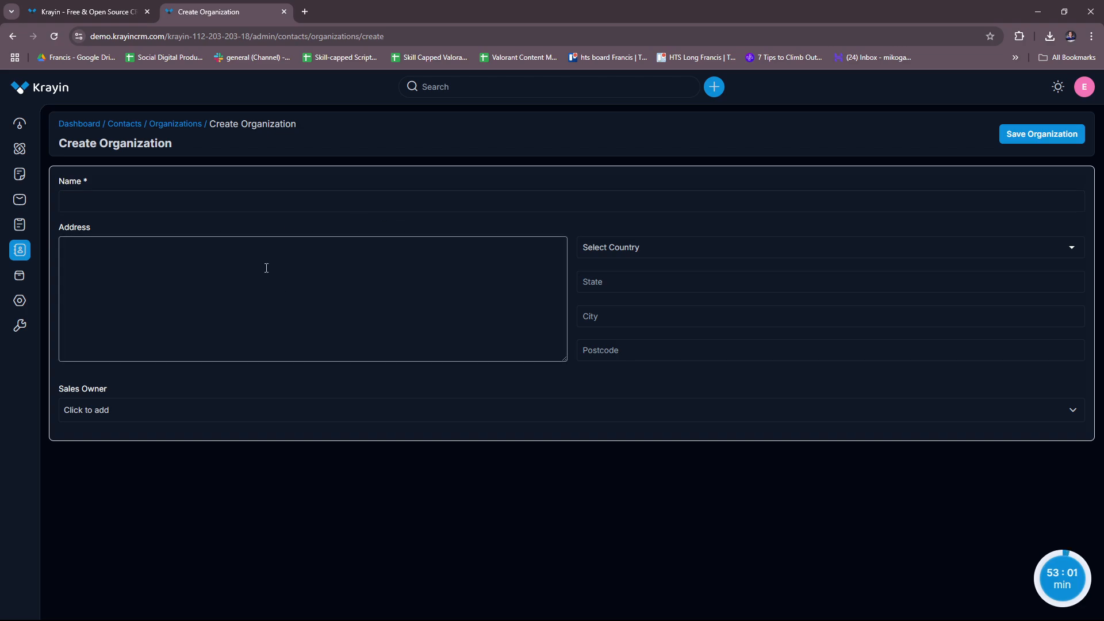
mouse_move(171, 400)
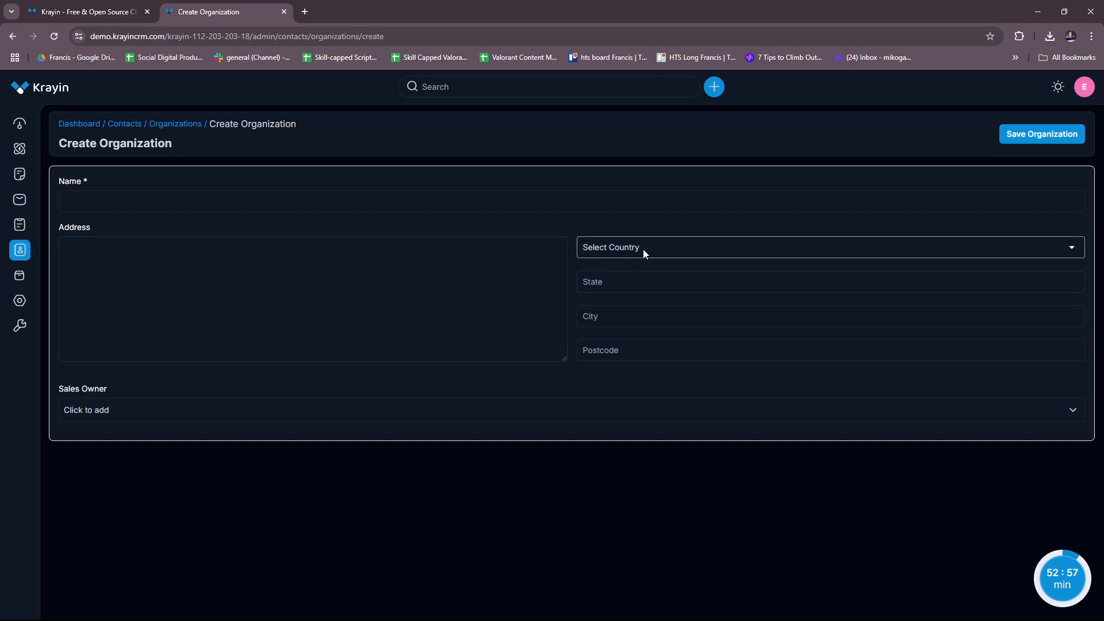
mouse_move(1095, 230)
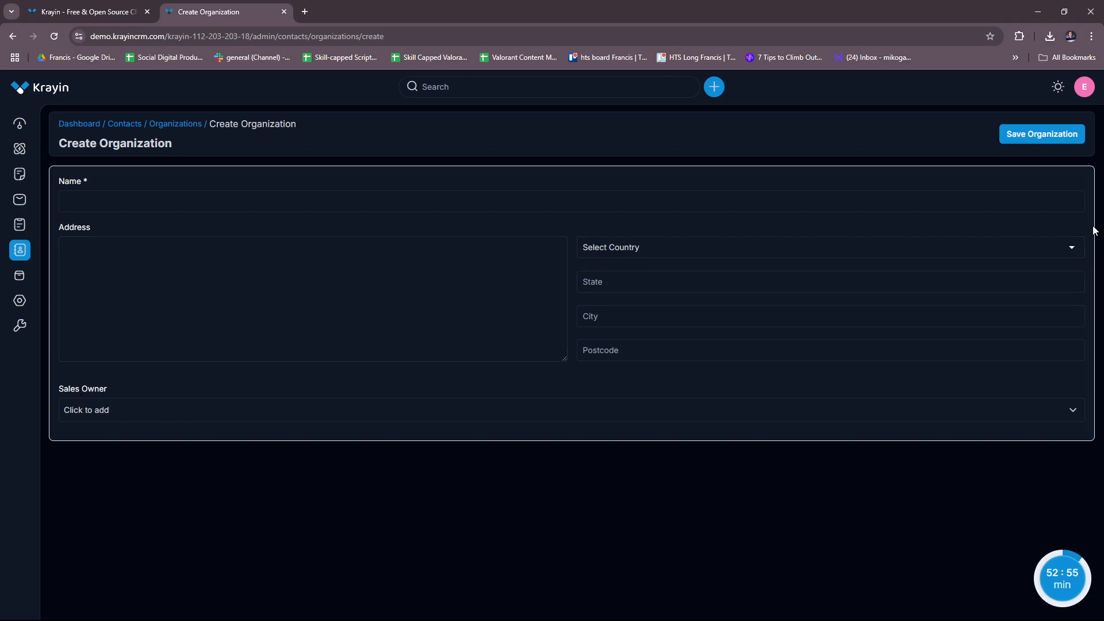
mouse_move(721, 321)
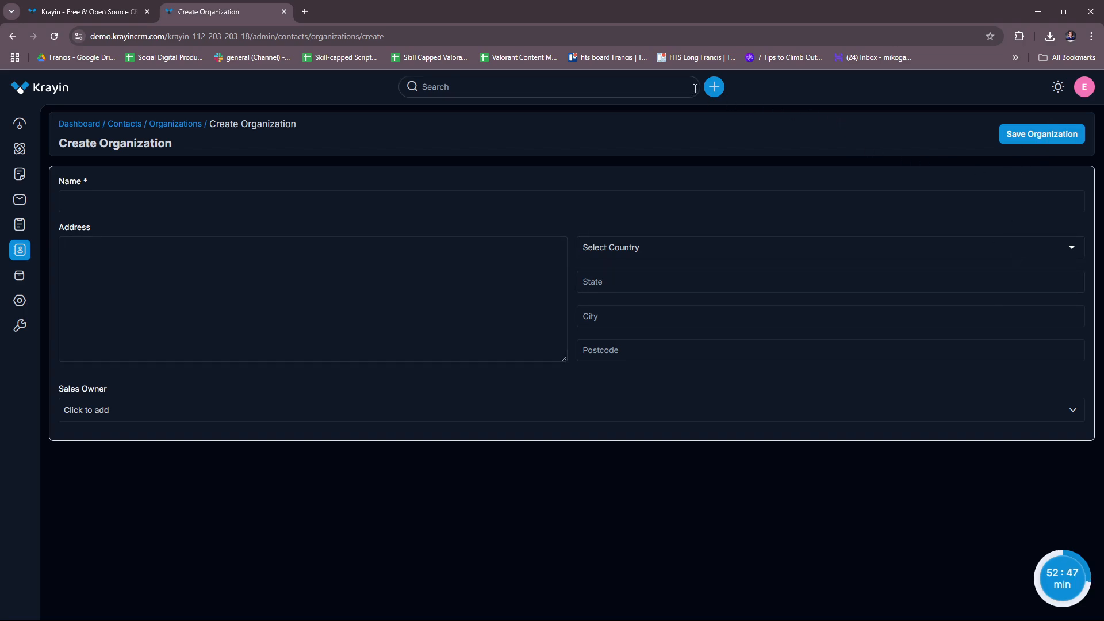
- Leave the organization form and start a new product from the quick-add menu
click(714, 87)
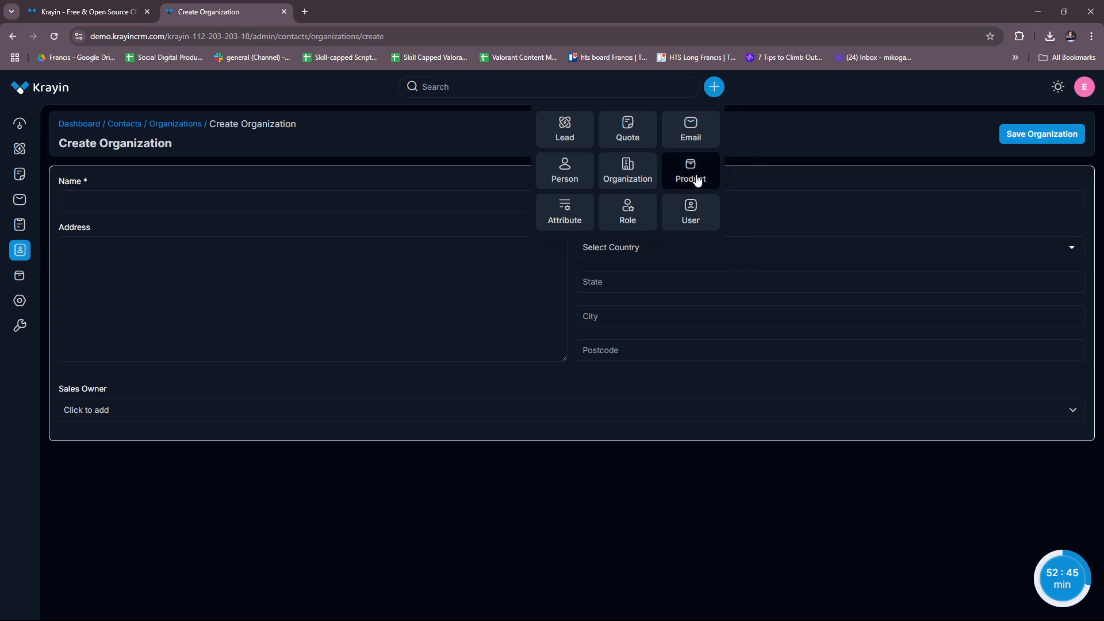
click(690, 170)
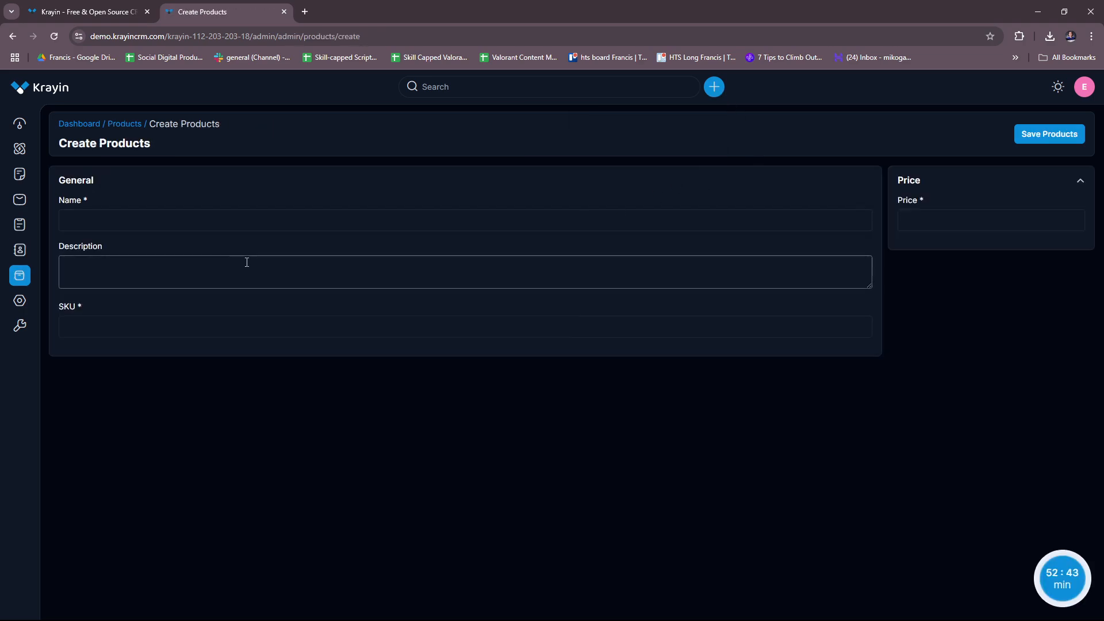
- Leave Price empty on Create Products, then start a new attribute from the quick-add menu
click(465, 339)
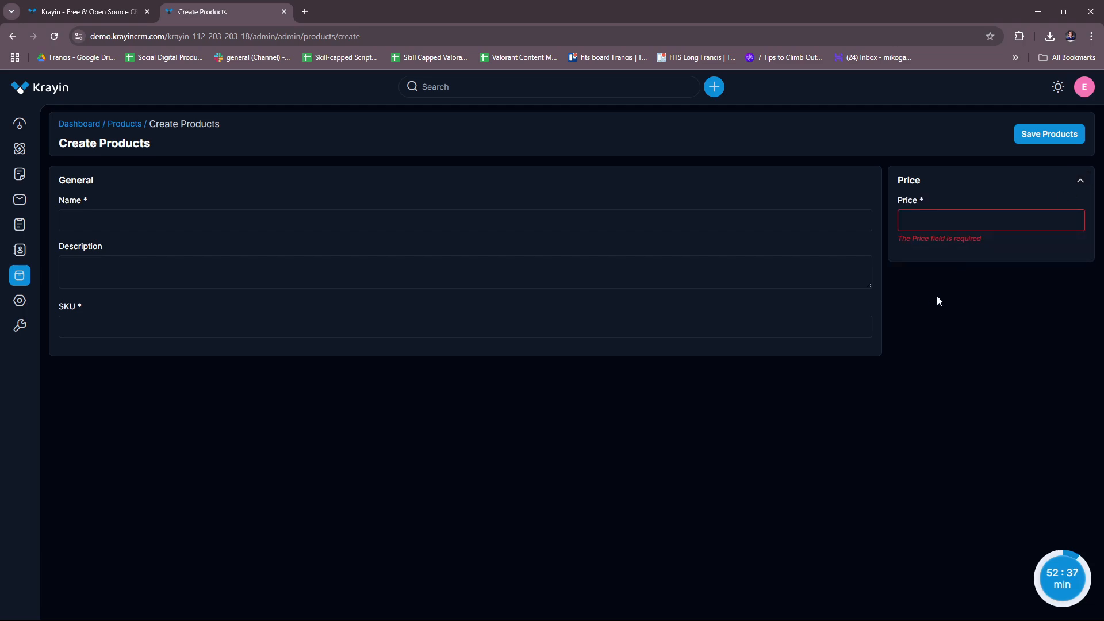
mouse_move(909, 288)
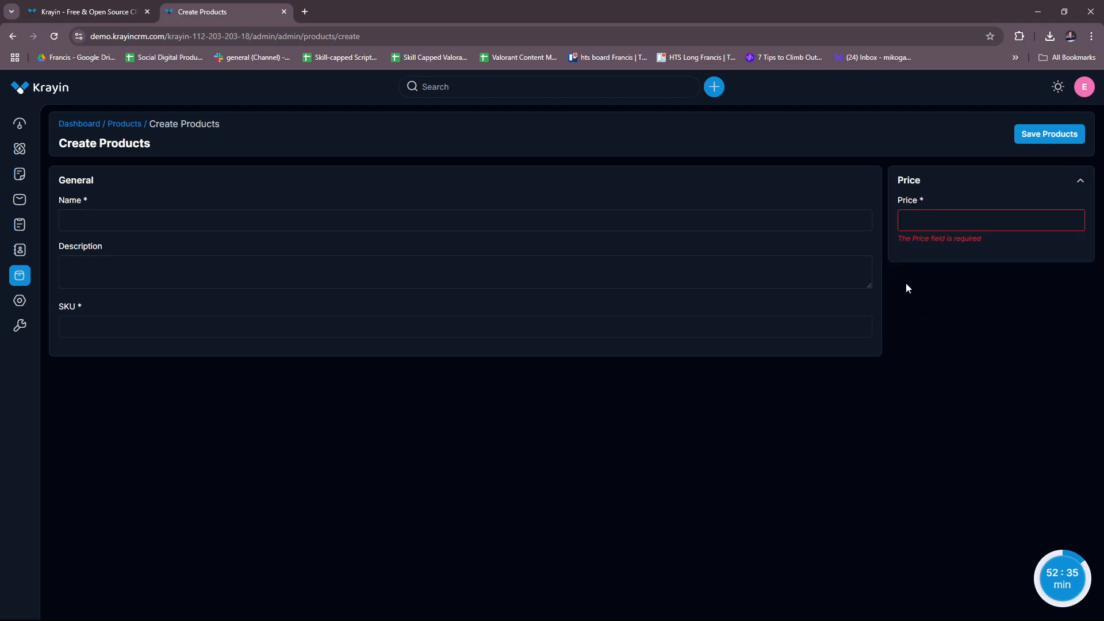
mouse_move(175, 112)
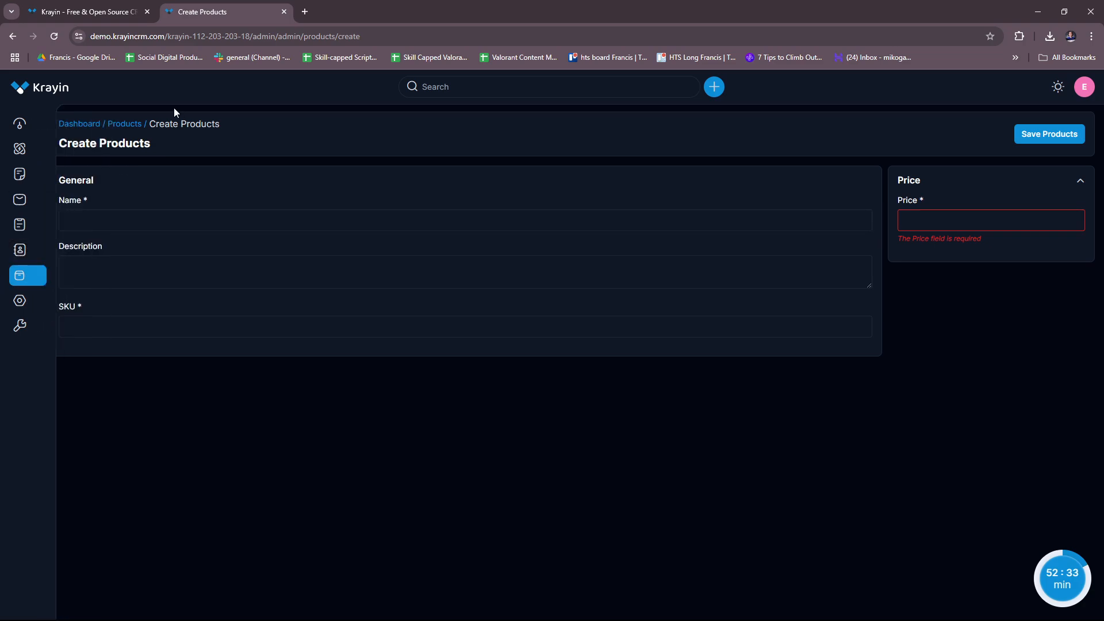
mouse_move(439, 314)
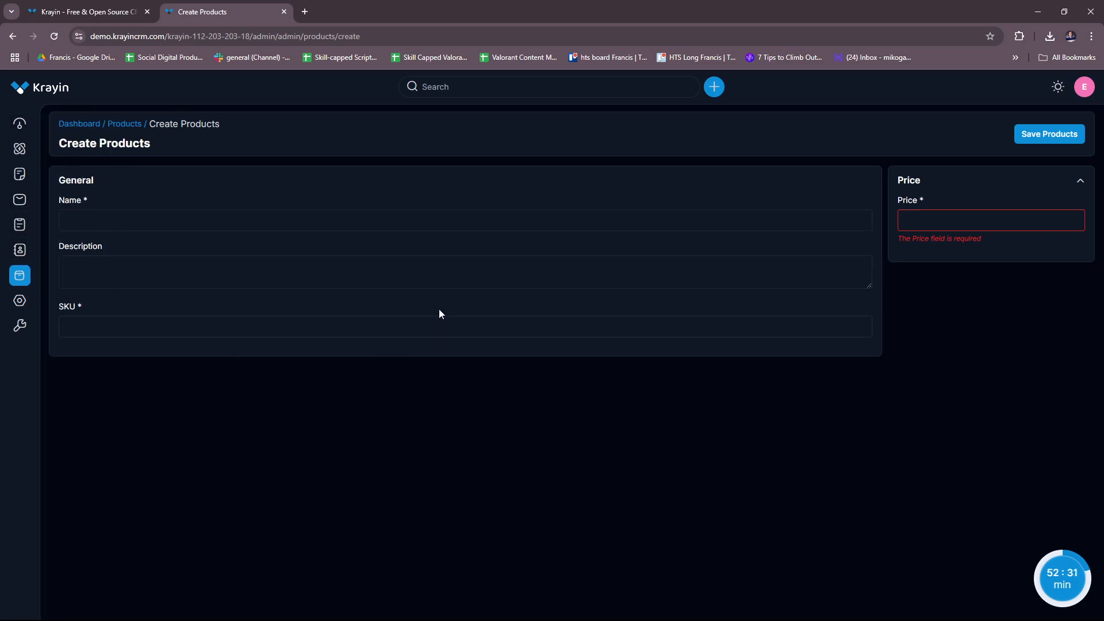
click(714, 87)
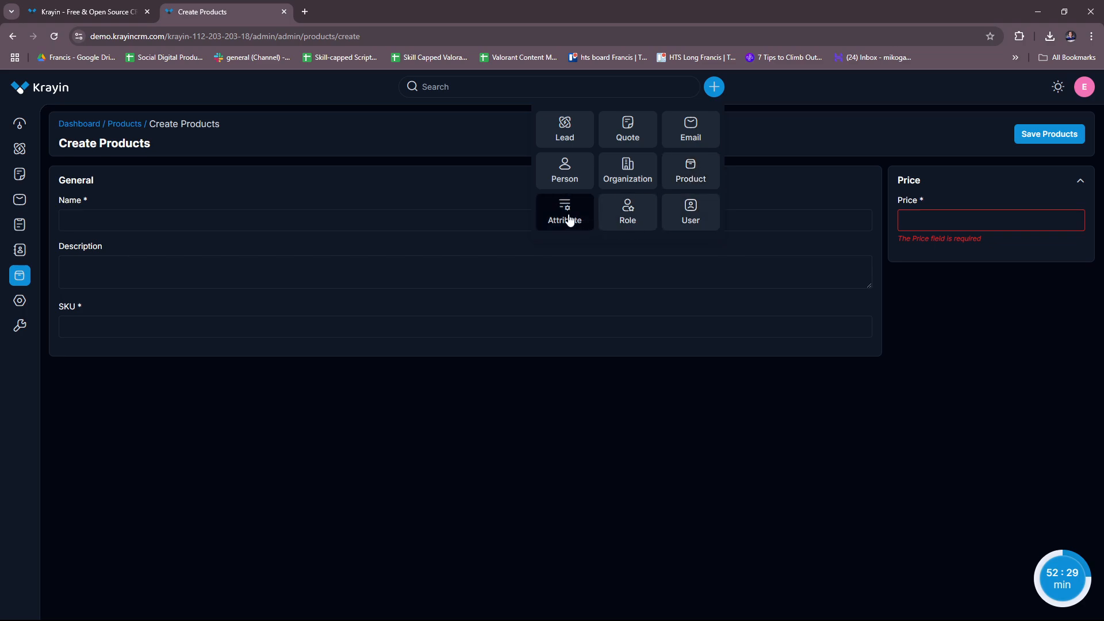
click(565, 212)
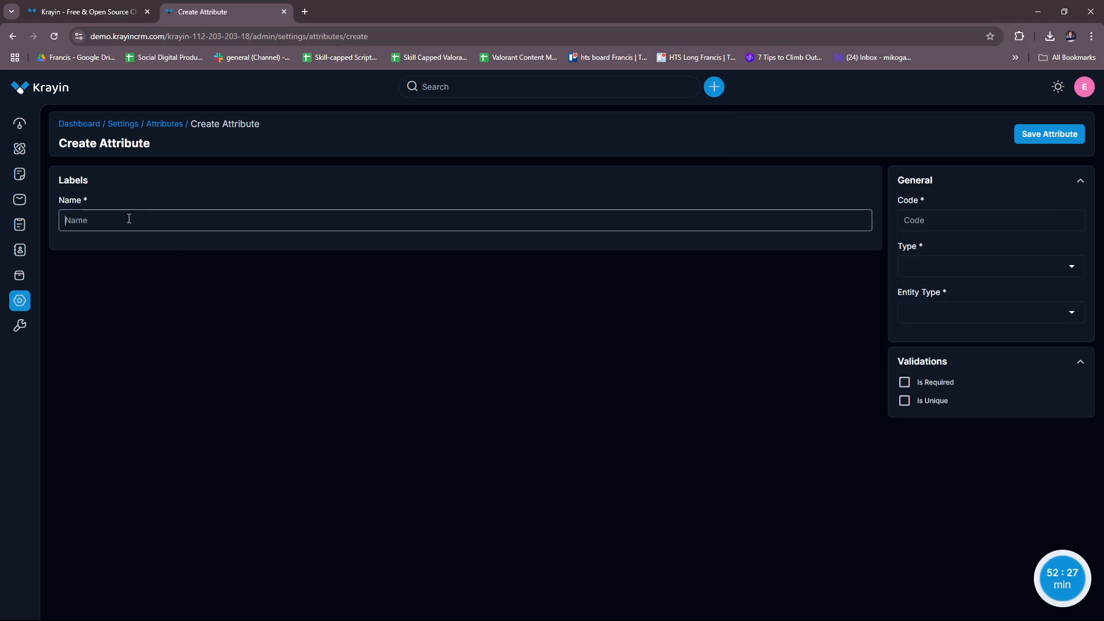
- Try saving the empty attribute form, then tick and untick Is Required
click(1049, 133)
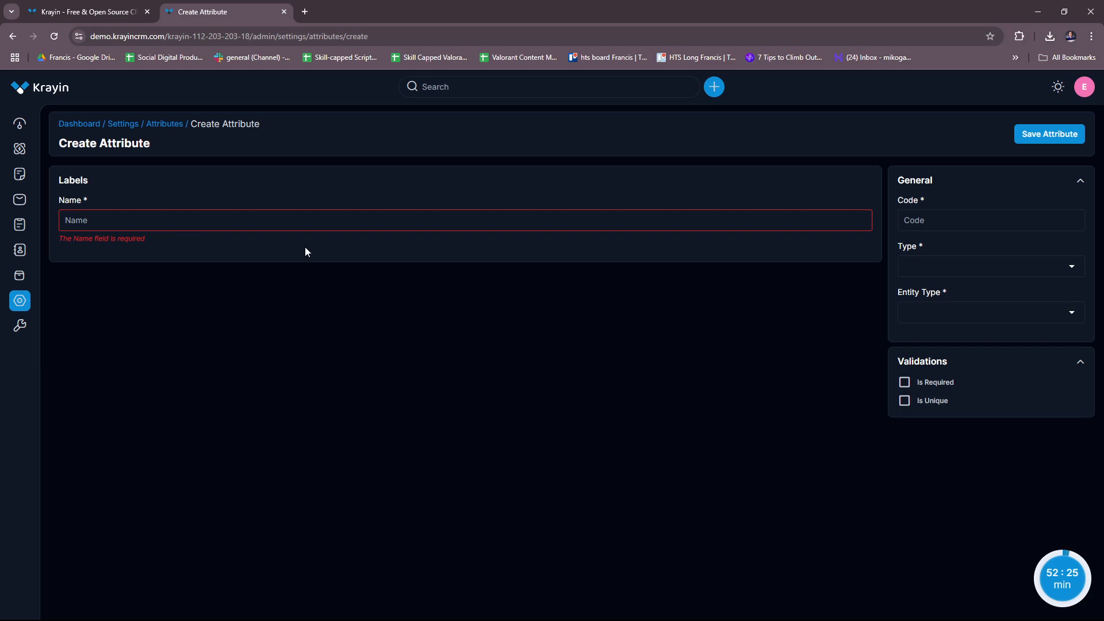
click(992, 220)
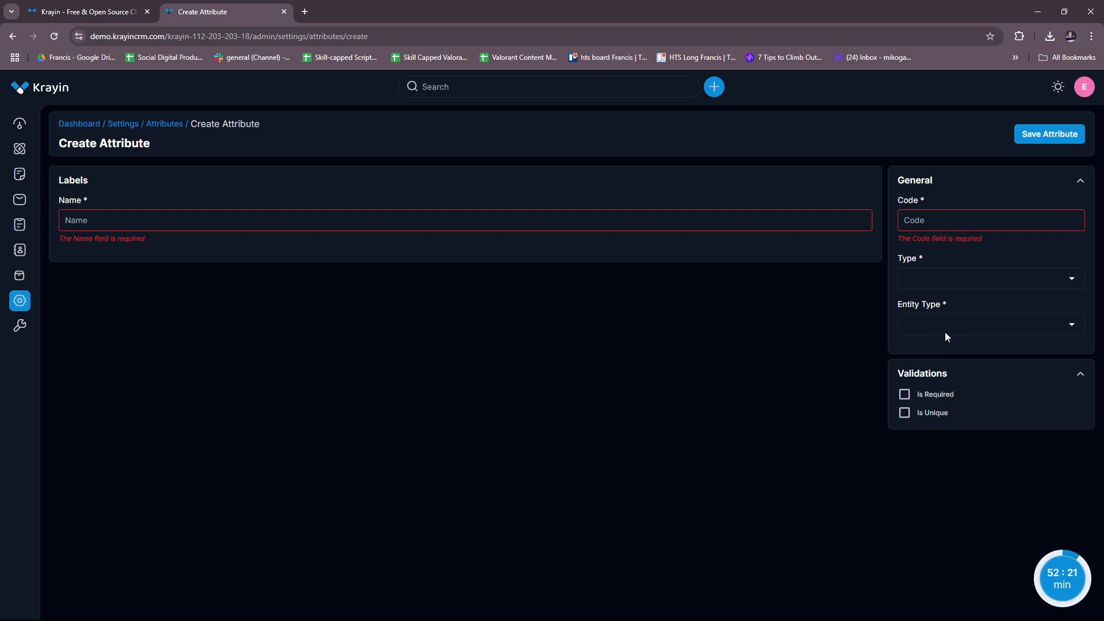
mouse_move(943, 344)
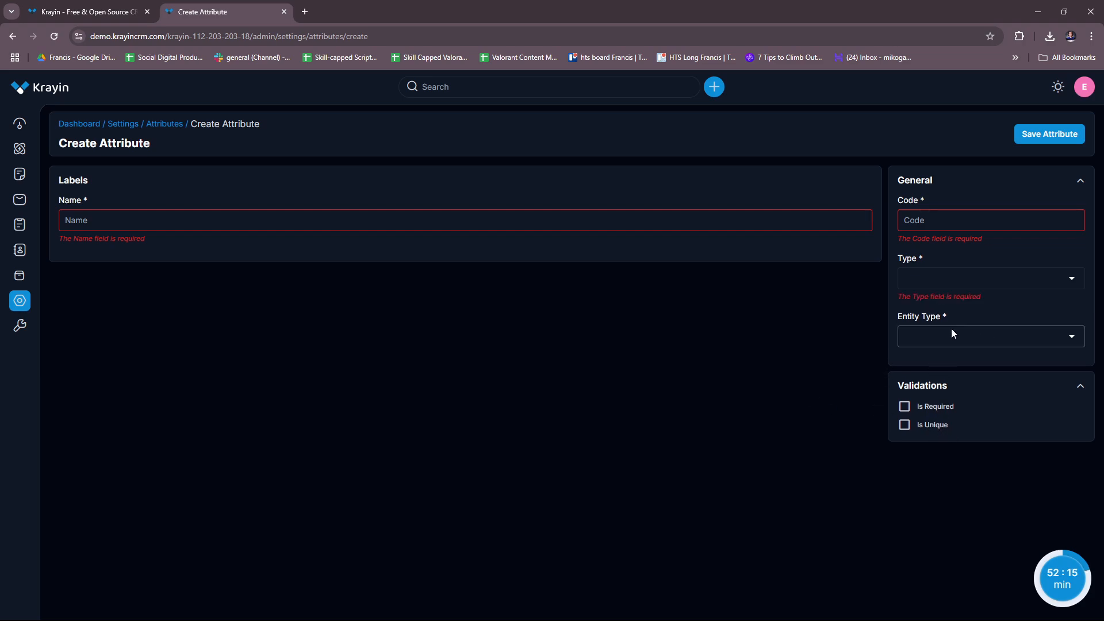
mouse_move(932, 362)
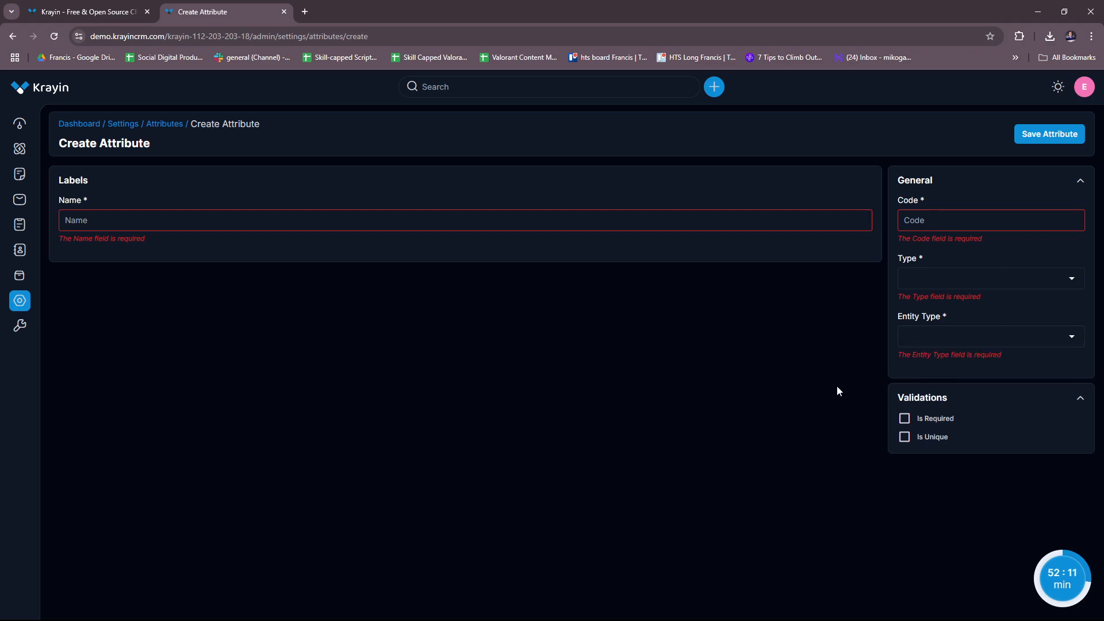
mouse_move(1035, 411)
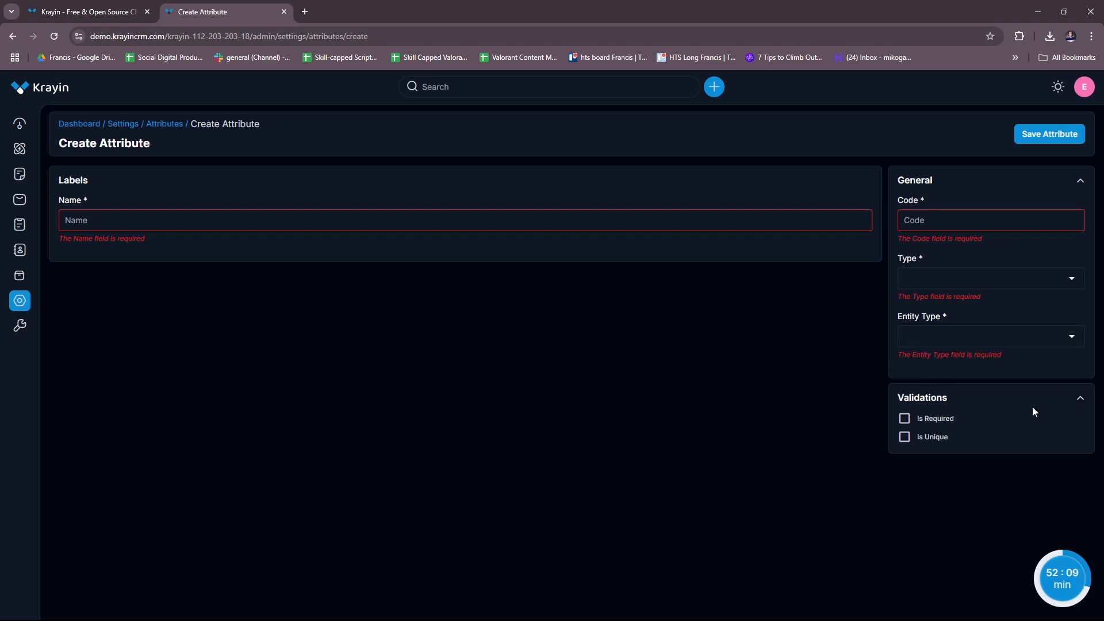
click(904, 419)
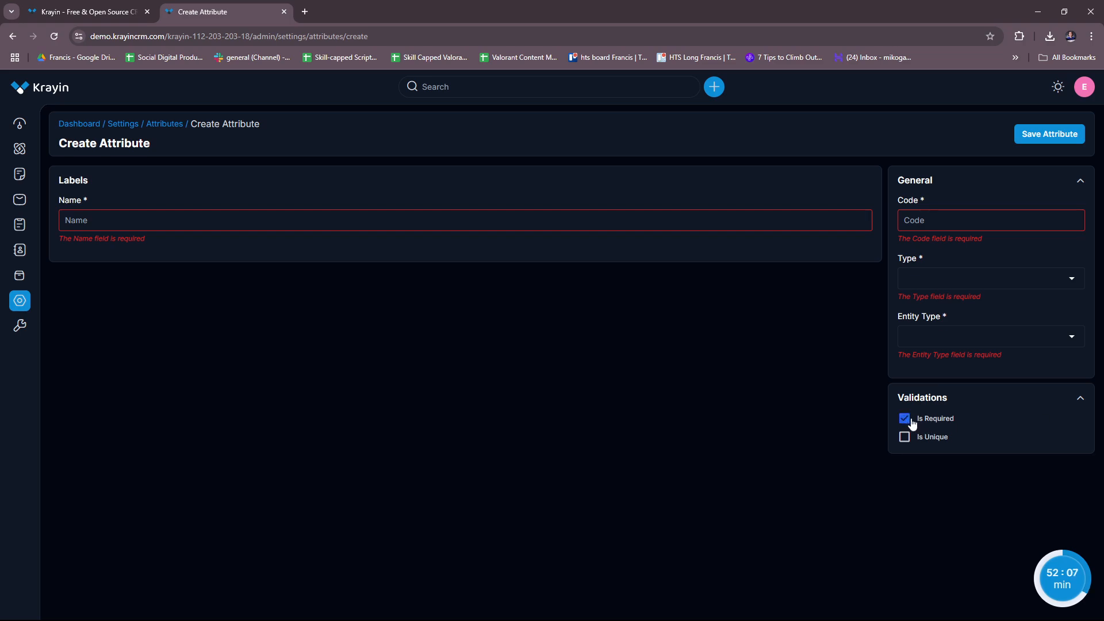
click(904, 419)
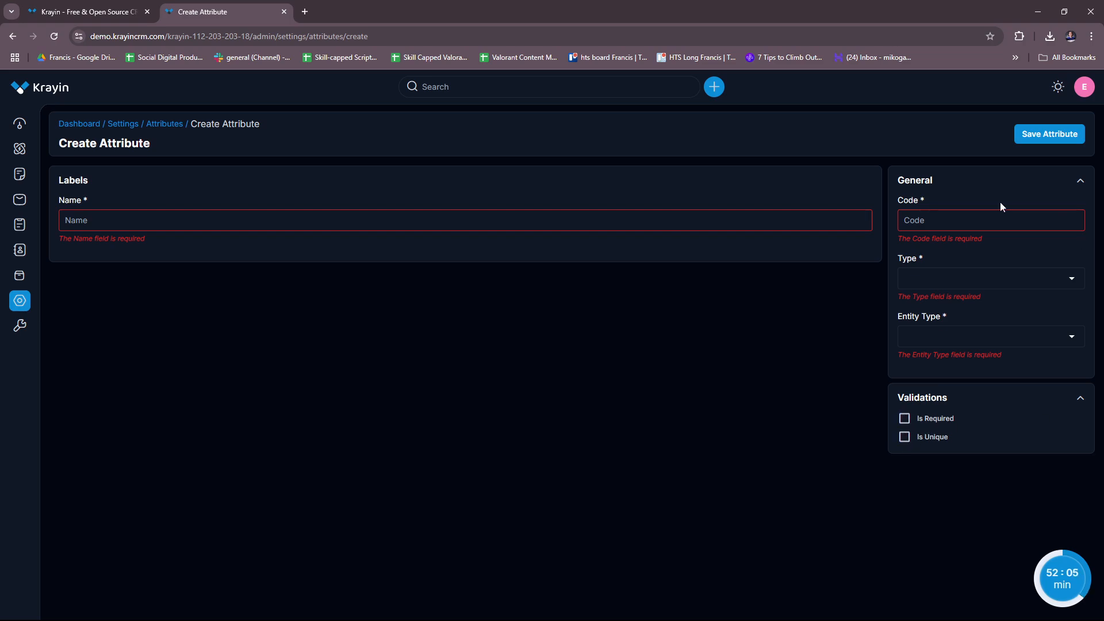
mouse_move(1072, 137)
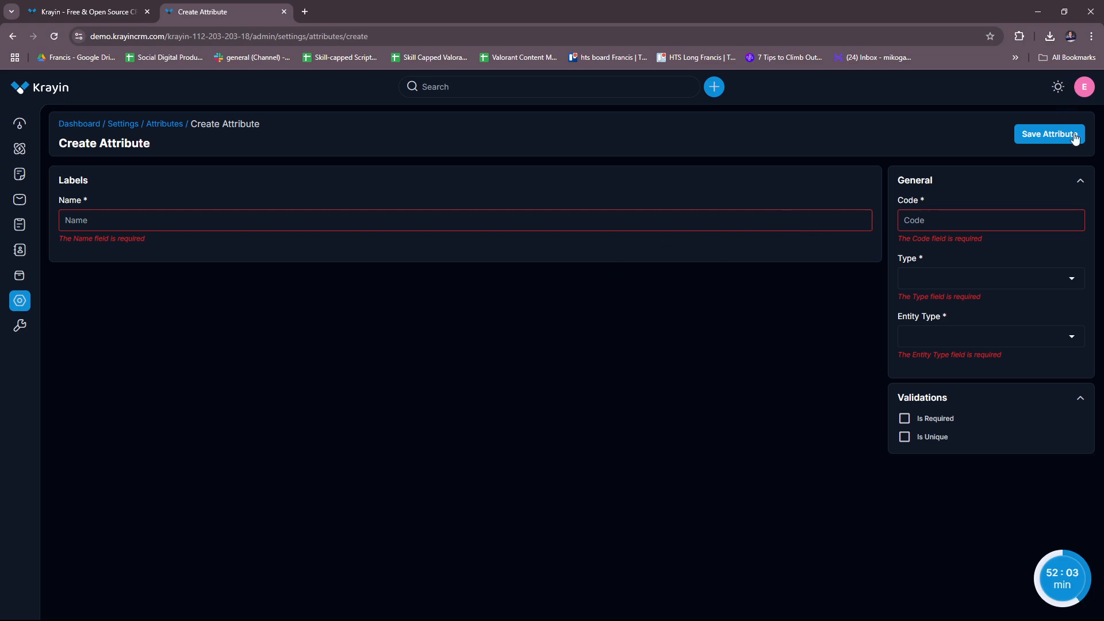
- Start a new role from the quick-add menu
click(713, 87)
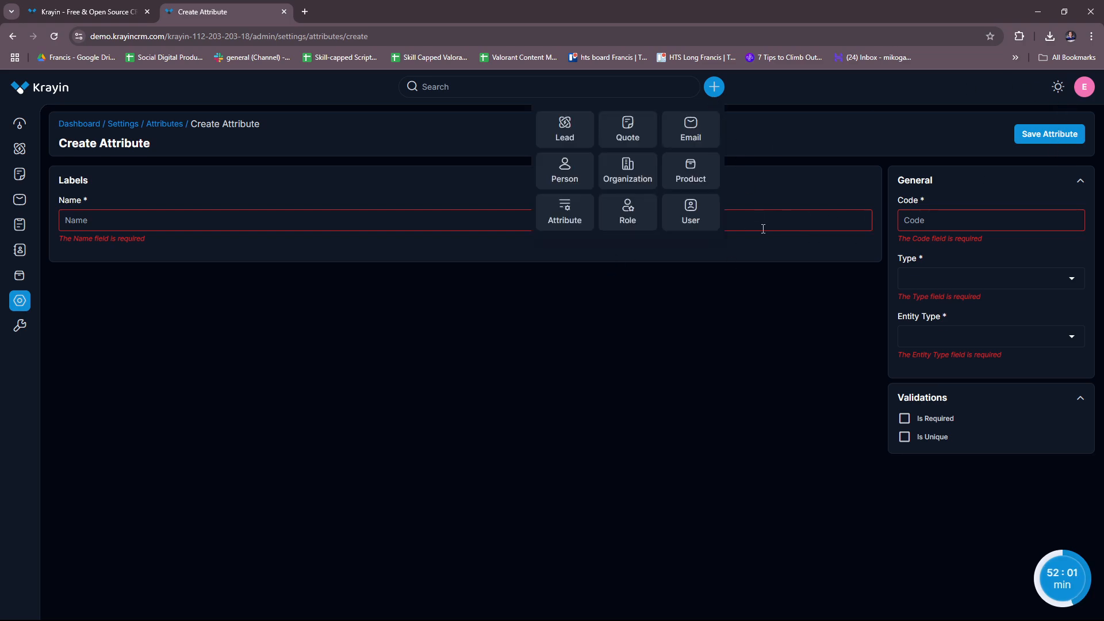
click(628, 211)
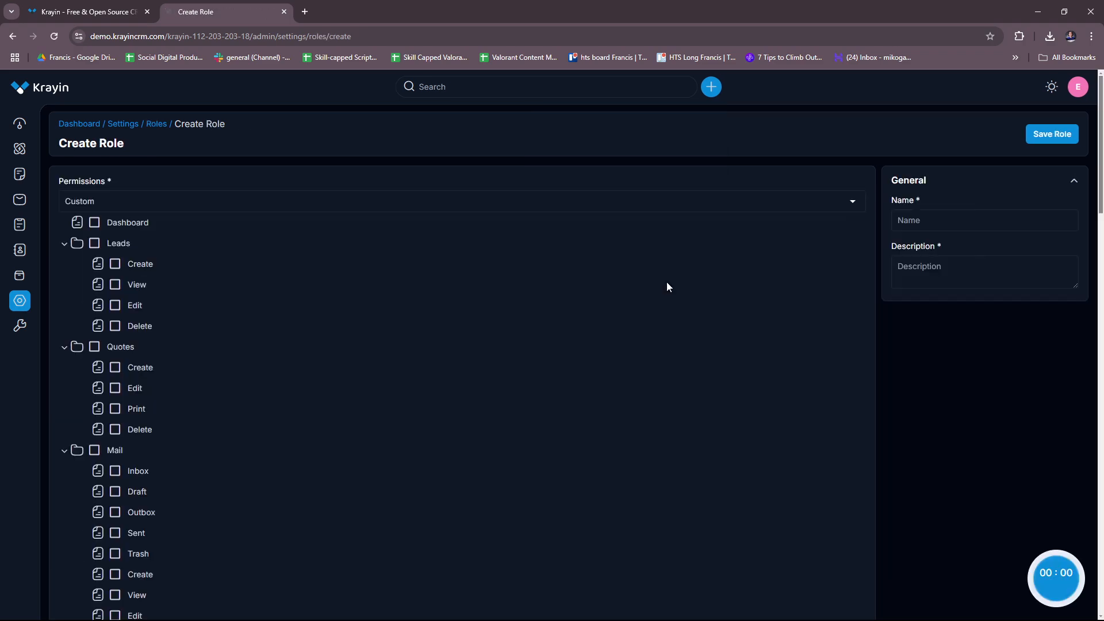
- Review the permissions tree and save the role with an empty Name to trigger the required warning
scroll(down, 3)
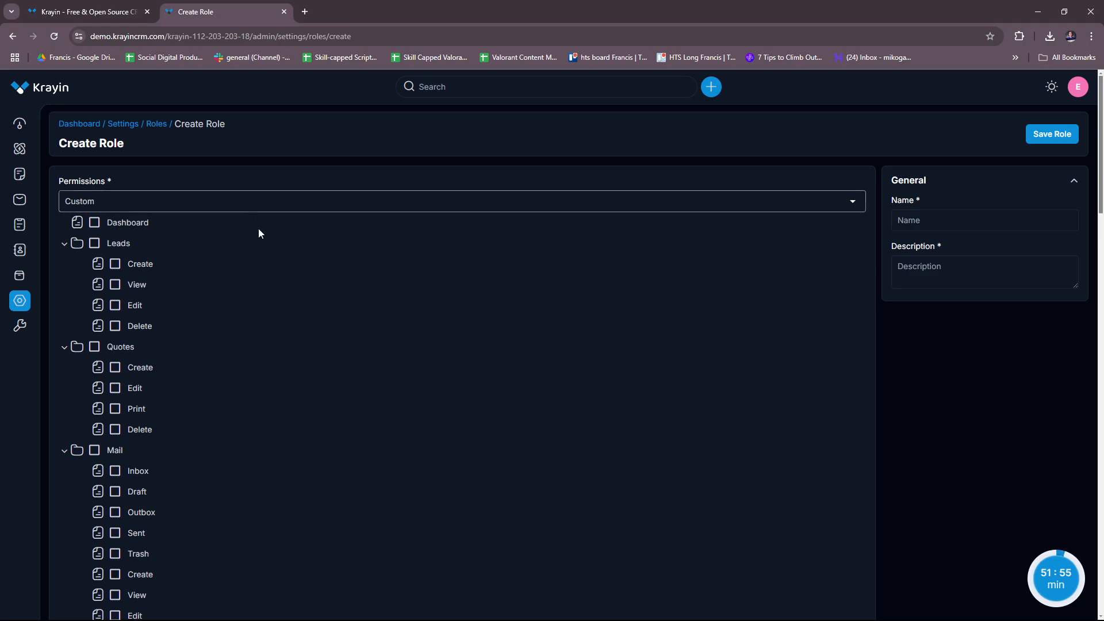
scroll(down, 3)
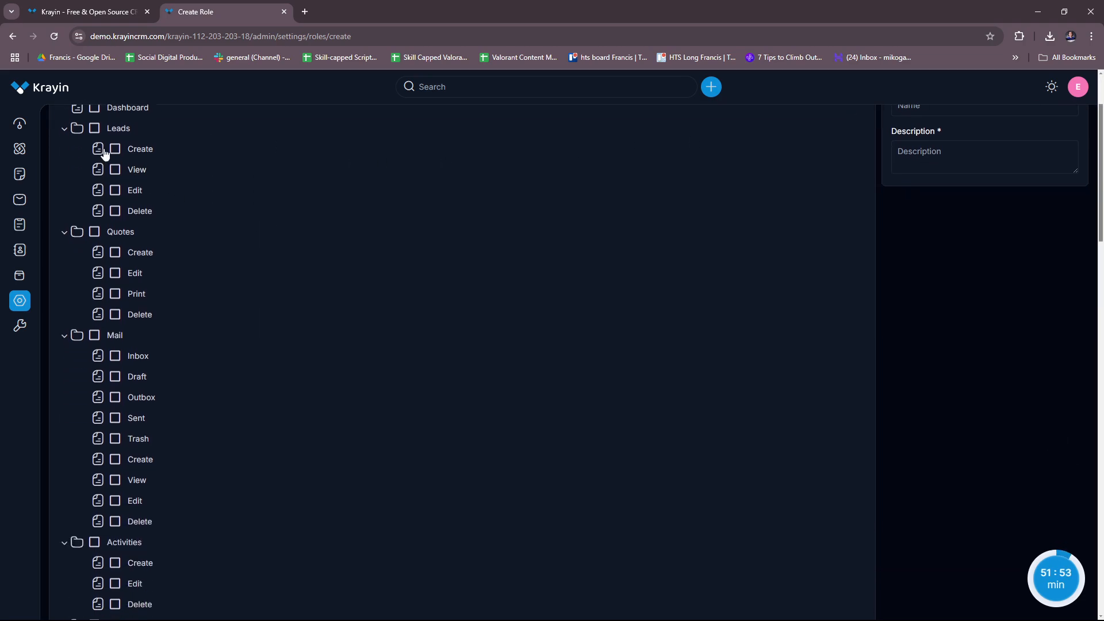
scroll(up, 3)
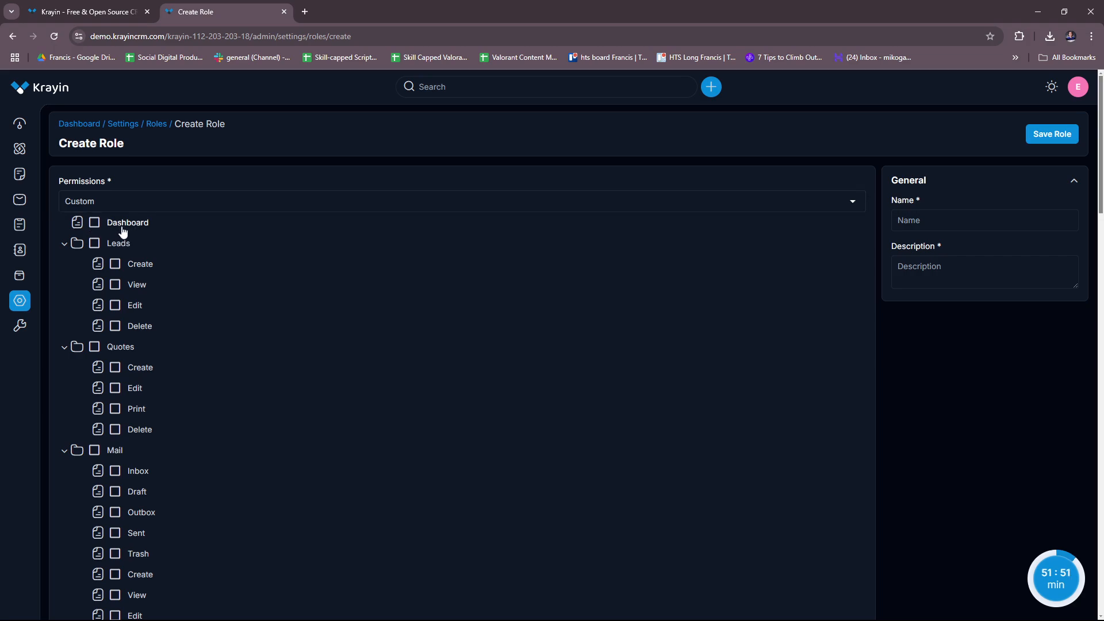
scroll(down, 3)
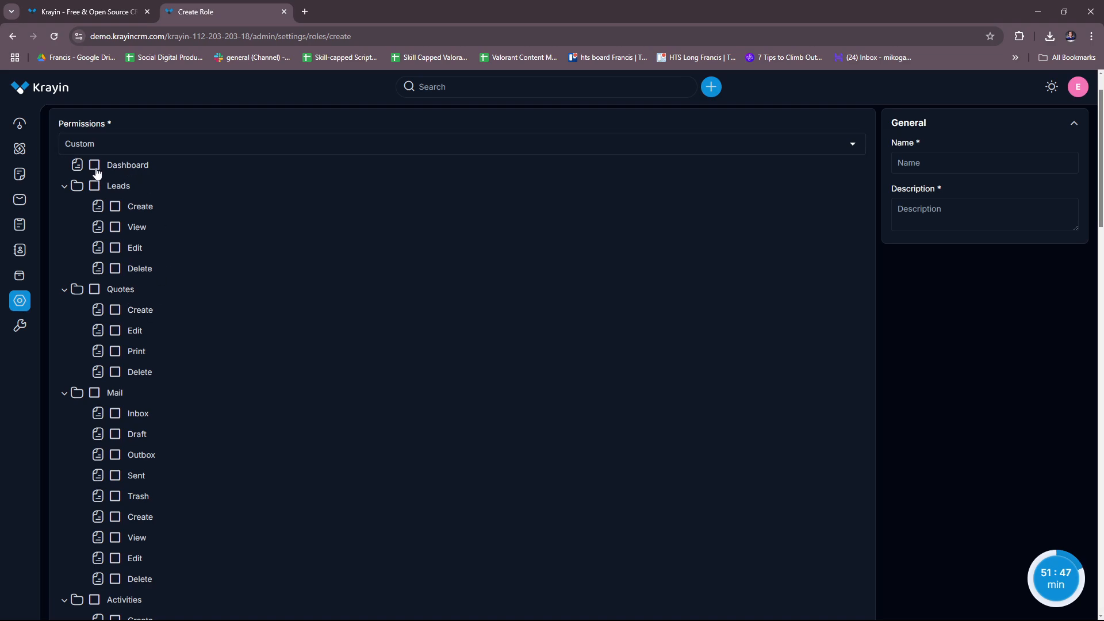
scroll(down, 3)
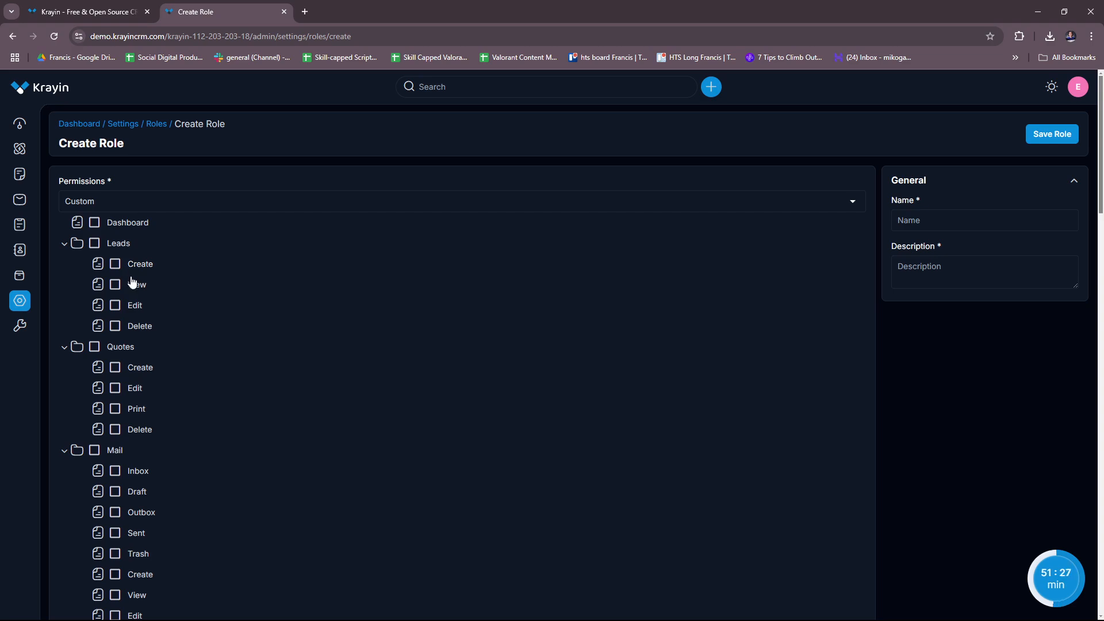
mouse_move(773, 354)
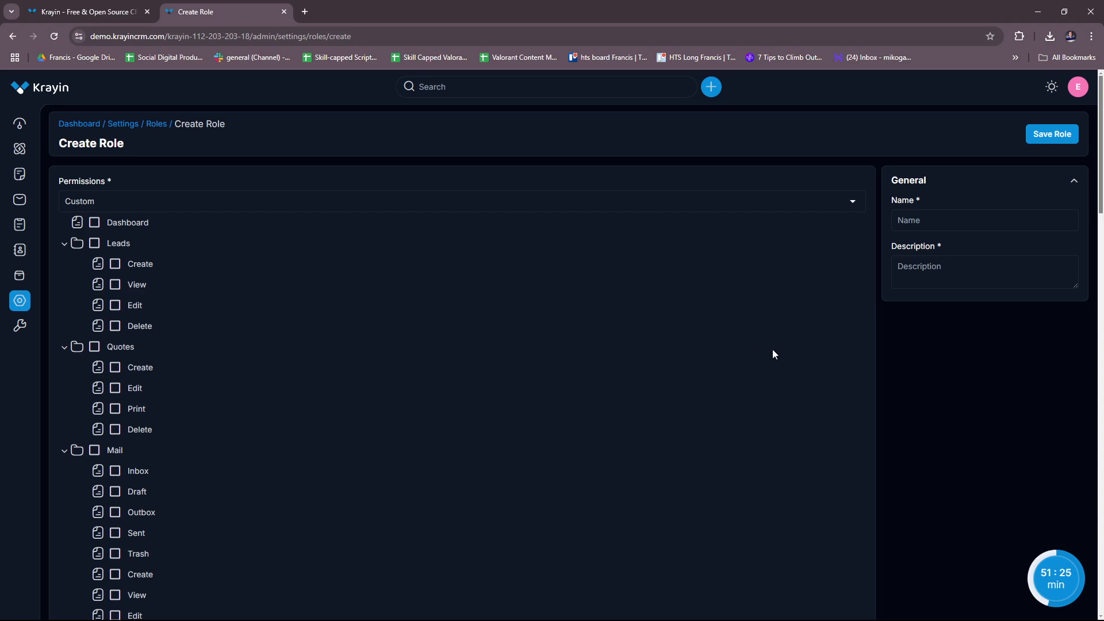
click(1051, 134)
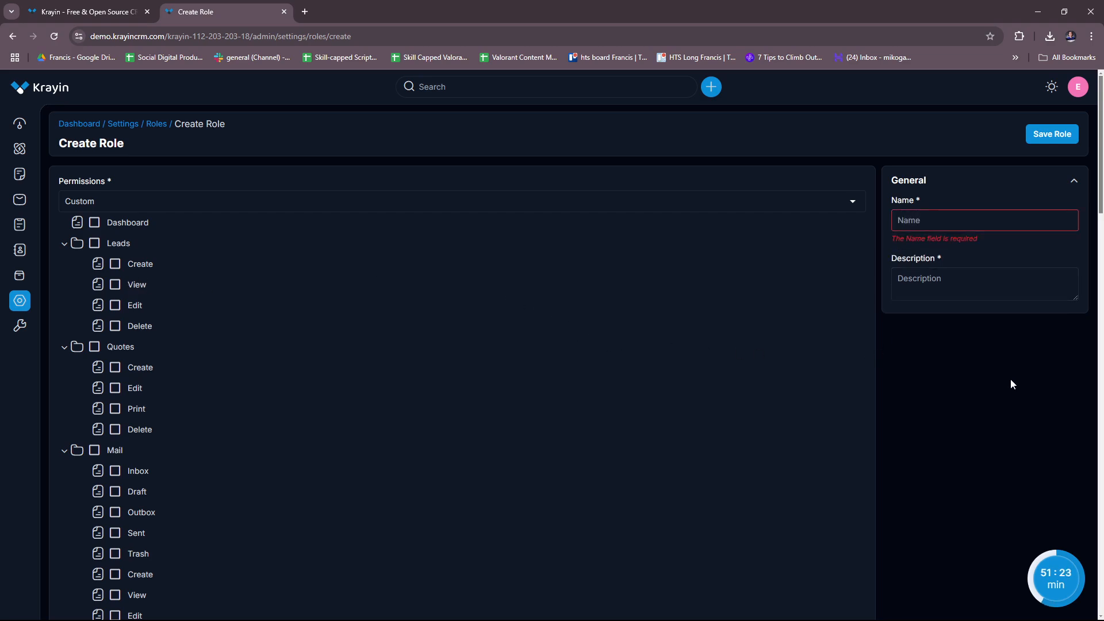
mouse_move(862, 202)
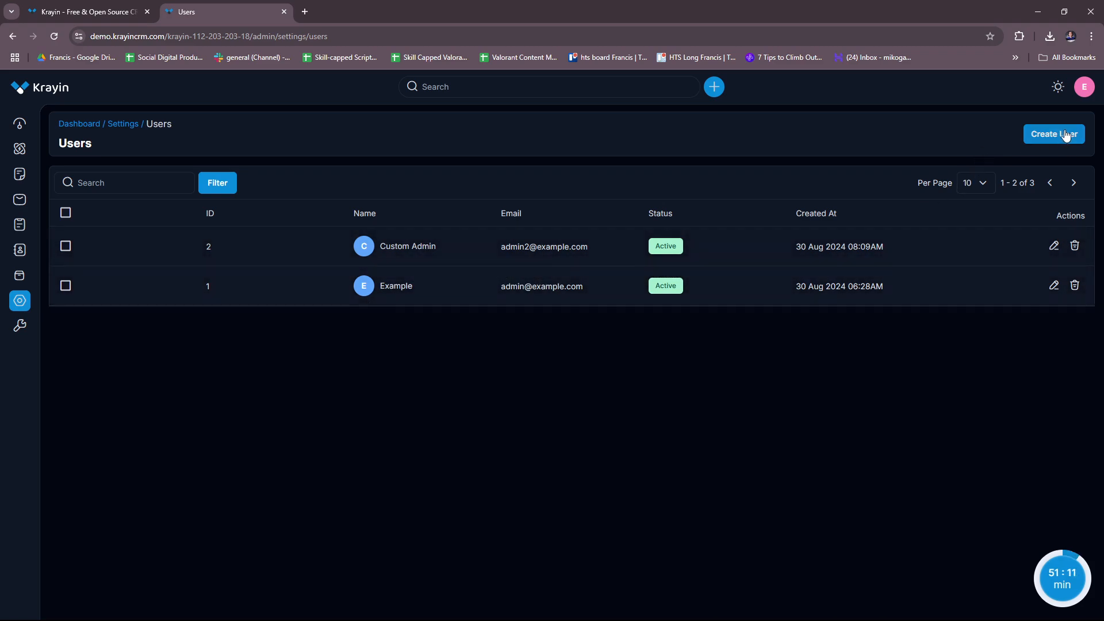
- Bring up the Create User form, dismiss it unsaved, and go back to the Dashboard
click(1054, 134)
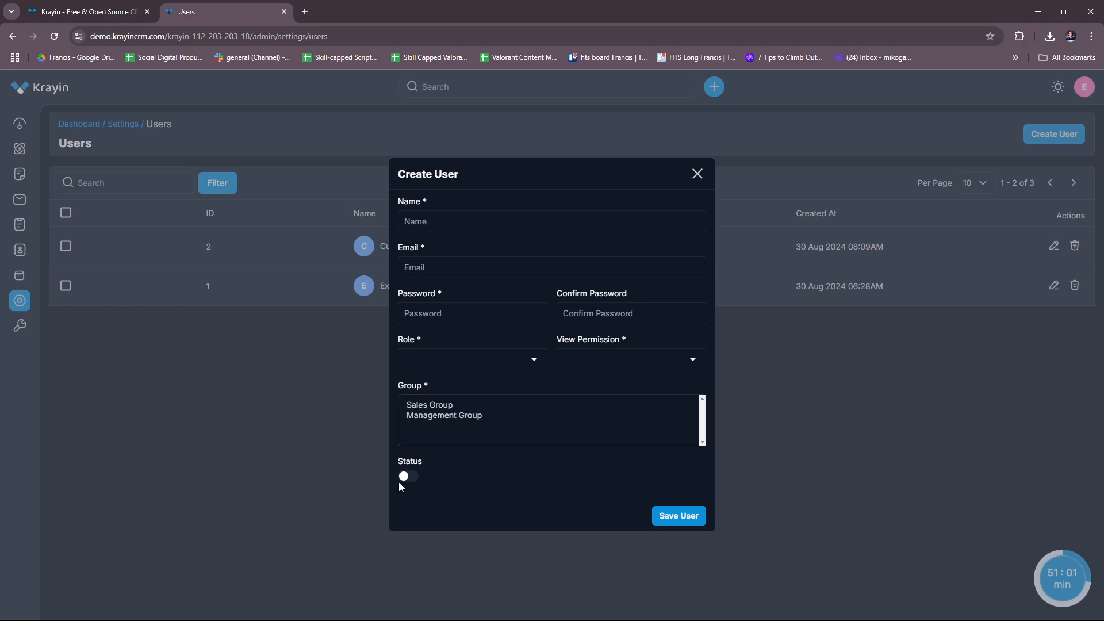
click(409, 476)
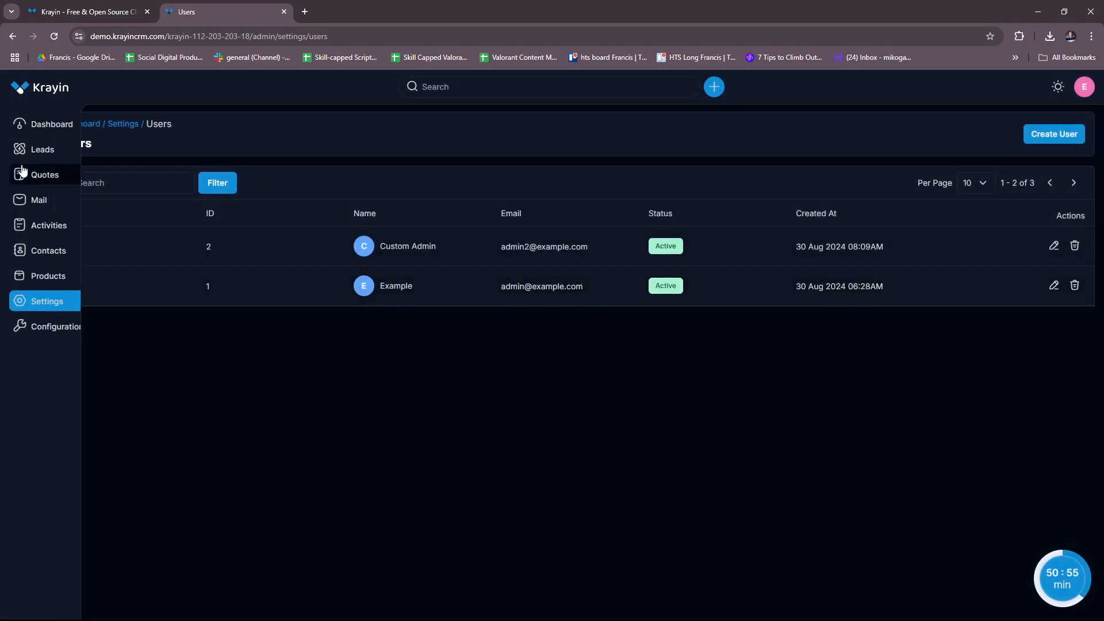
click(51, 124)
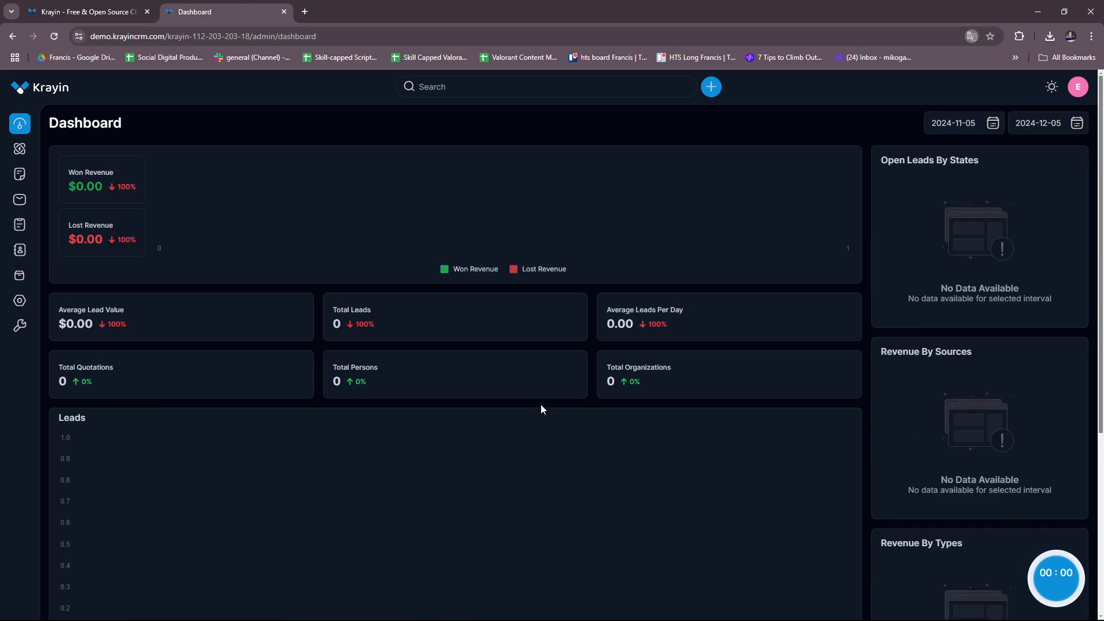
mouse_move(536, 268)
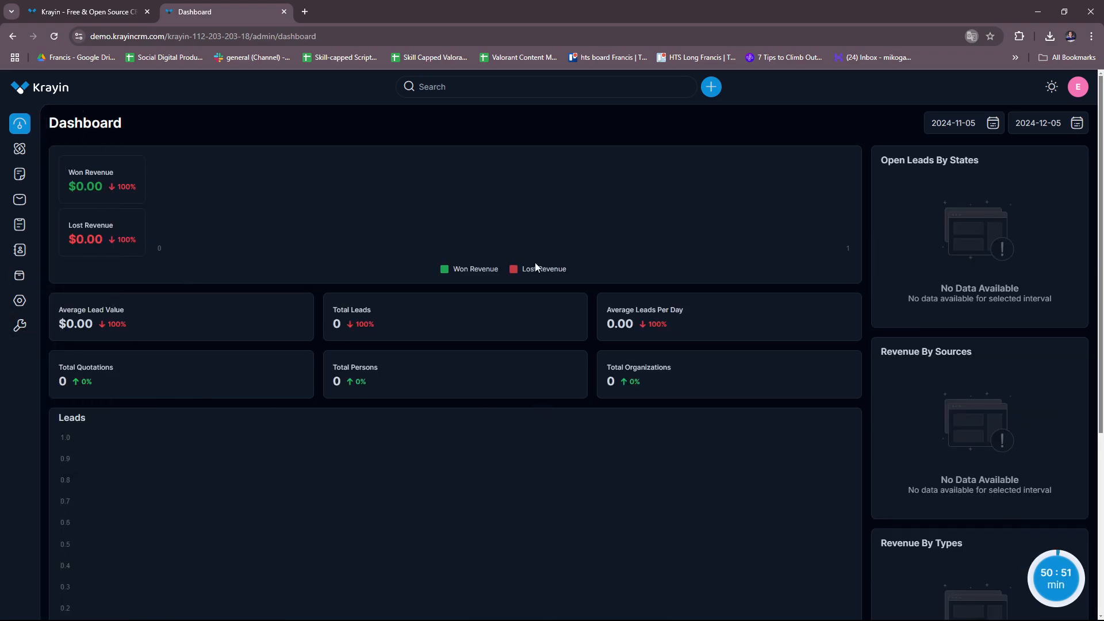
mouse_move(982, 80)
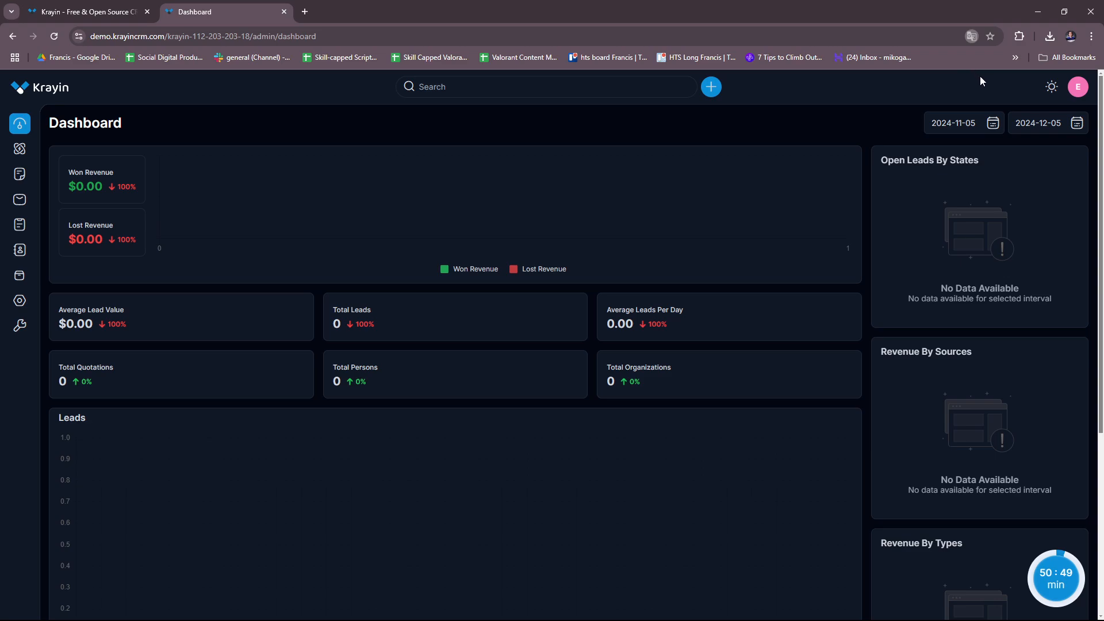
mouse_move(715, 437)
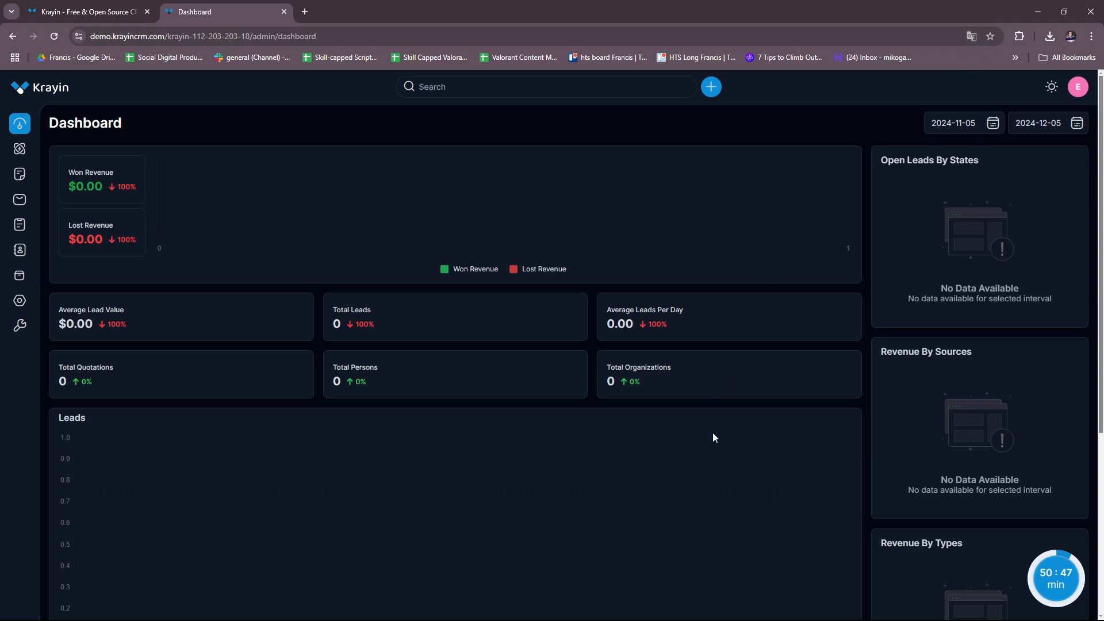